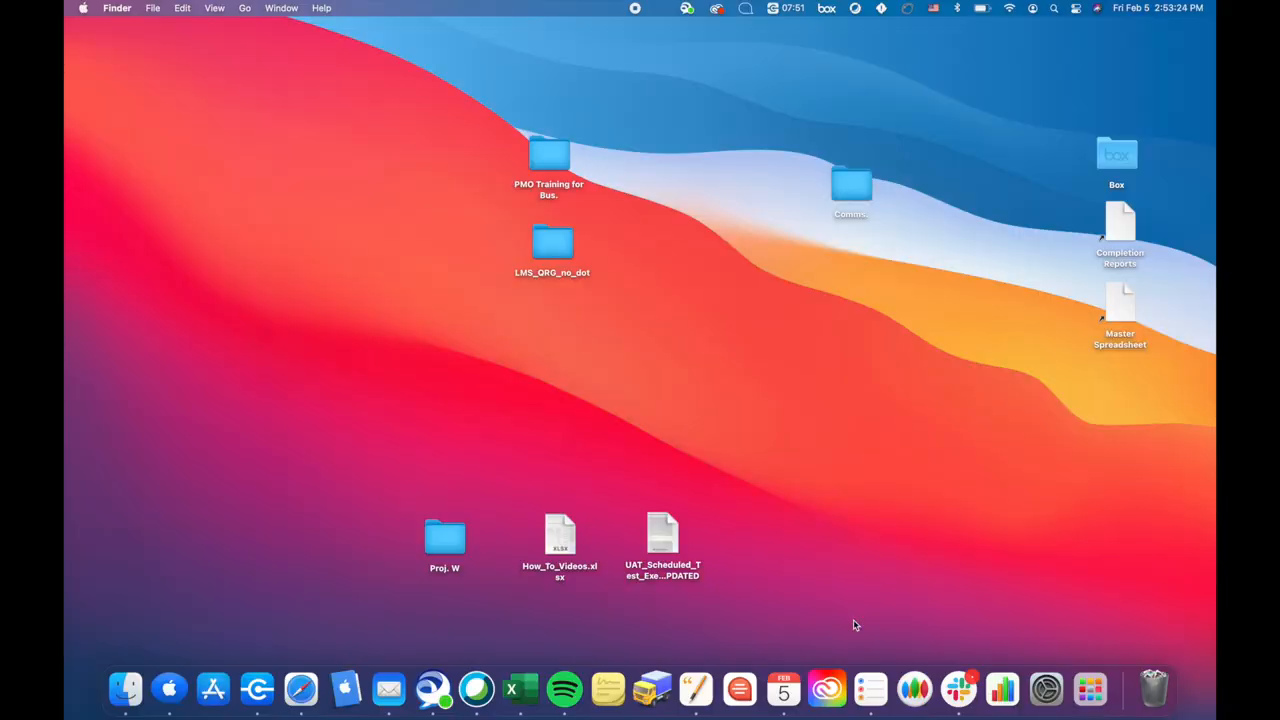
mouse_move(296, 568)
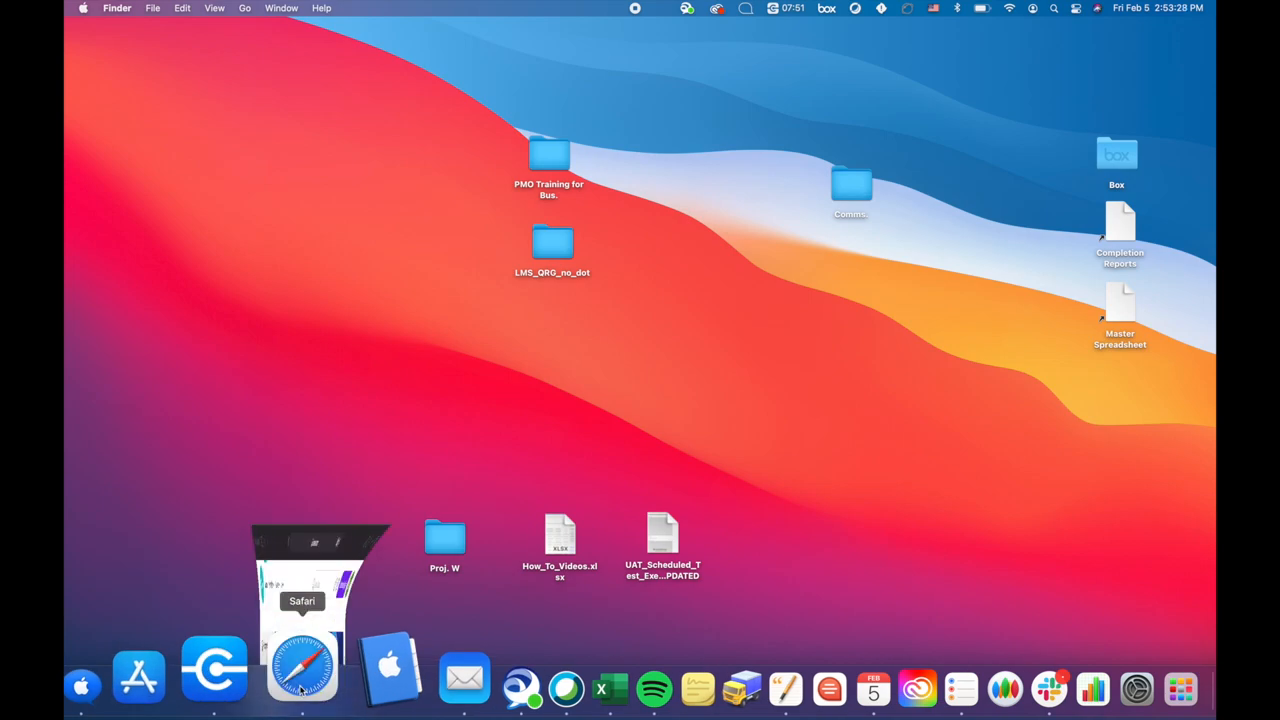
- Launch Safari and search Canva for 'desktop' to reach the Desktop Wallpaper templates
click(300, 664)
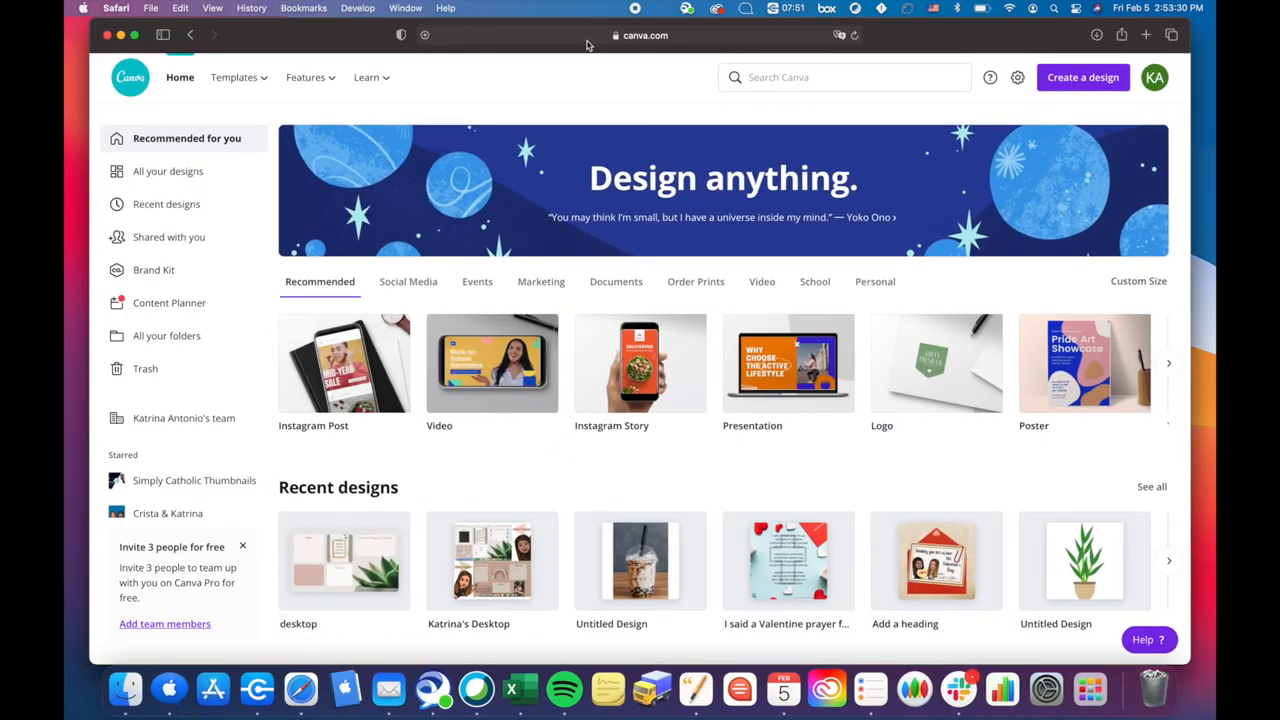
click(844, 76)
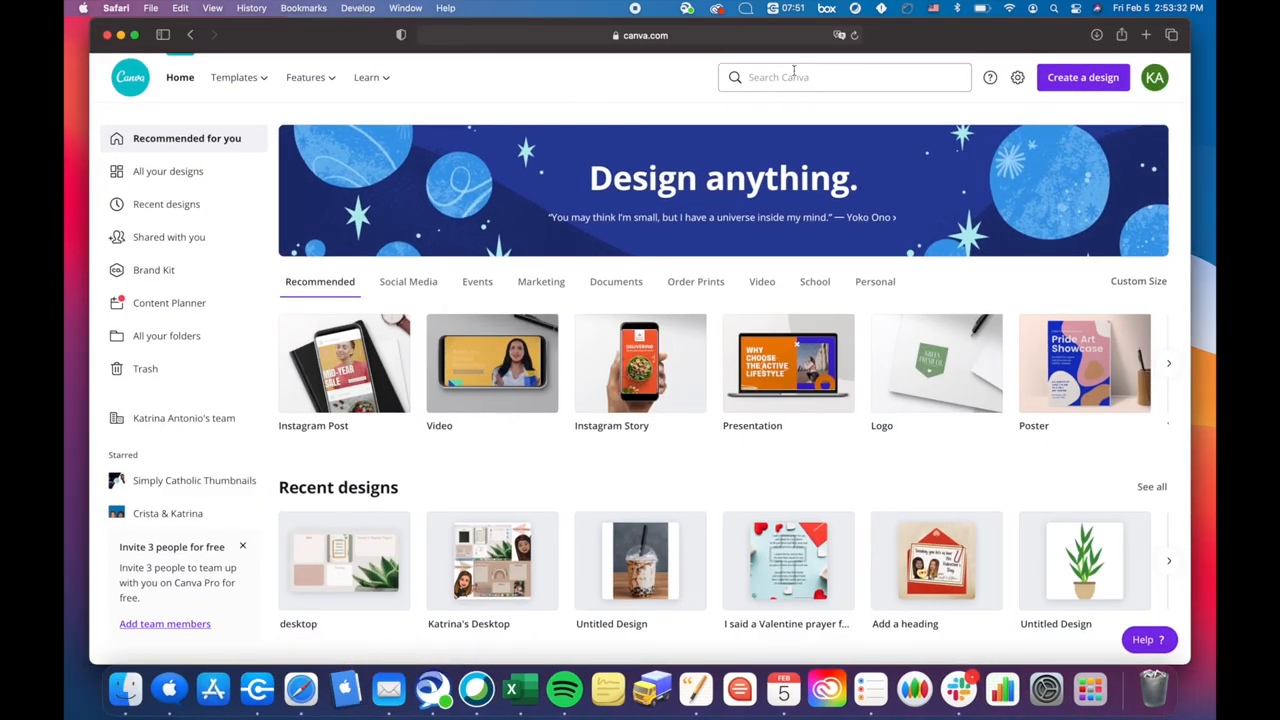
text(desktop)
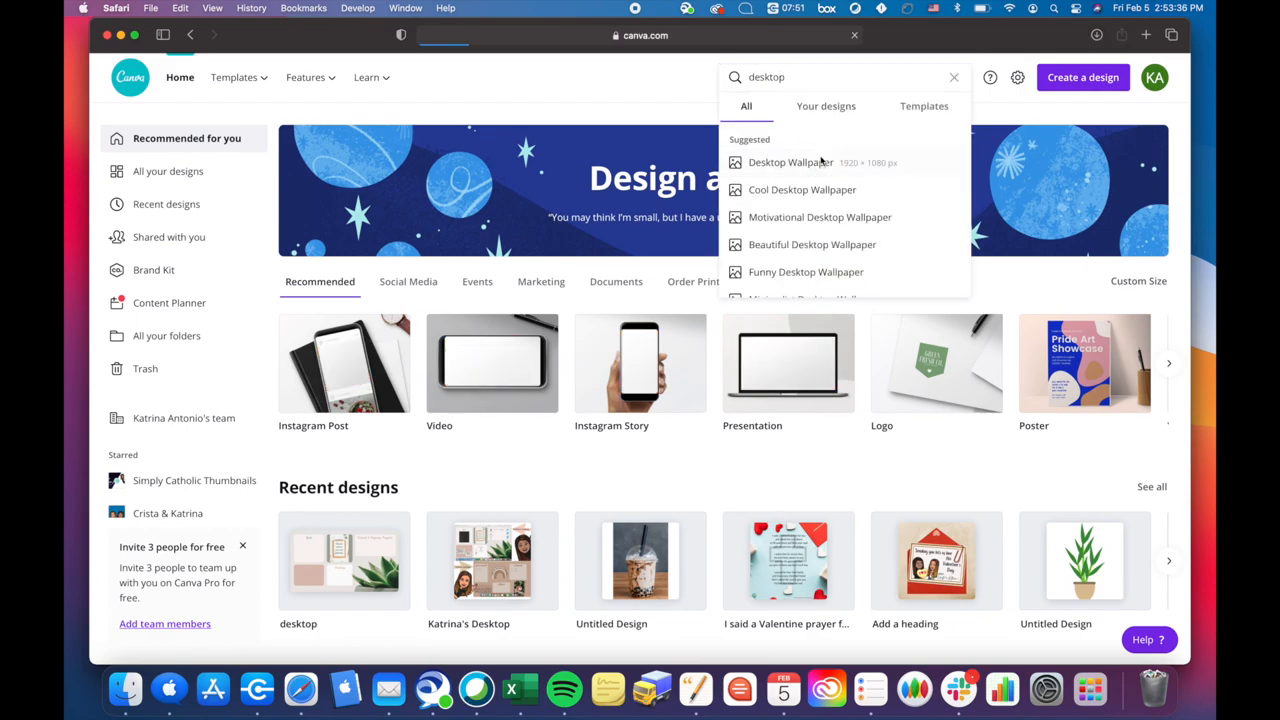
click(790, 162)
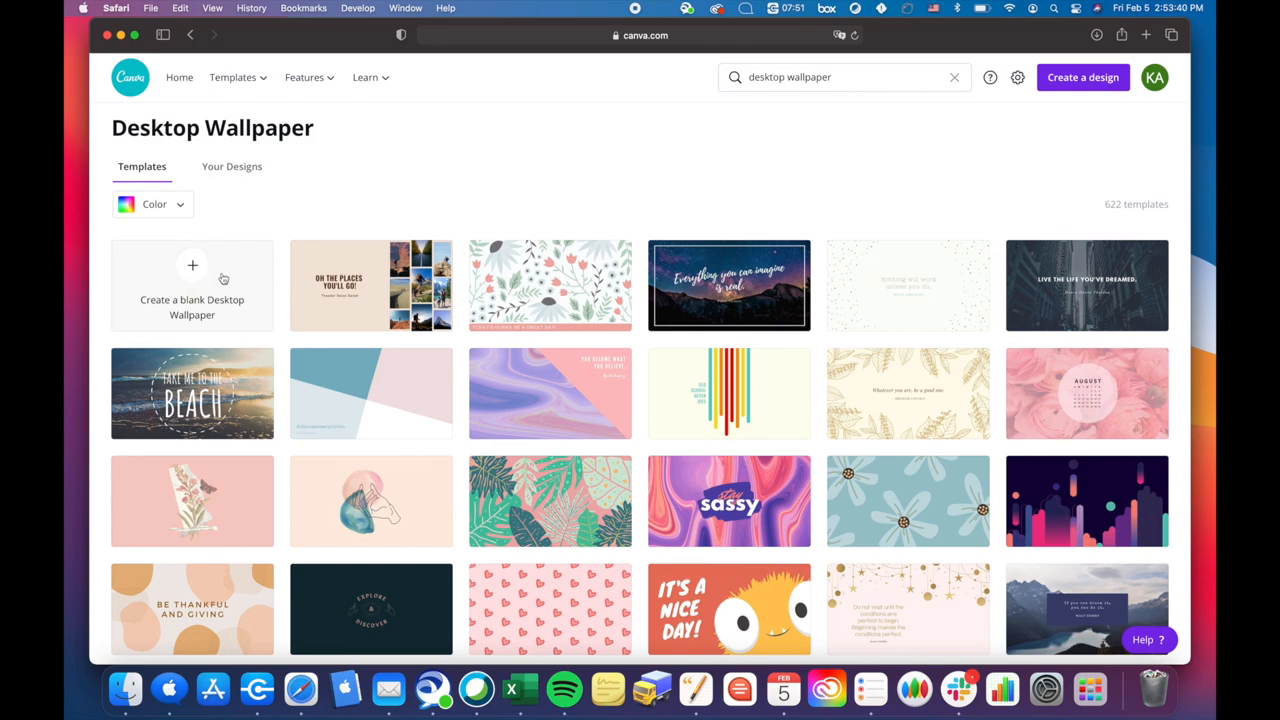
- Start a blank Desktop Wallpaper design and search Photos for 'minimalist plant'
click(192, 284)
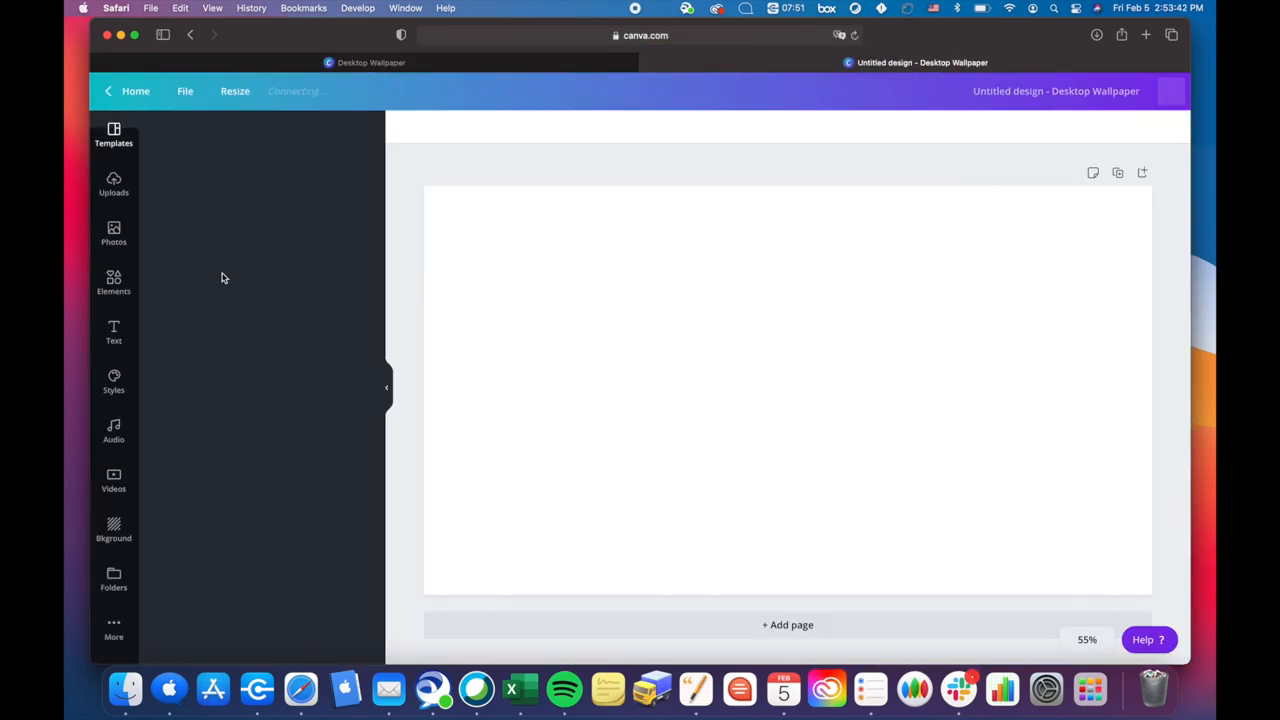
click(112, 136)
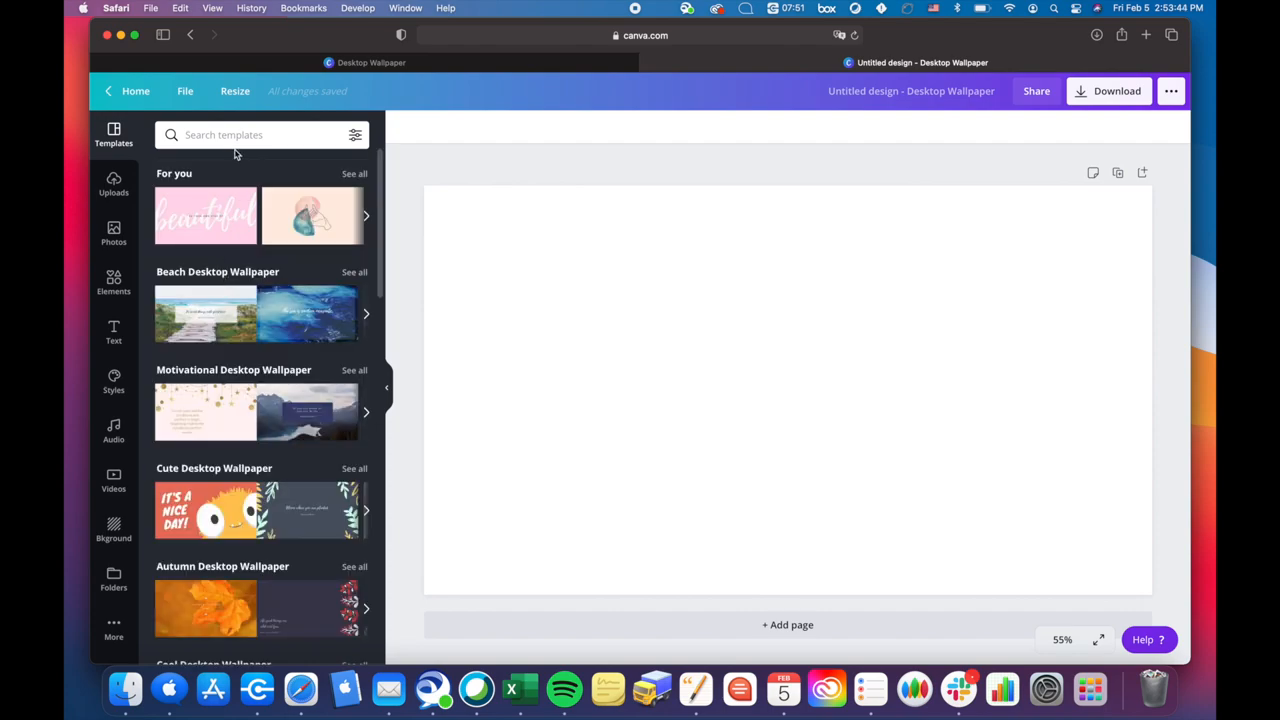
click(112, 232)
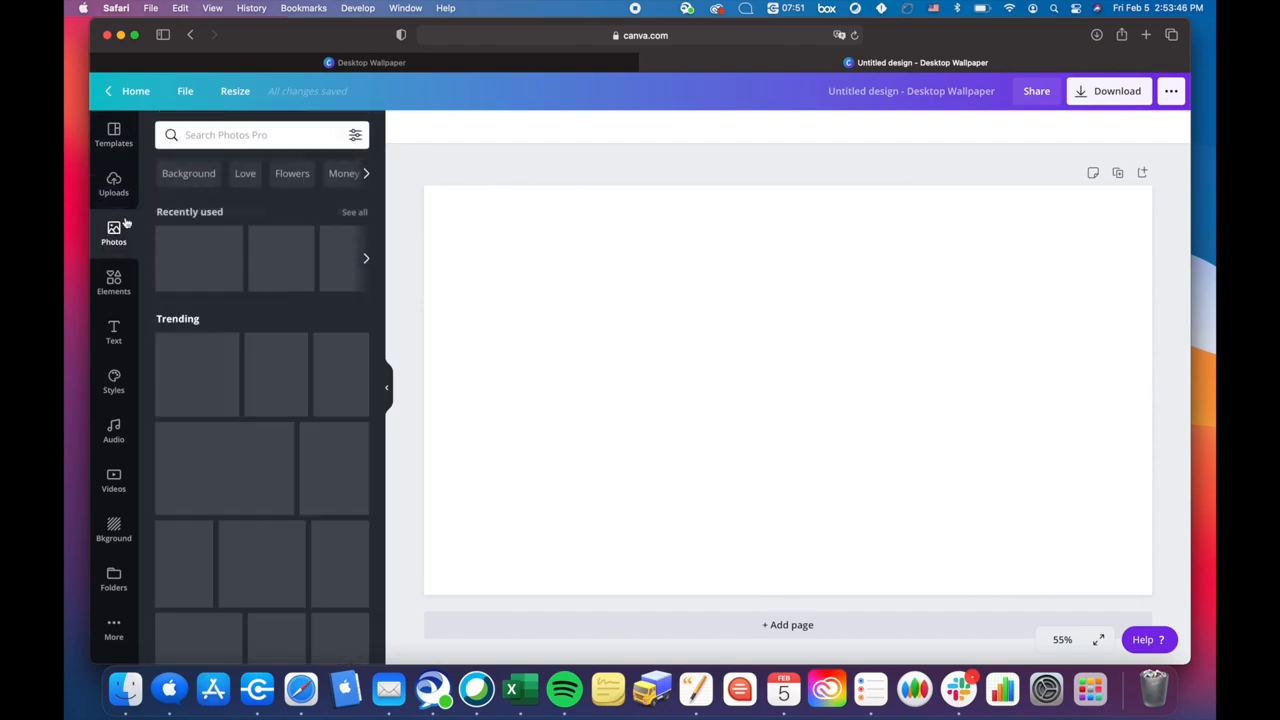
click(250, 134)
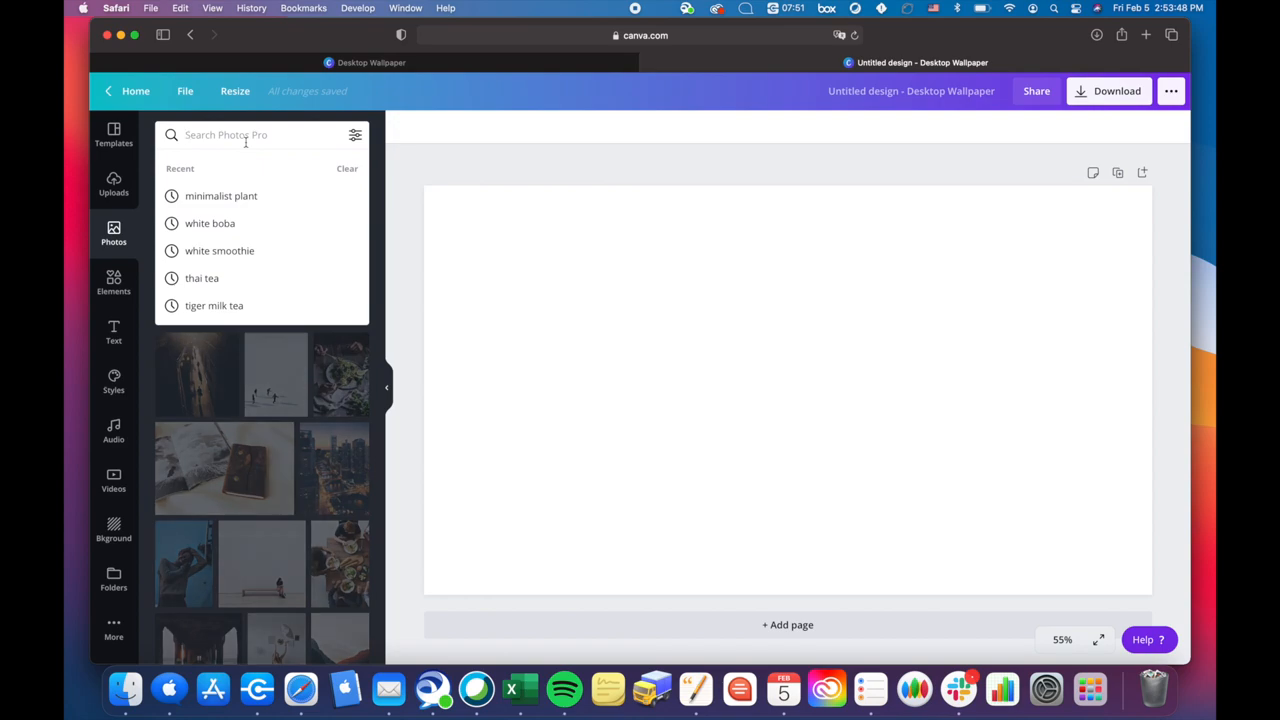
text(minimalist plant)
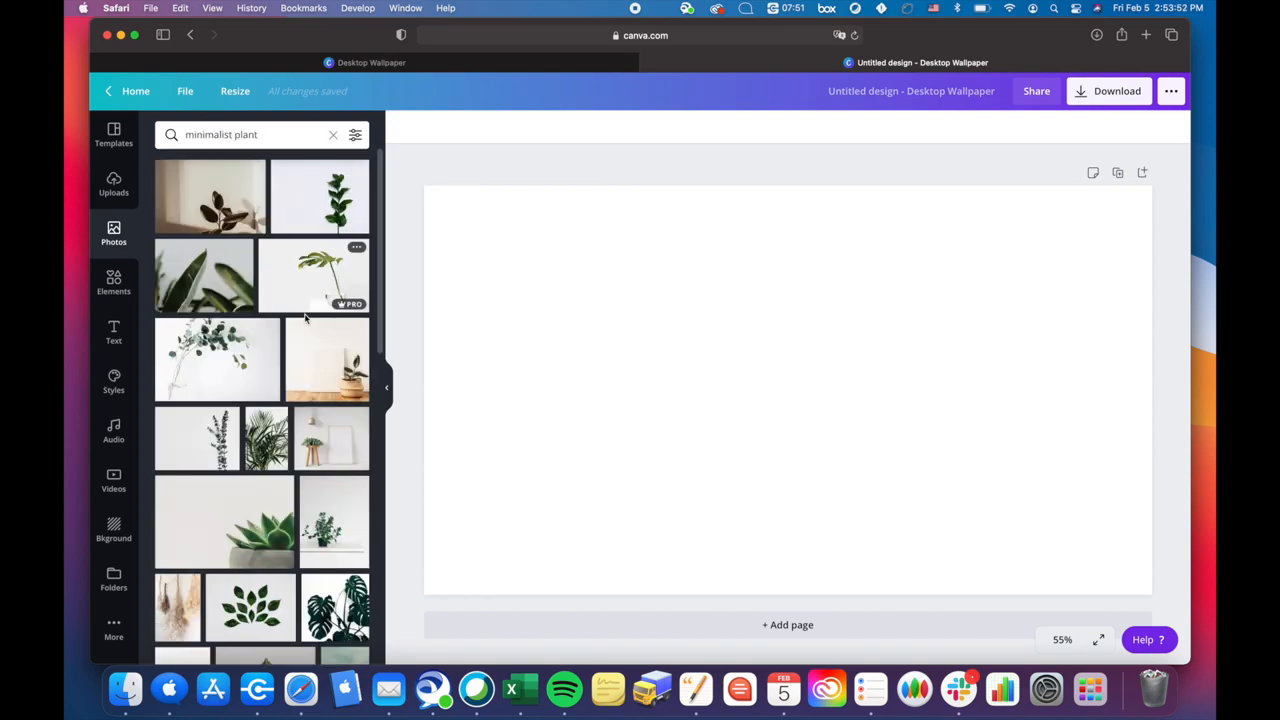
scroll(down, 3)
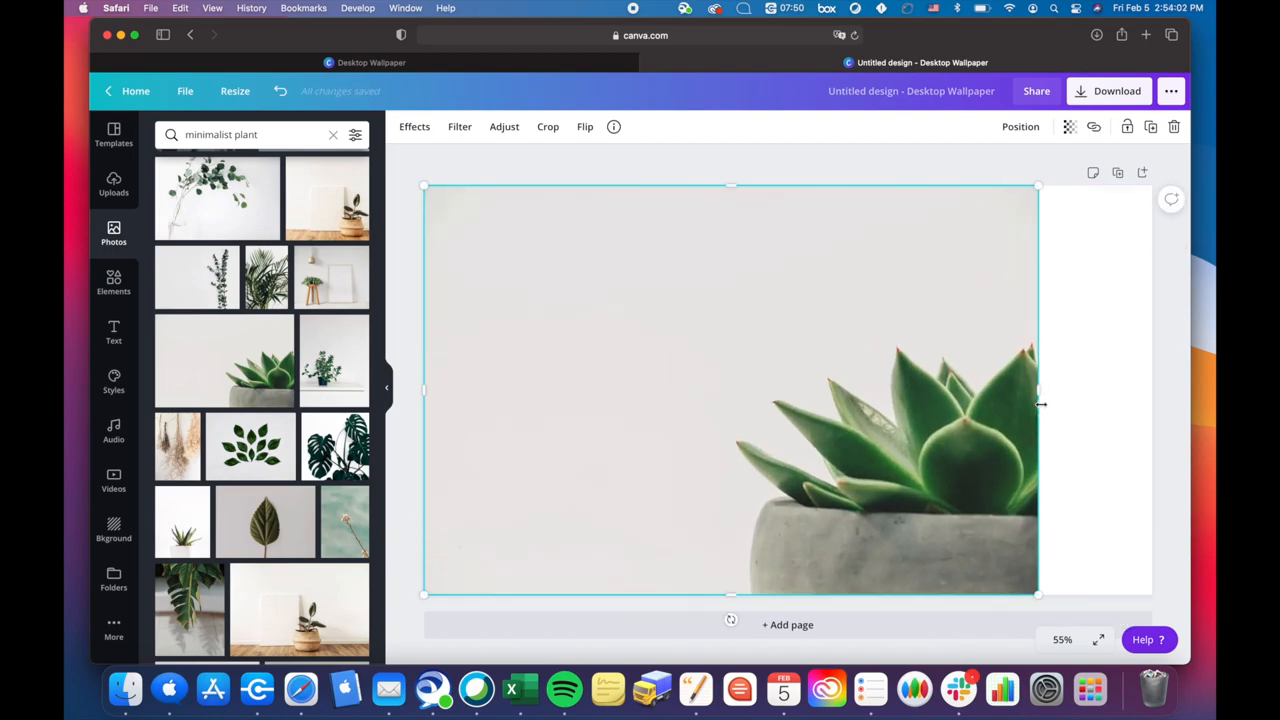
- Place the succulent photo and enlarge it to fill the whole page
drag(1040, 390, 1152, 384)
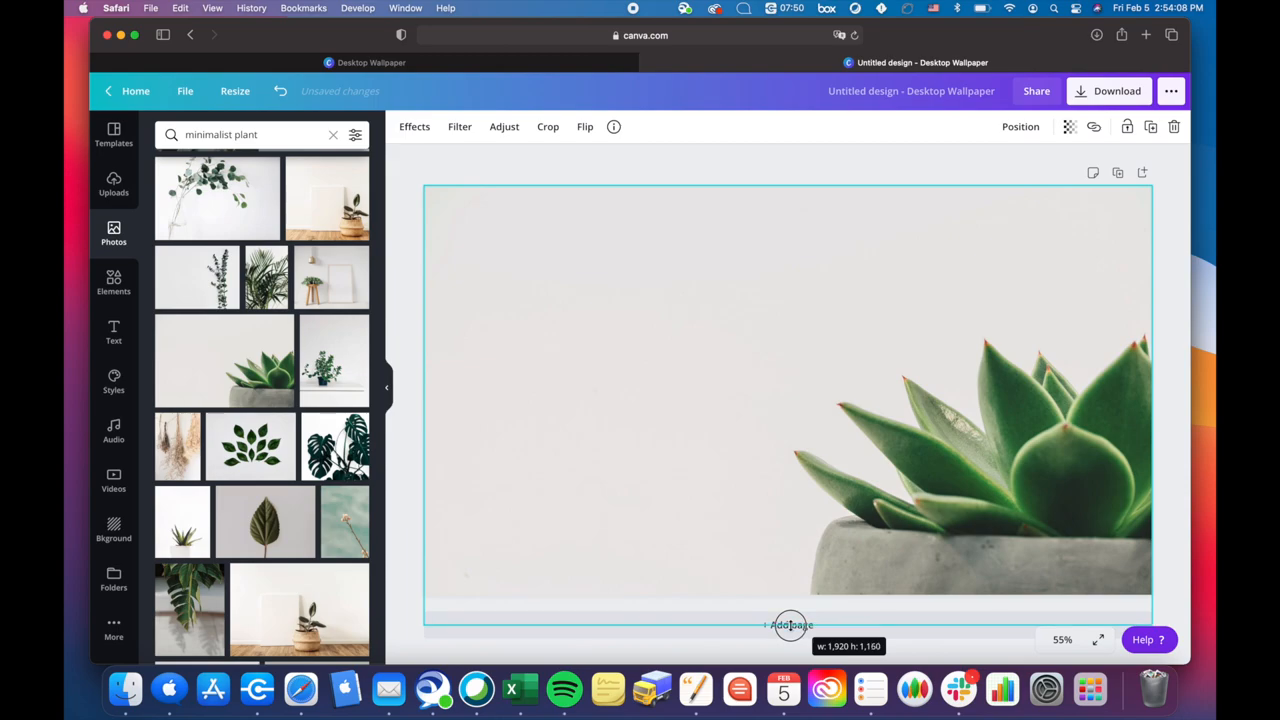
click(548, 126)
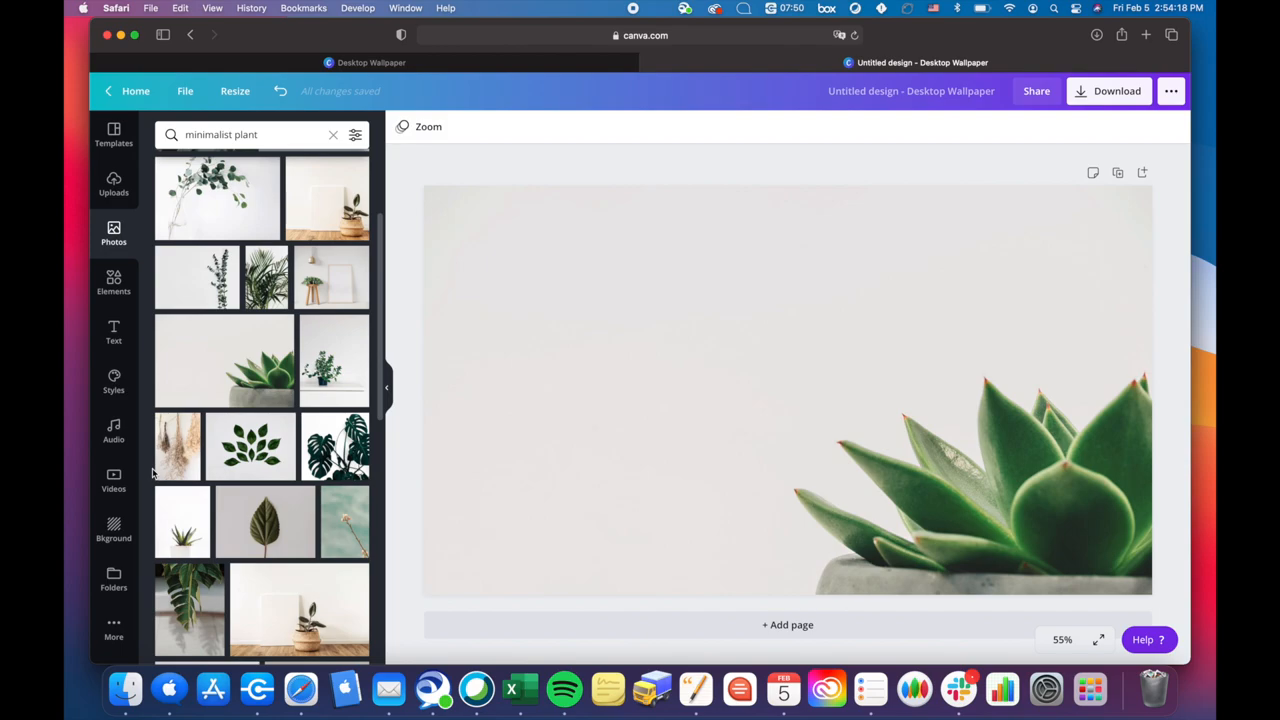
- Add a rounded square from Elements and recolour it a pale off-white
click(112, 282)
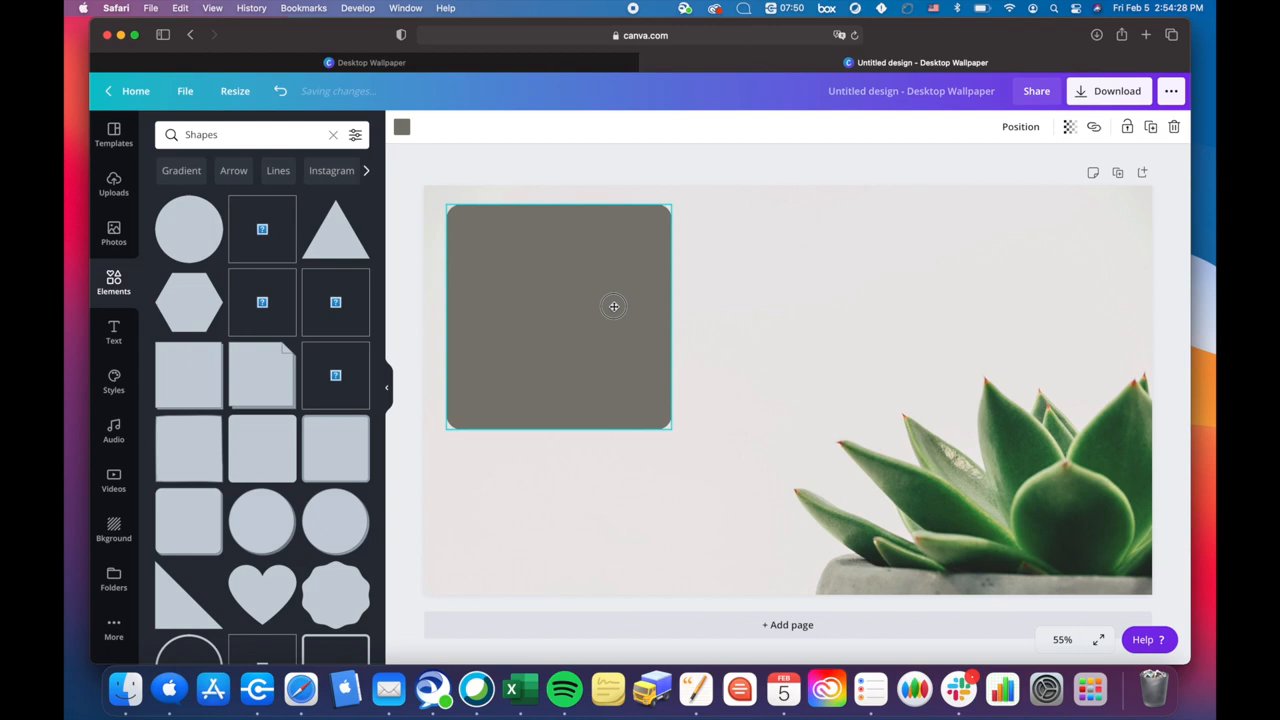
click(402, 126)
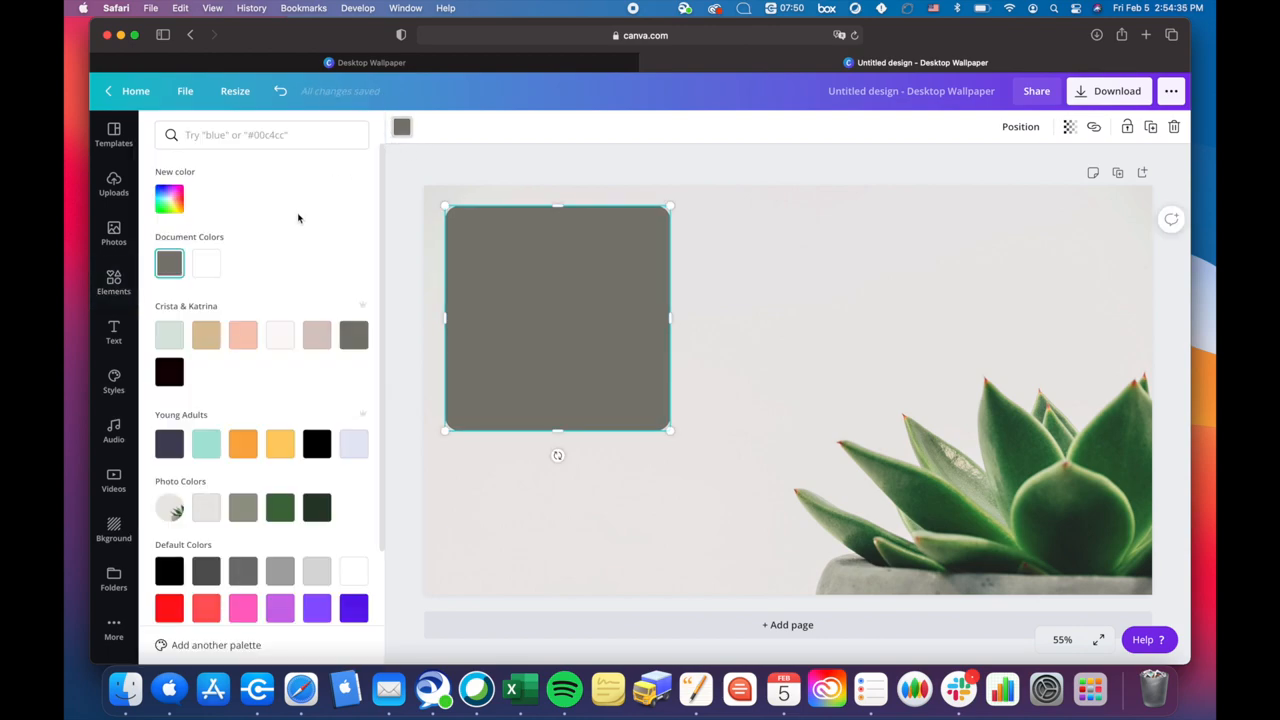
click(280, 336)
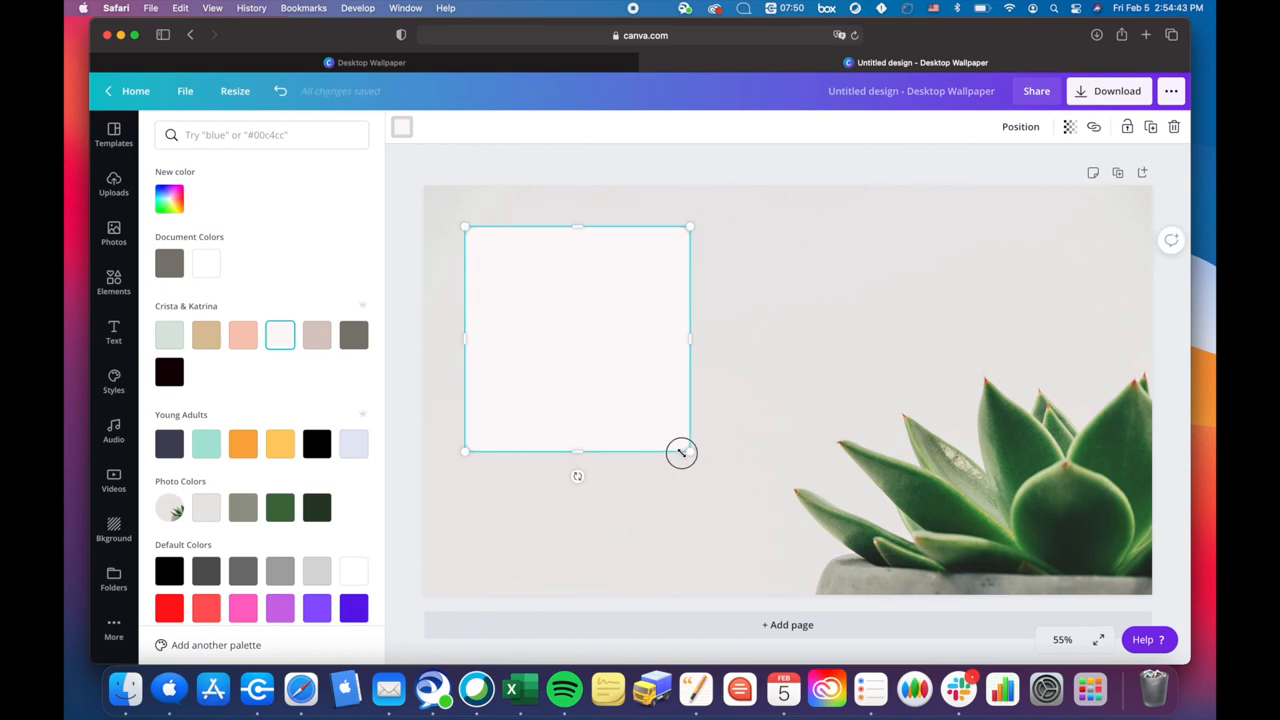
- Resize the off-white square and place a shorter duplicate panel beneath it
drag(682, 452, 672, 434)
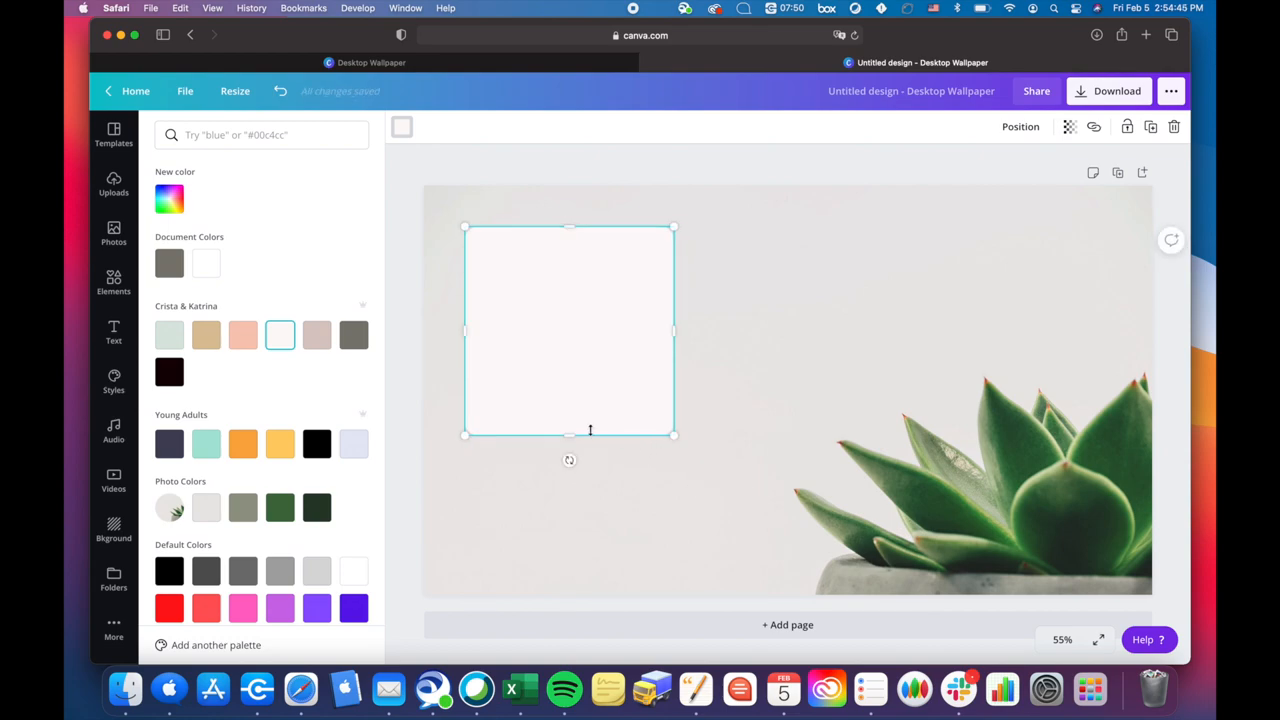
mouse_move(676, 414)
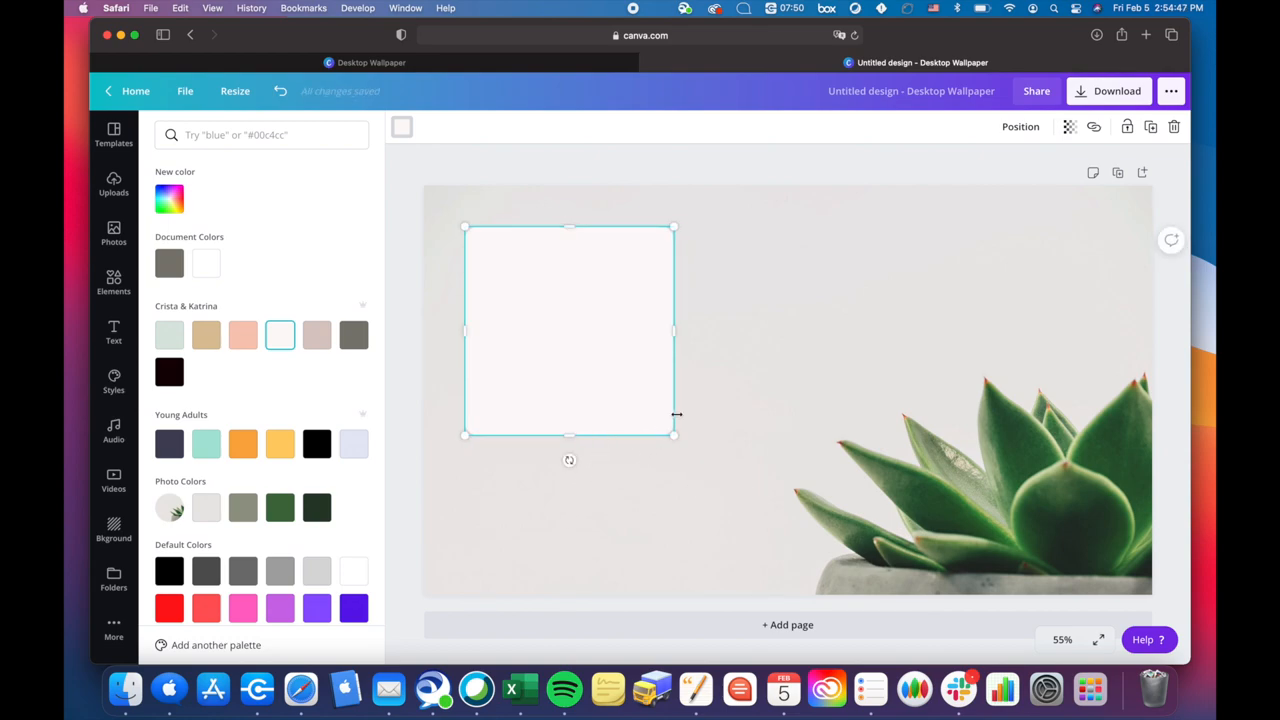
drag(568, 434, 568, 456)
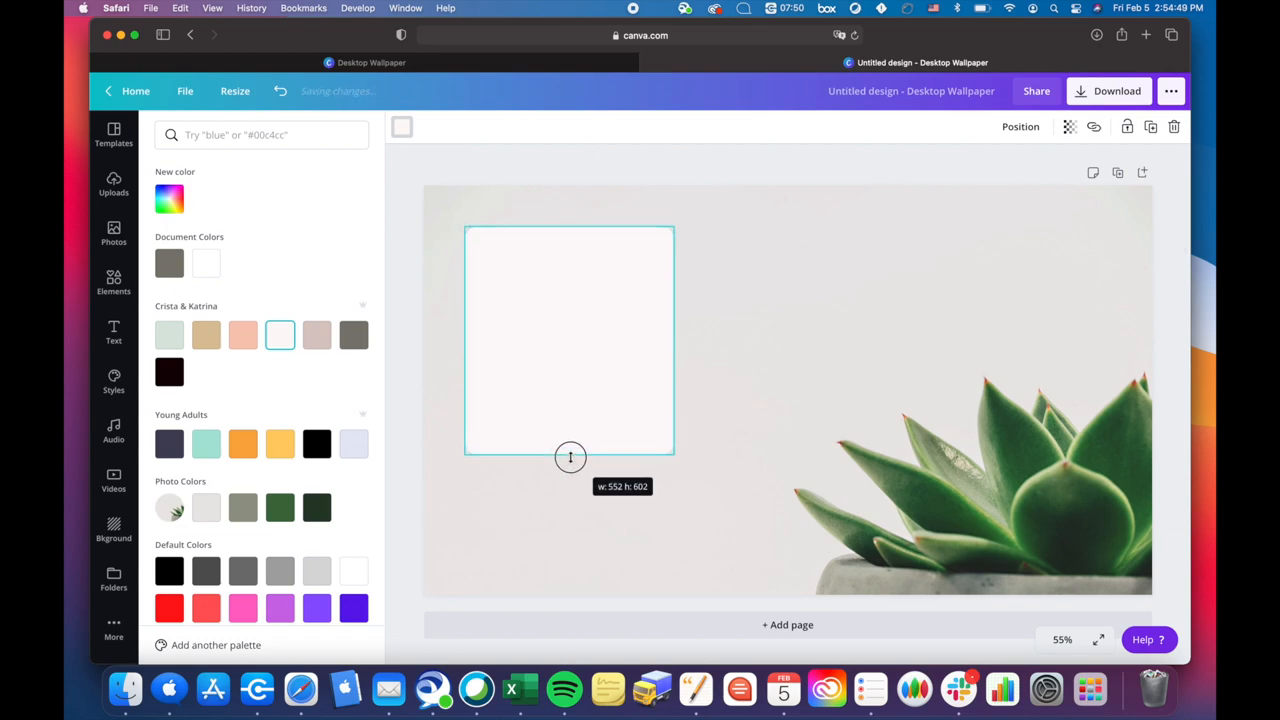
drag(570, 456, 576, 460)
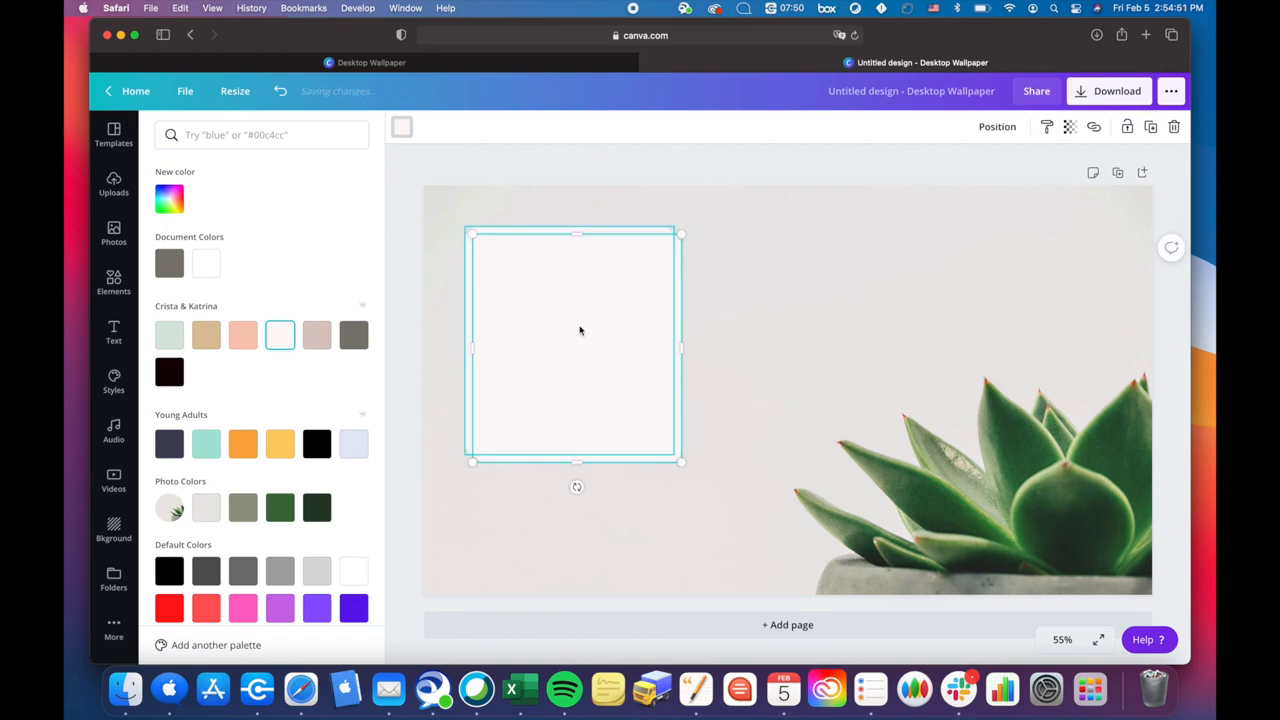
drag(576, 344, 862, 418)
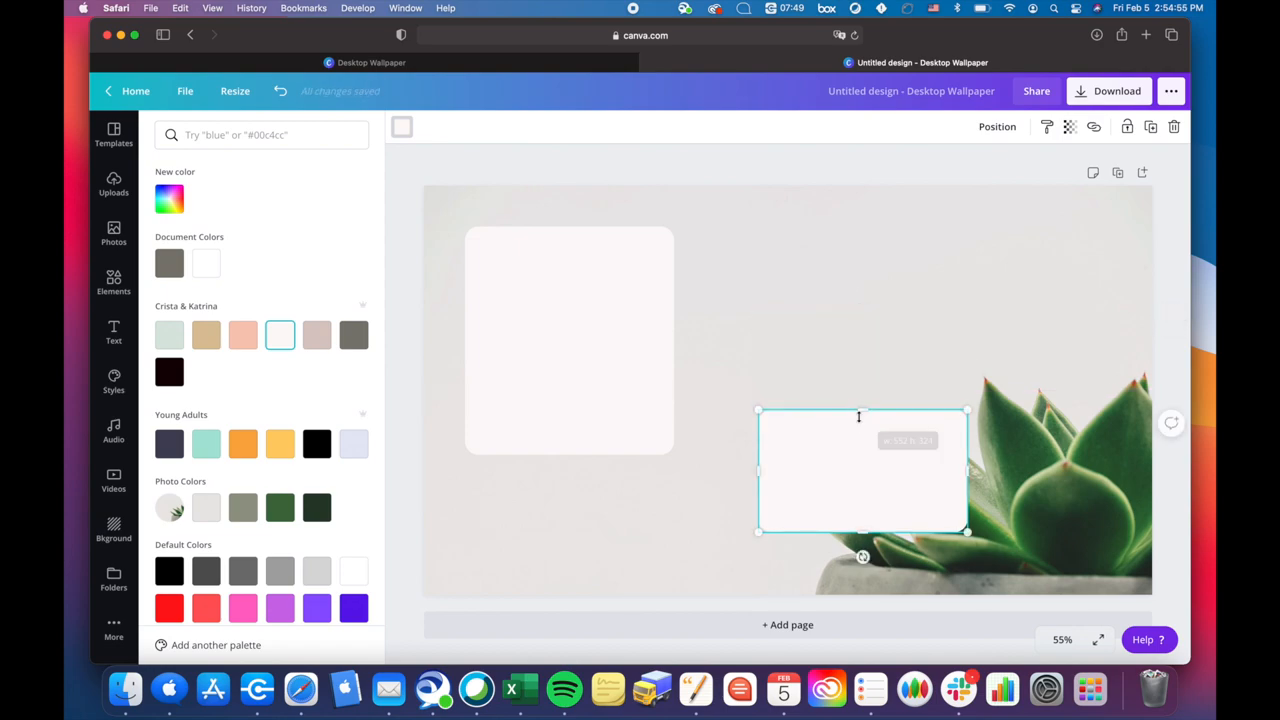
drag(862, 470, 570, 482)
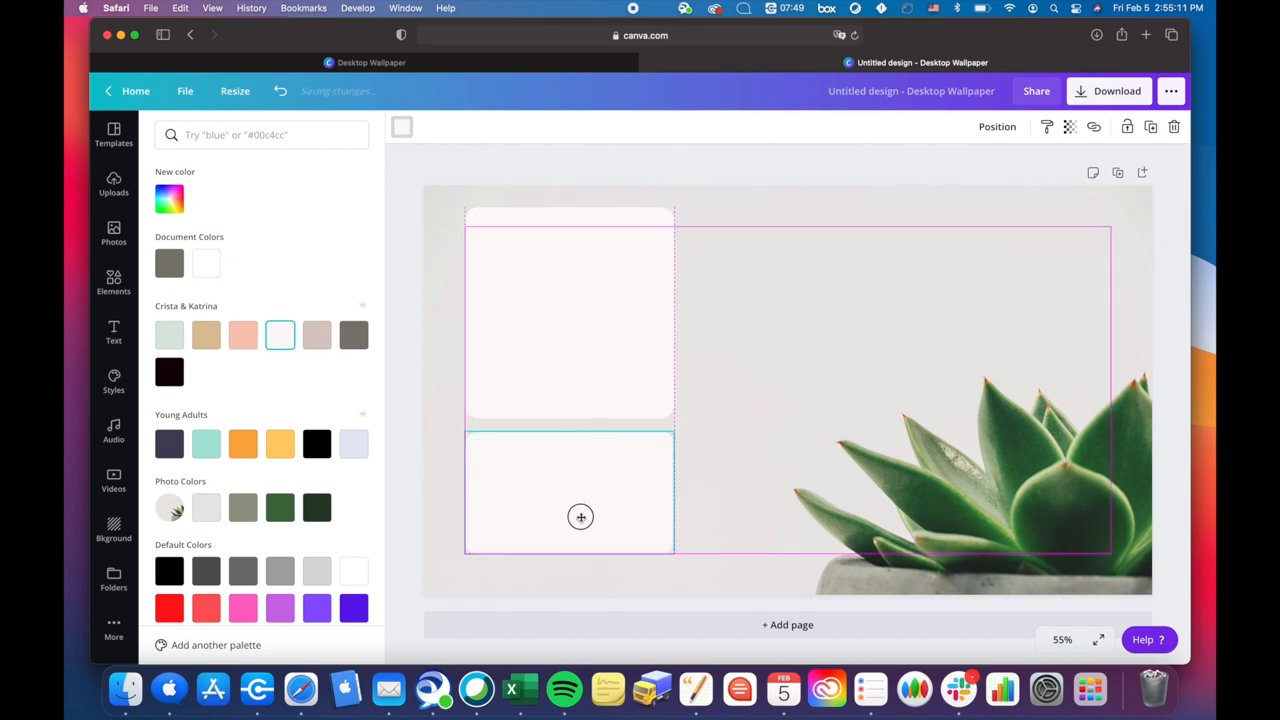
- Lower the top square's transparency so it is partly see-through
click(568, 312)
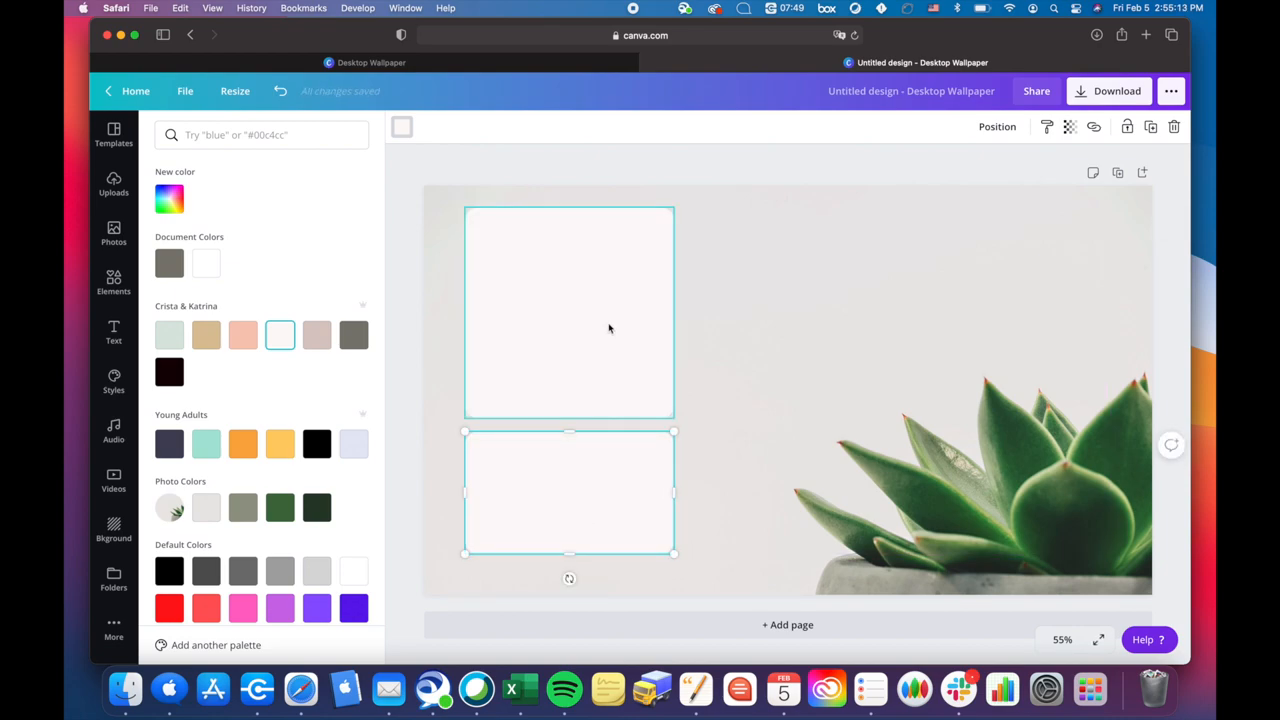
click(1068, 126)
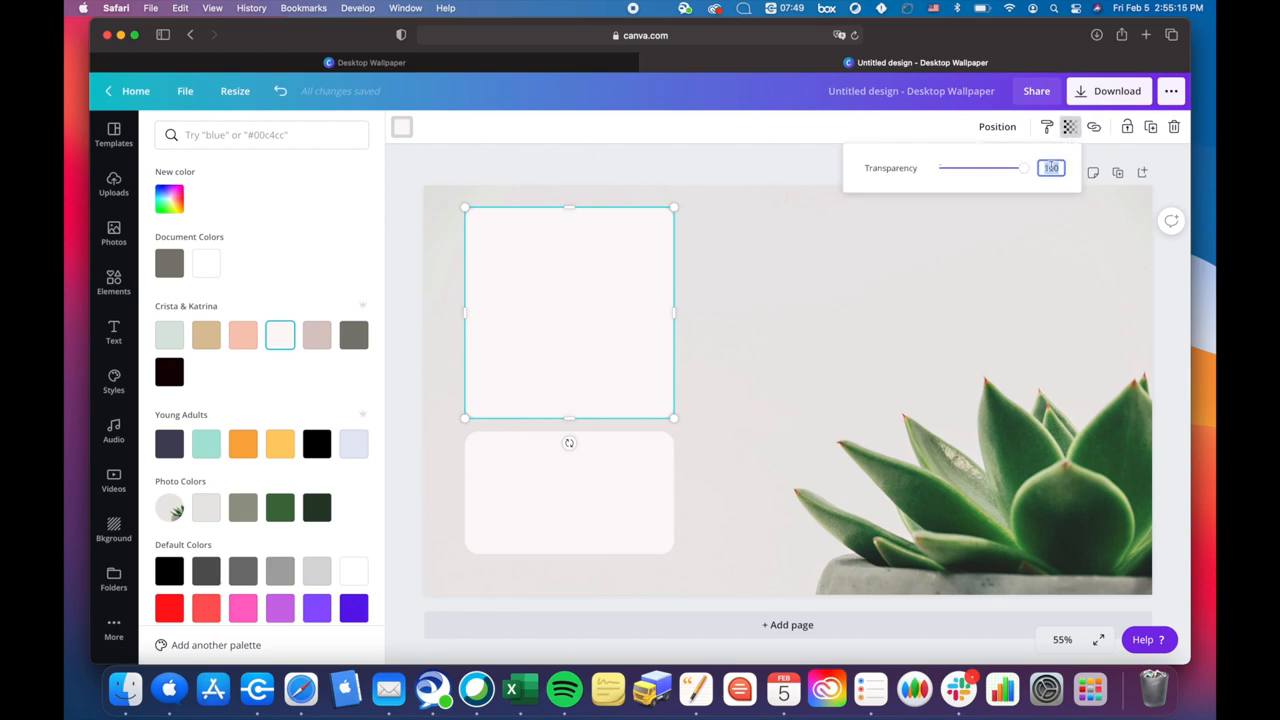
drag(1020, 168, 1008, 168)
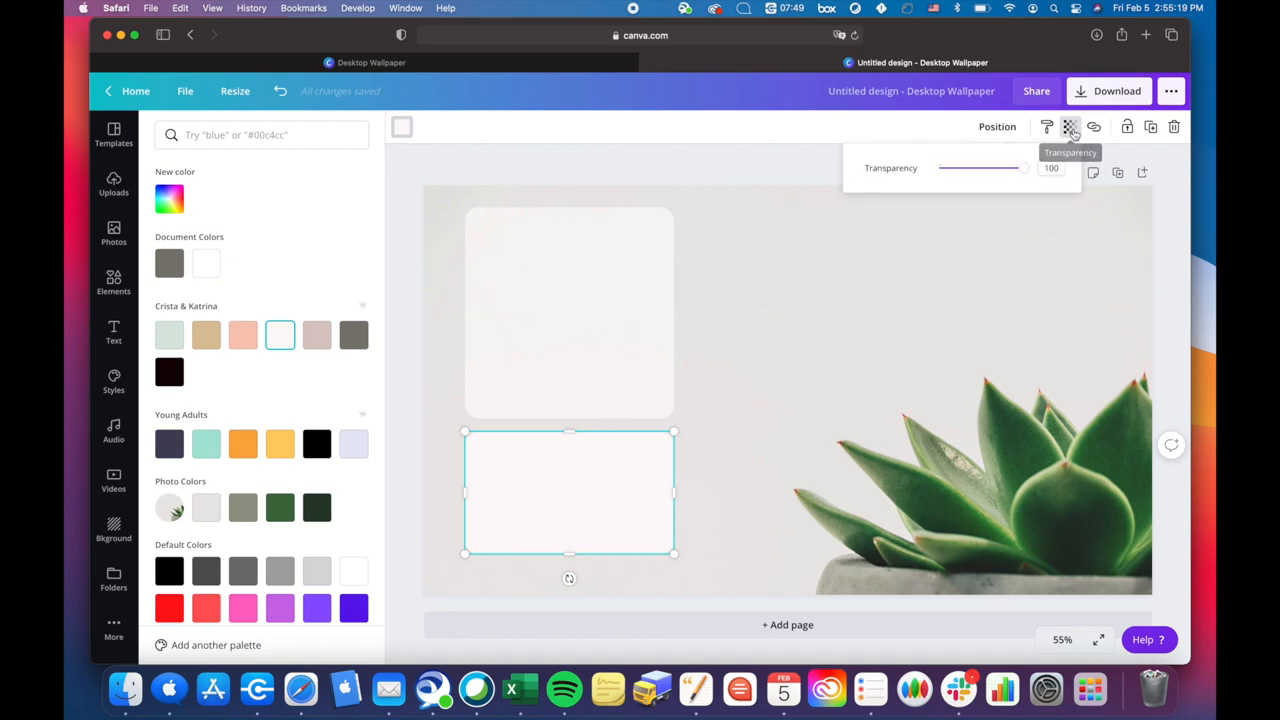
click(1052, 168)
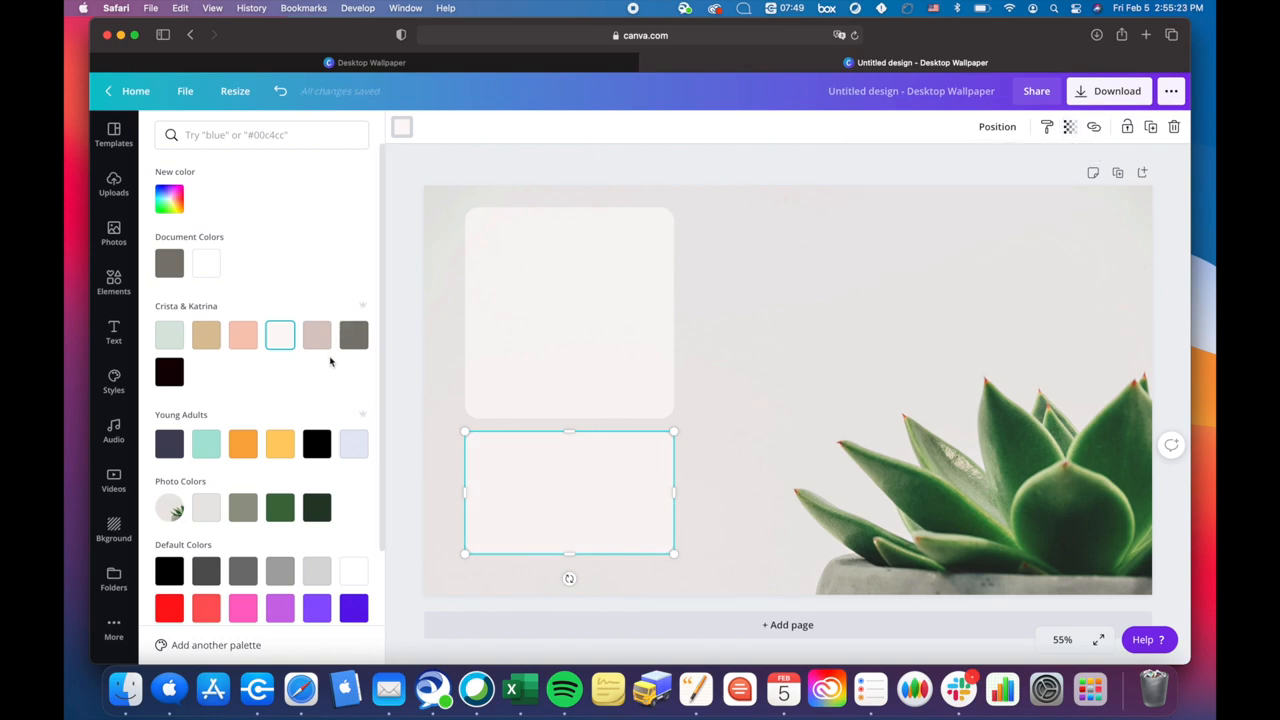
- Colour the lower panel dusty pink and place a new box beside the top square
click(316, 336)
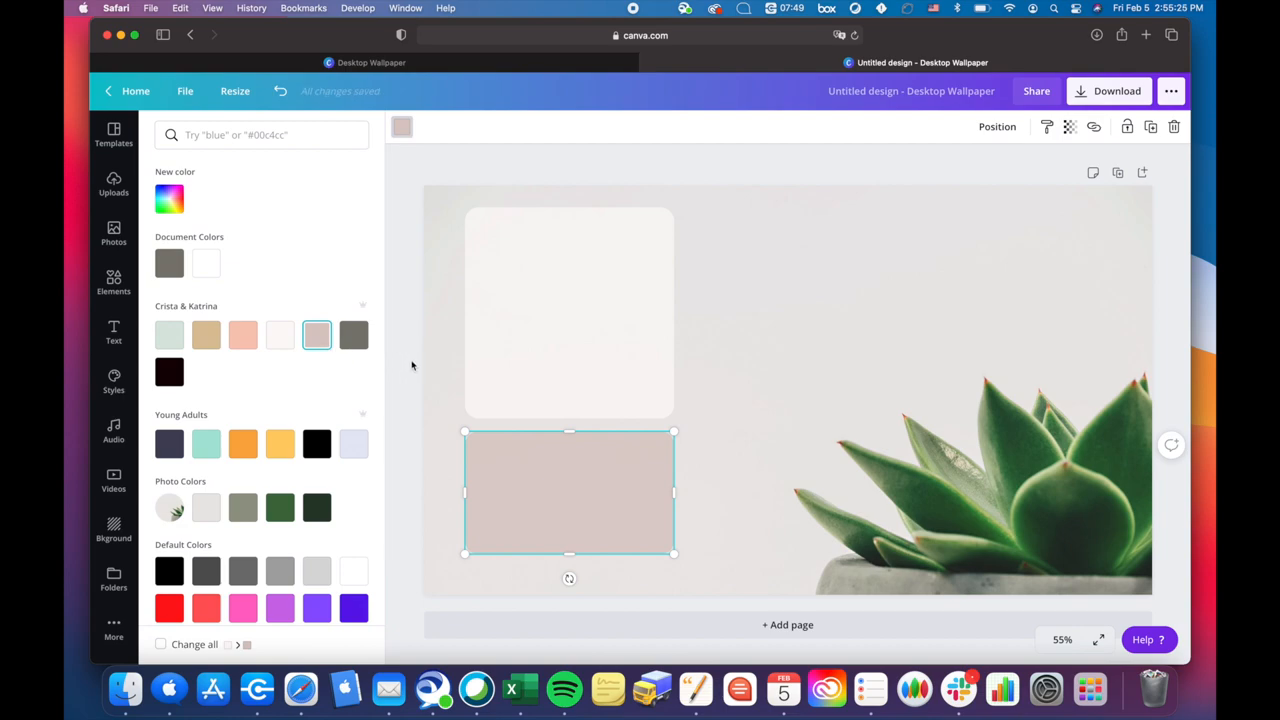
click(112, 284)
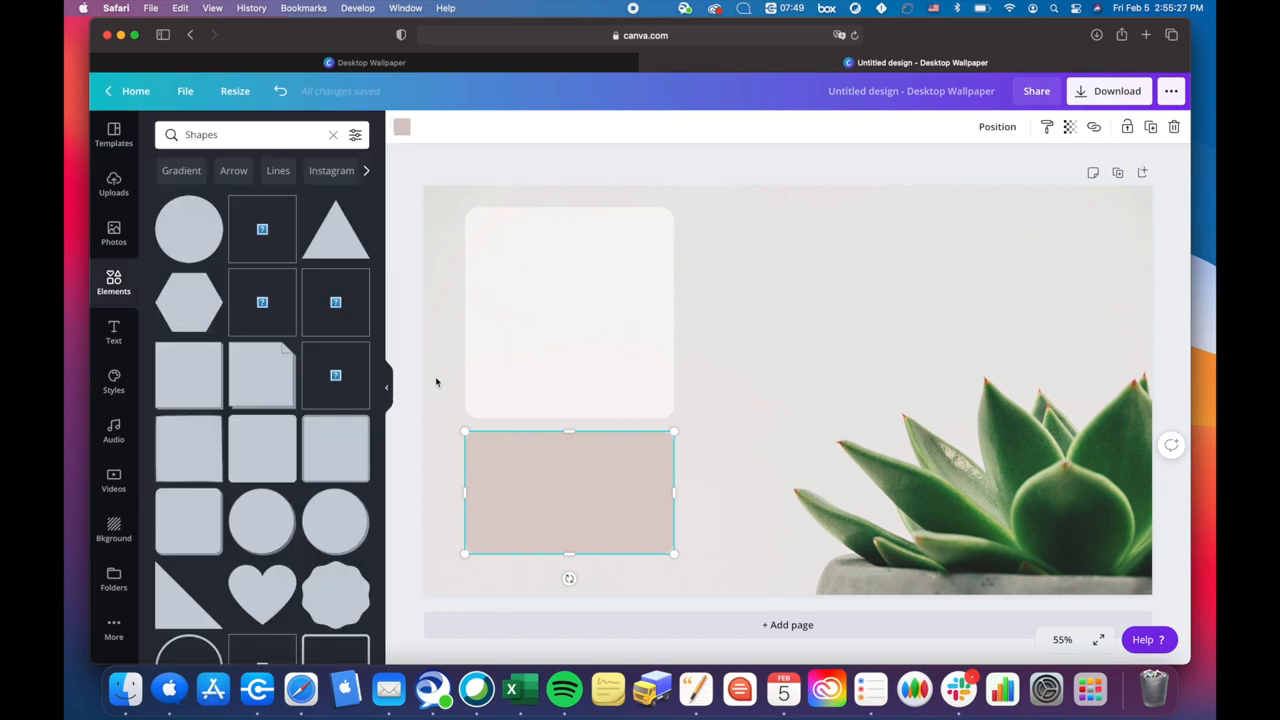
mouse_move(582, 528)
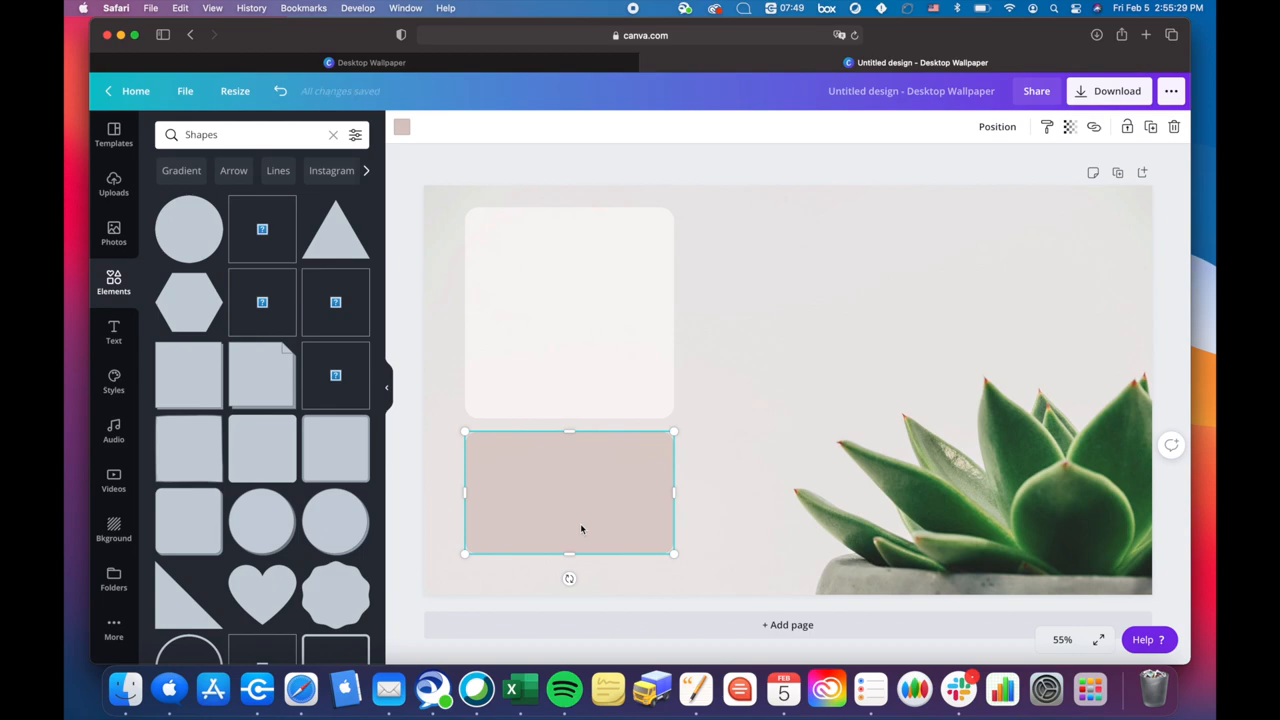
drag(568, 492, 822, 278)
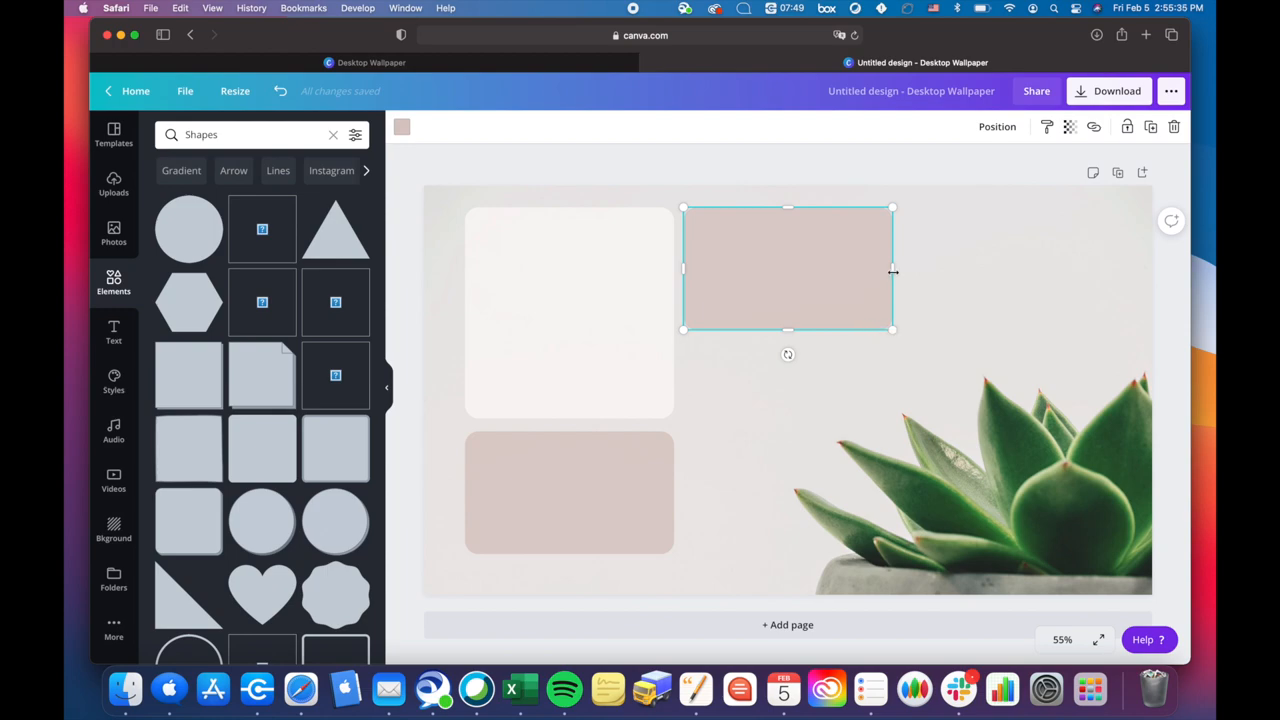
- Reshape the new box into a narrow, tall rectangle right of the top square
drag(892, 268, 838, 268)
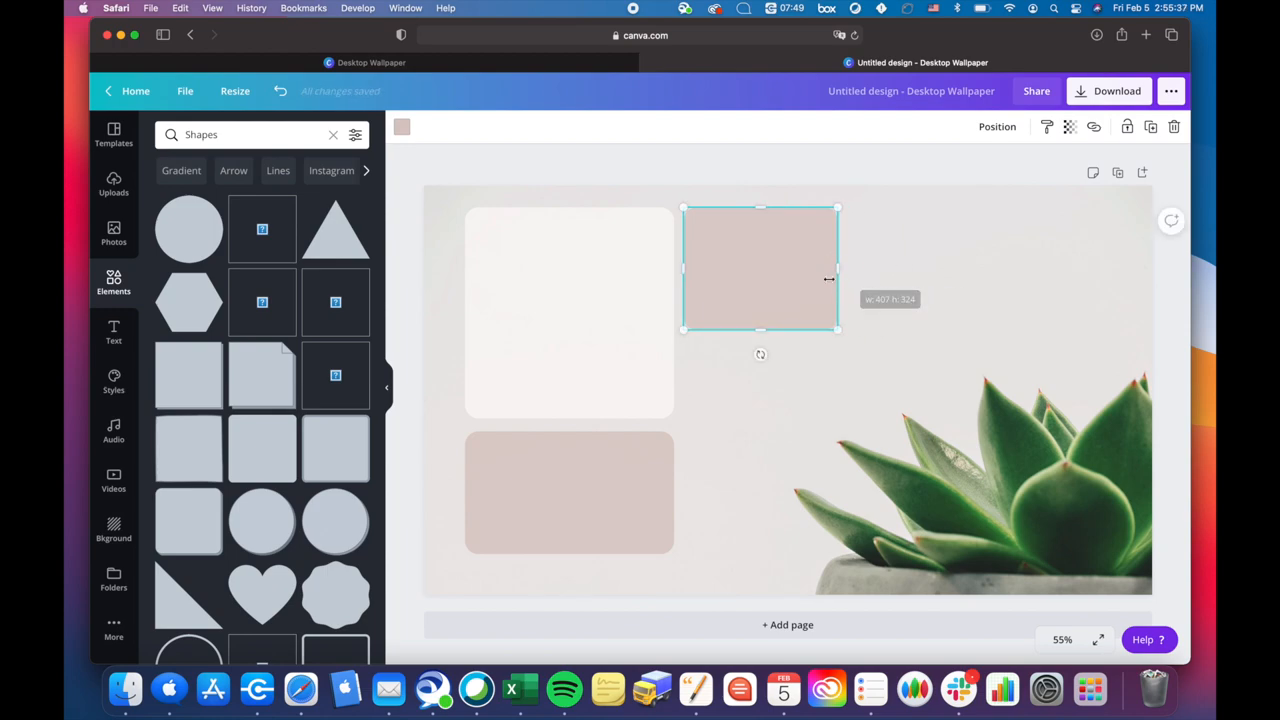
drag(760, 330, 772, 406)
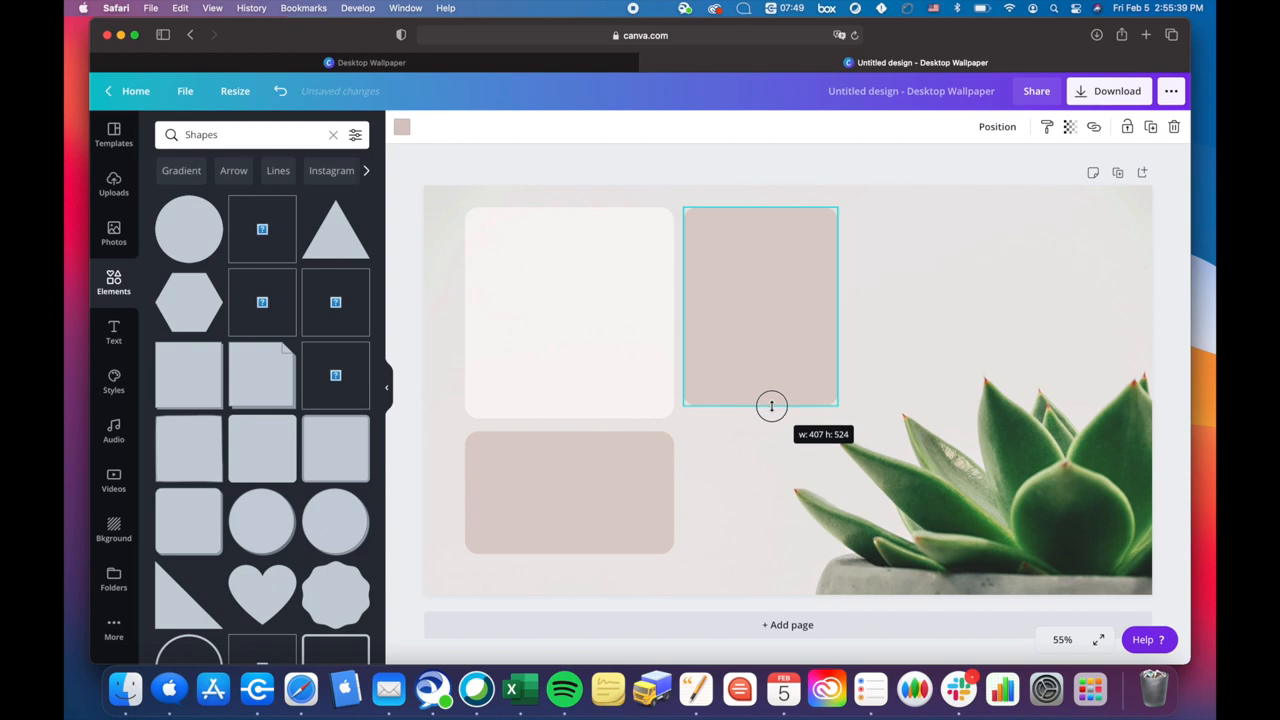
drag(772, 406, 772, 382)
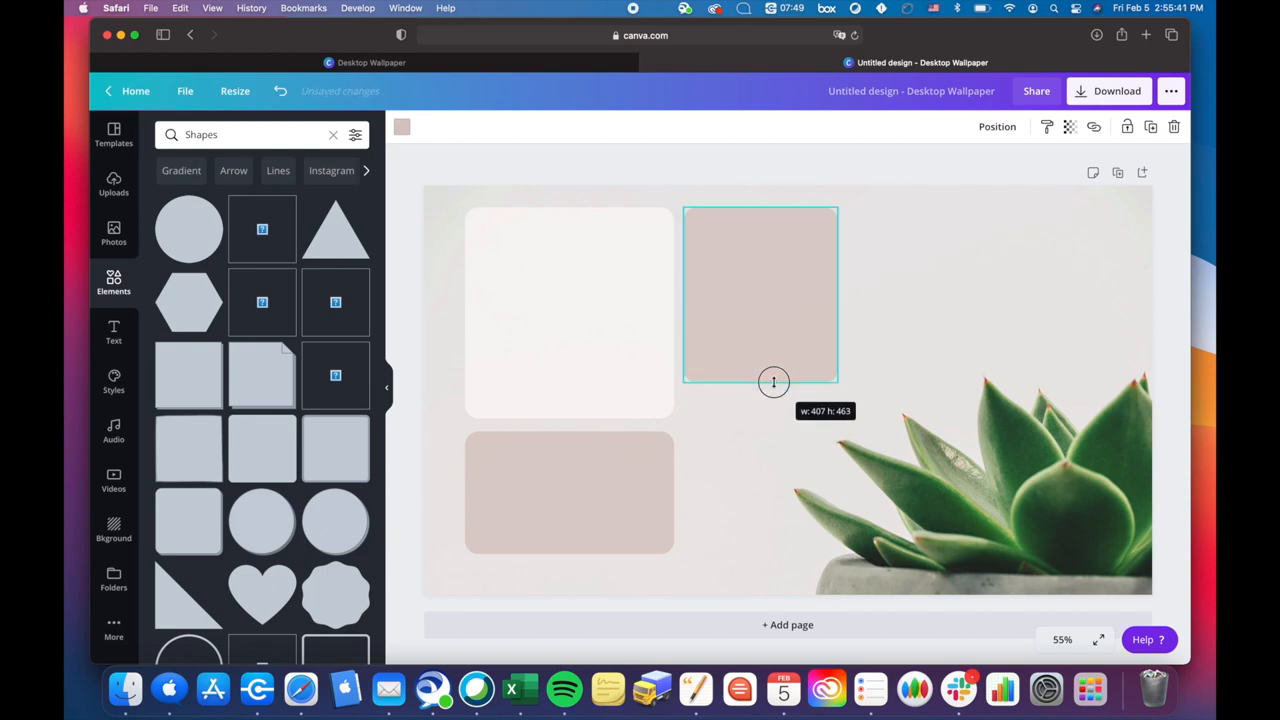
drag(772, 382, 780, 320)
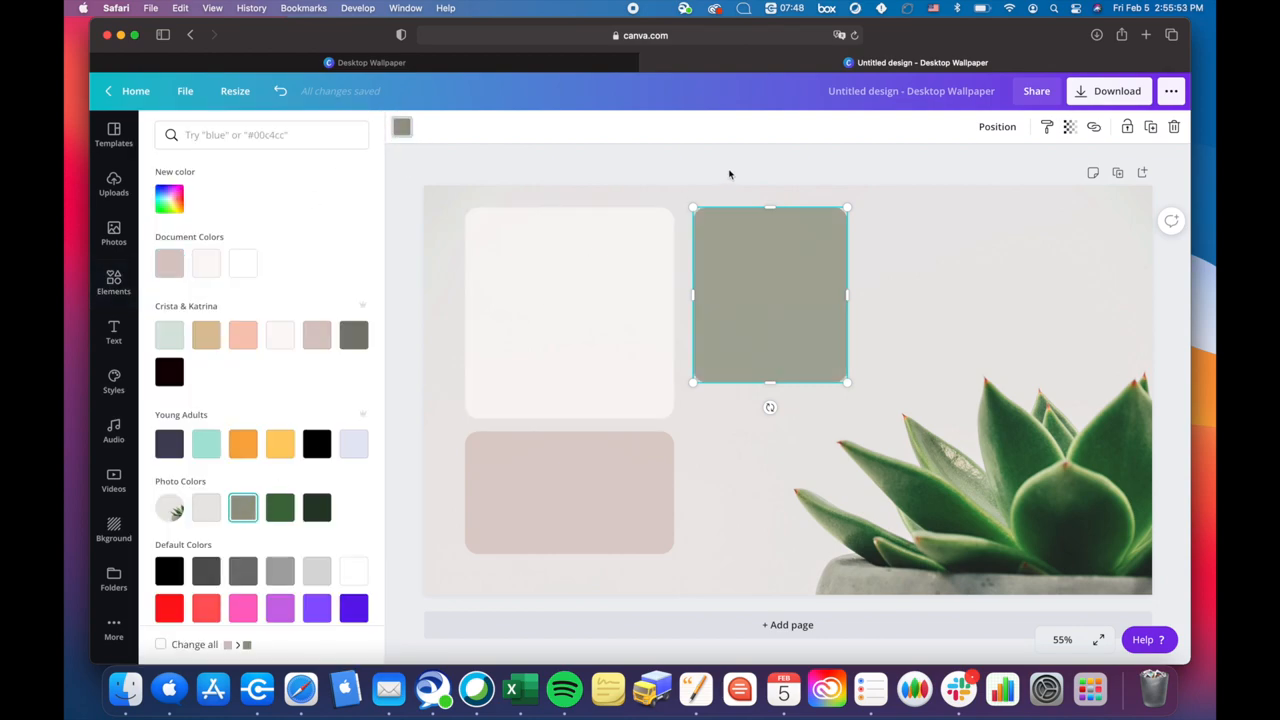
- Duplicate the green box below it, widened over the succulent and shortened from the top
drag(770, 296, 760, 440)
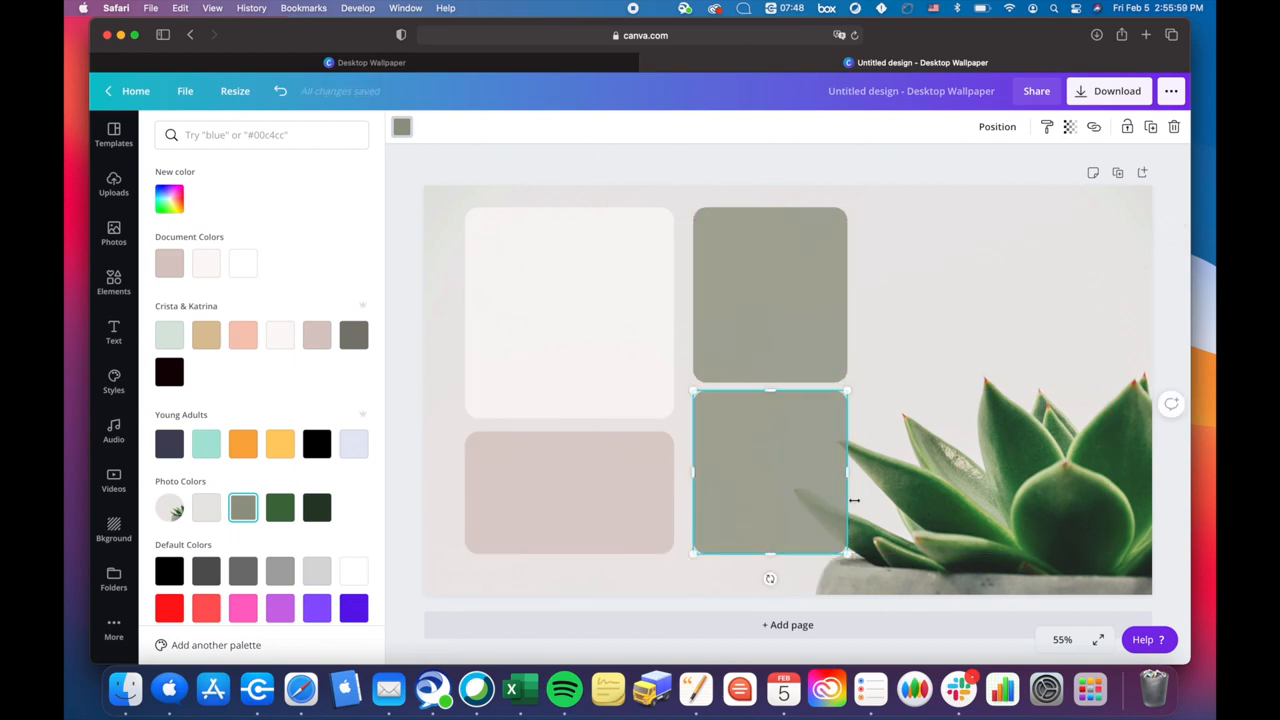
drag(848, 470, 898, 472)
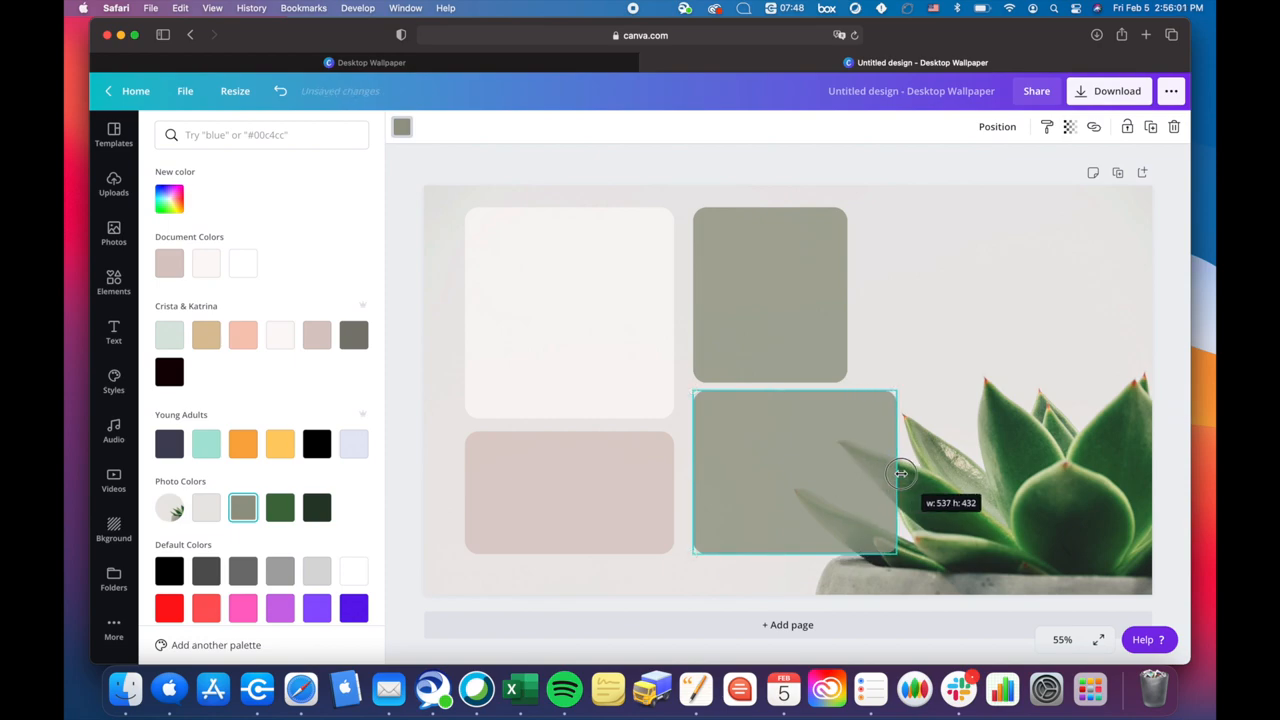
drag(900, 472, 904, 472)
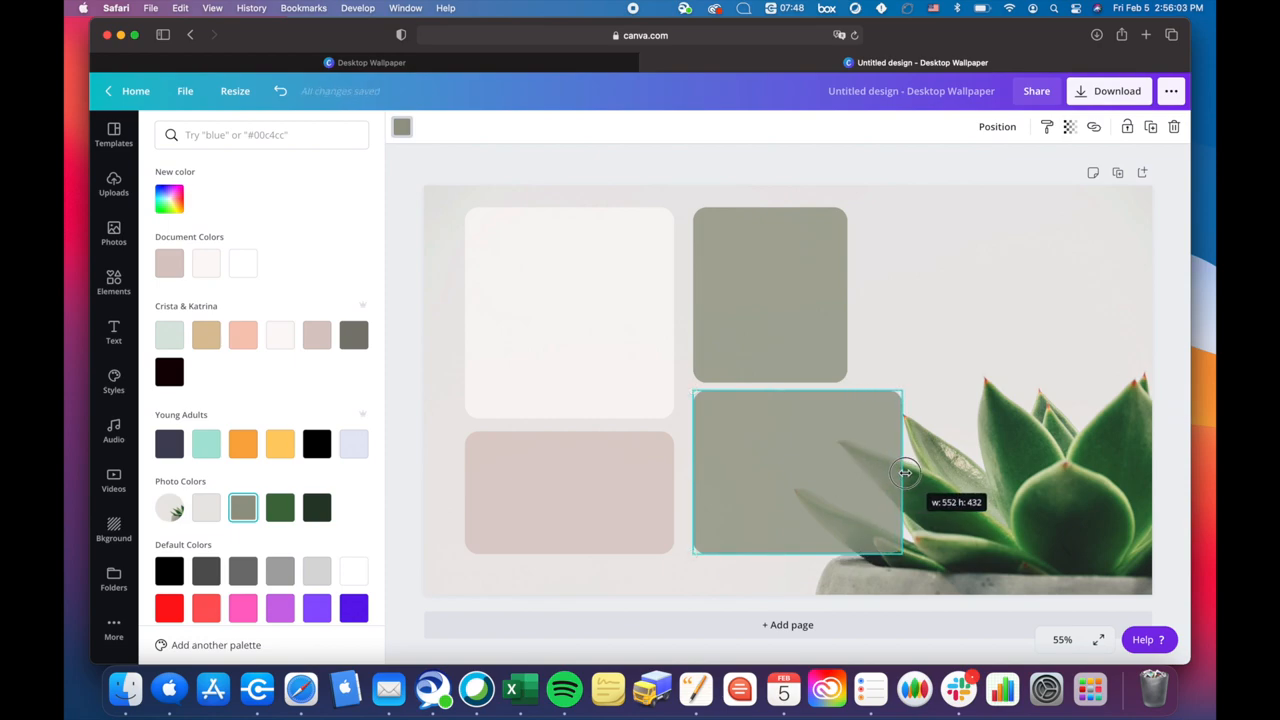
drag(904, 472, 900, 472)
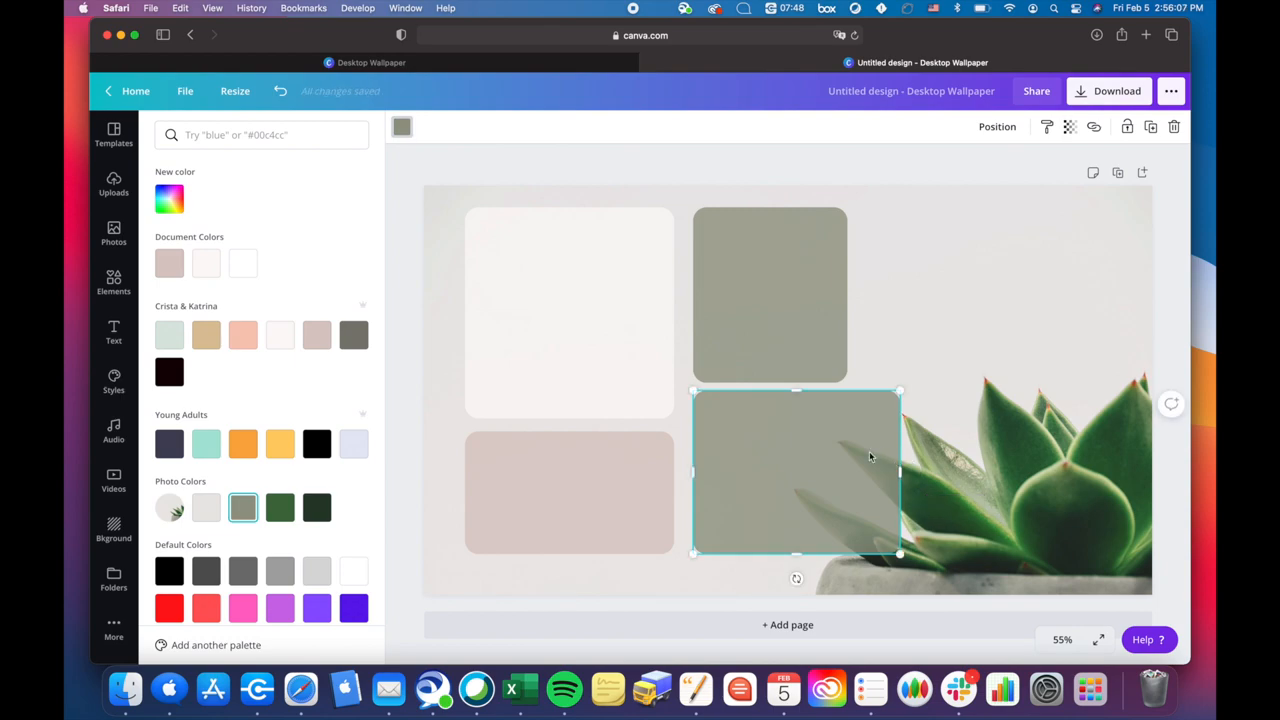
mouse_move(704, 320)
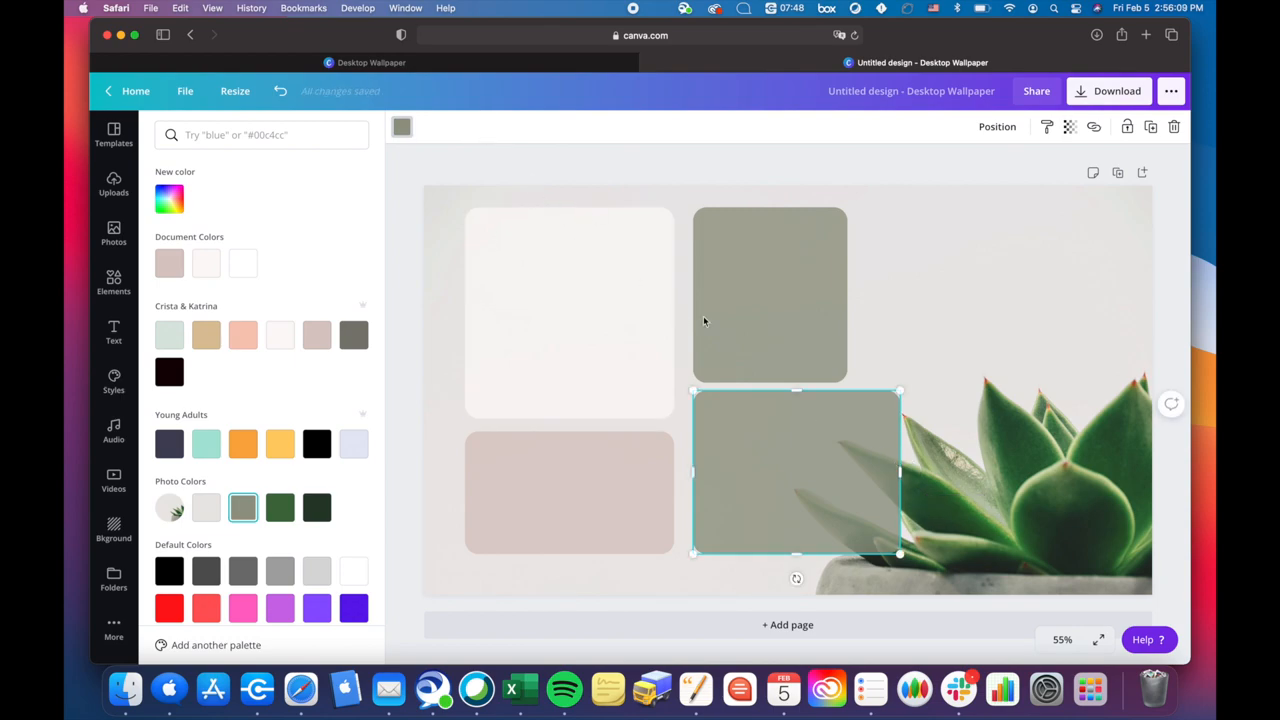
drag(796, 390, 800, 404)
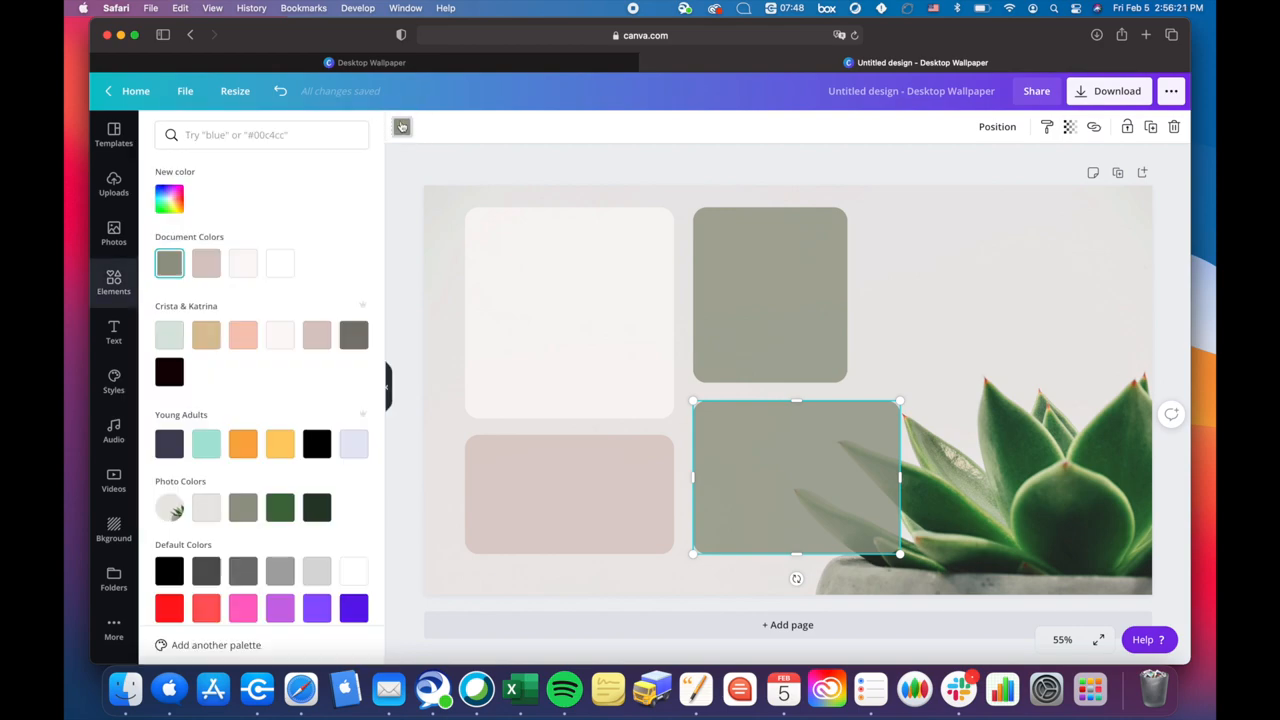
mouse_move(280, 264)
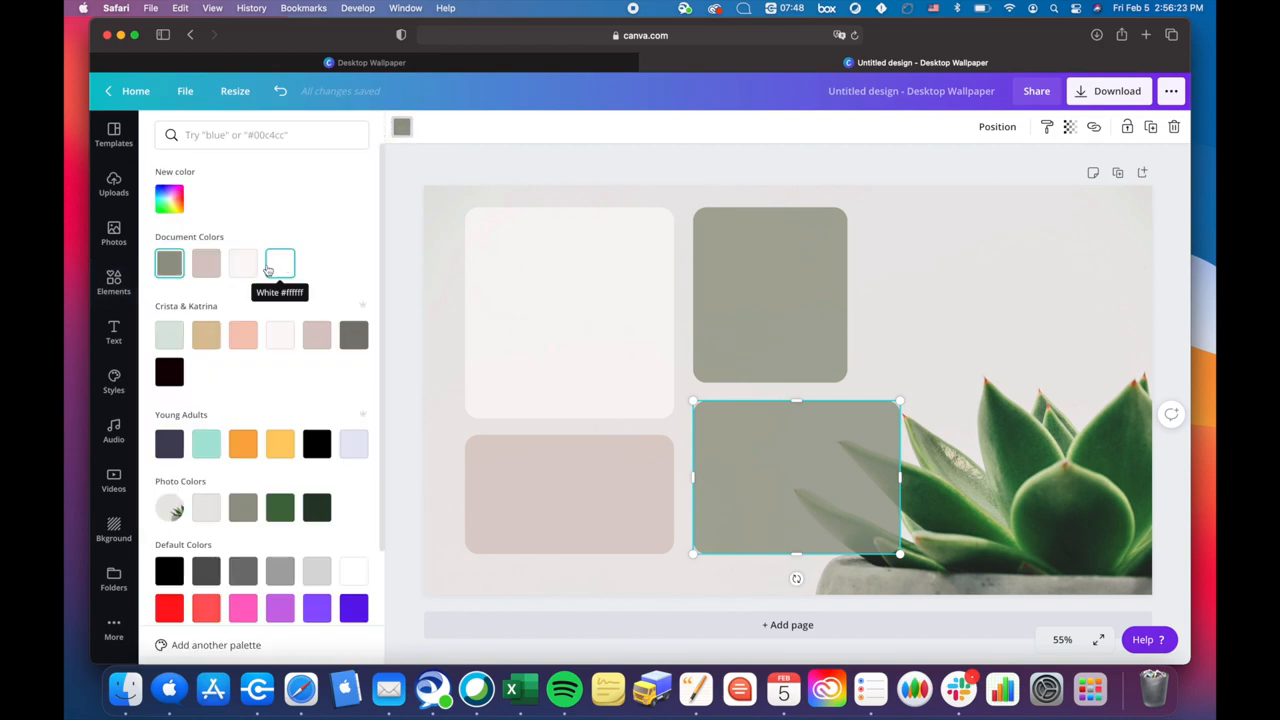
- Colour the lower box off-white and place a copy of it at the top right
click(244, 262)
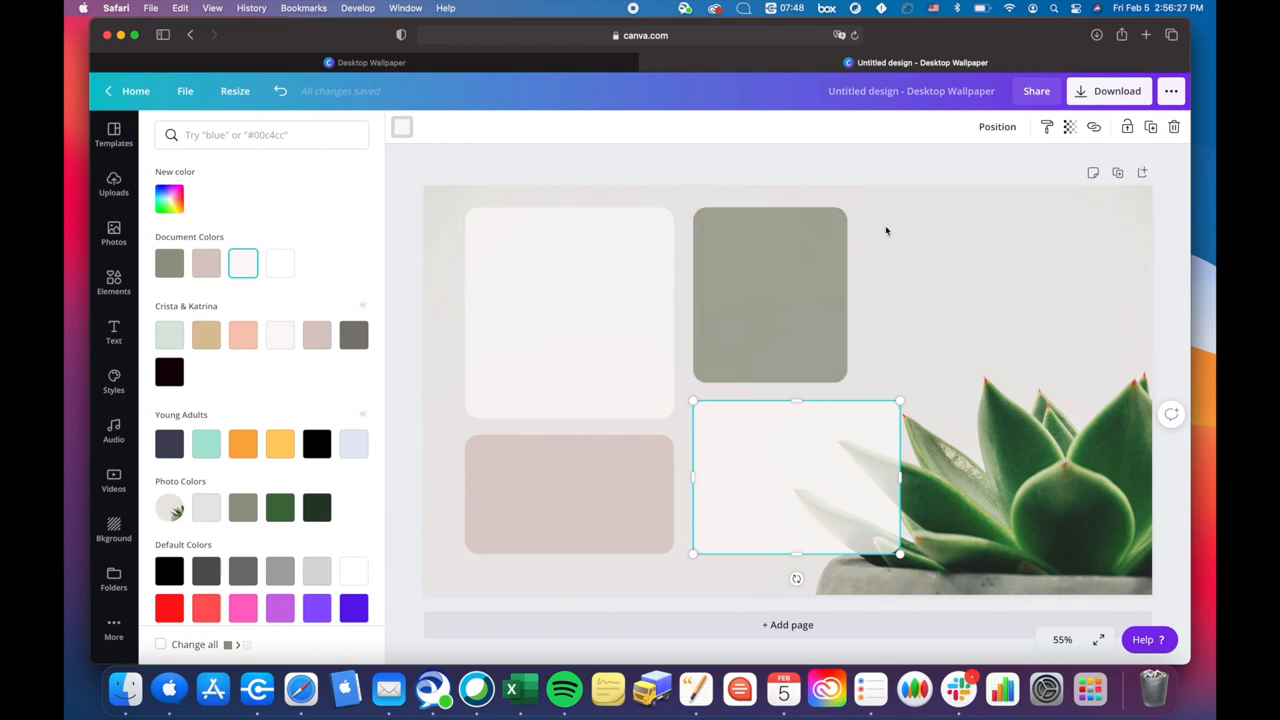
drag(796, 476, 972, 304)
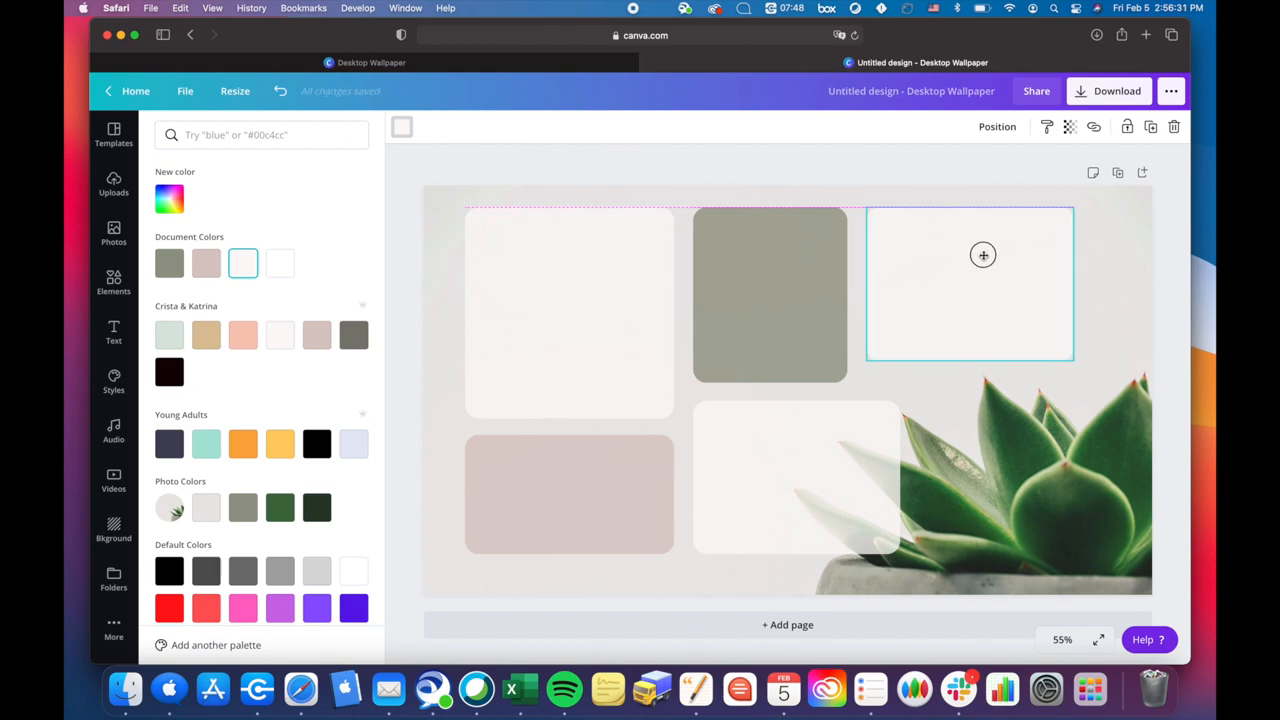
- Widen the top-right box toward the right edge and colour it a pale tan
click(968, 284)
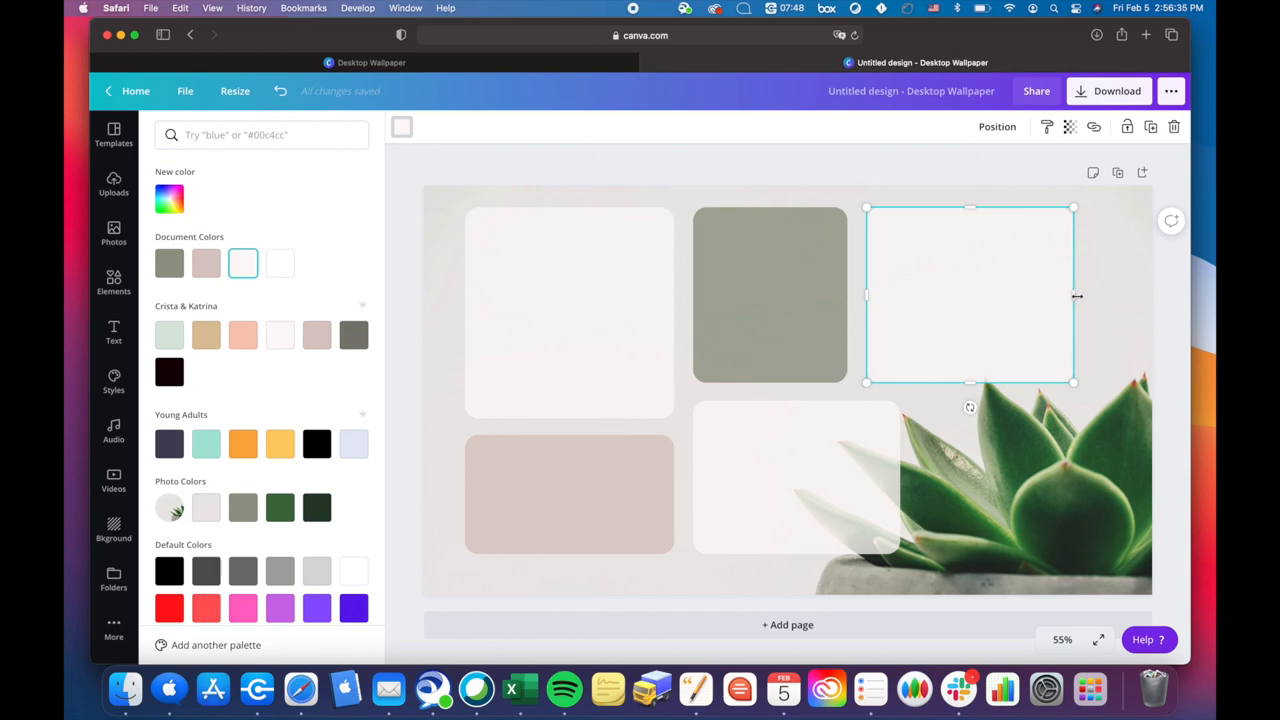
drag(1074, 296, 1110, 296)
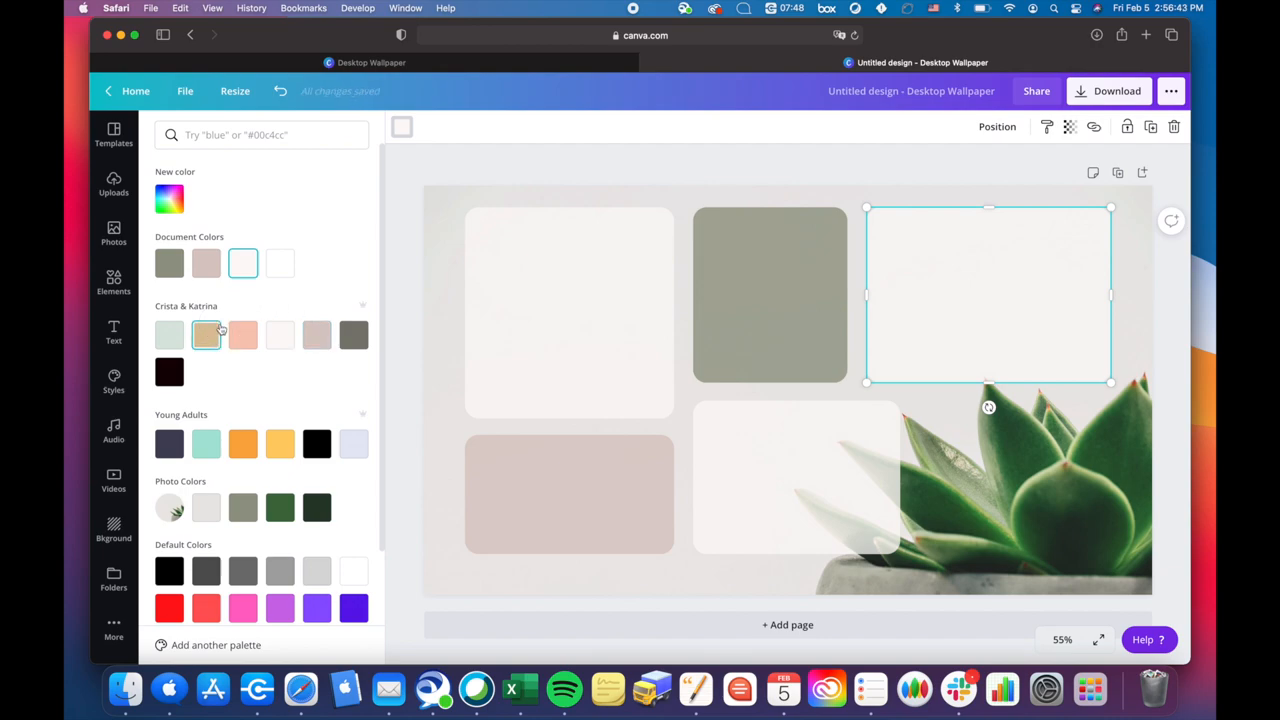
click(206, 336)
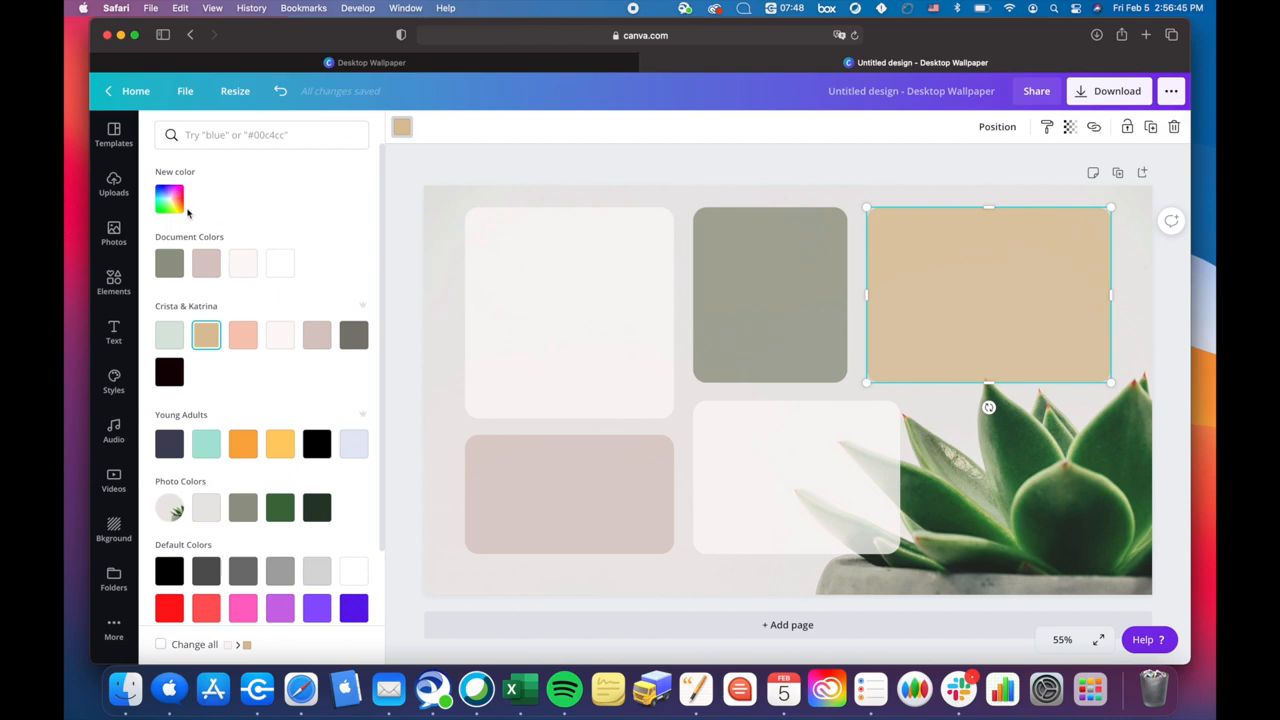
click(168, 198)
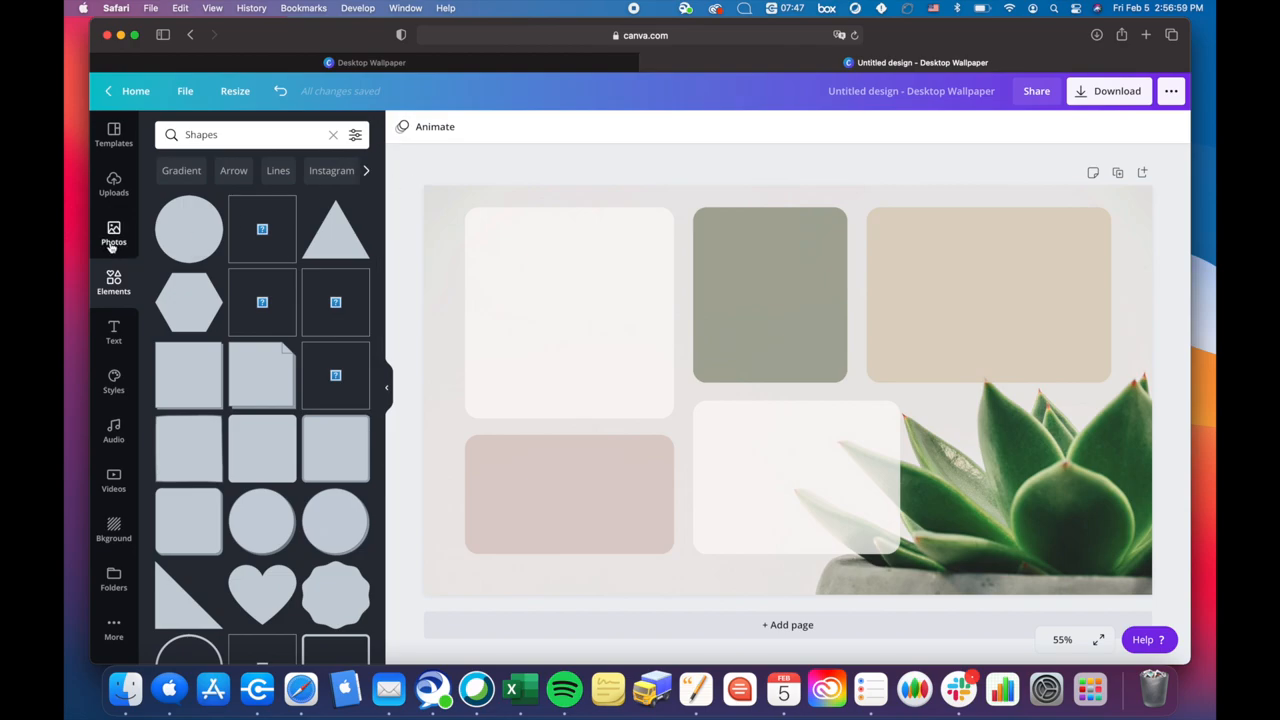
- Find a 'minimalist plant' photo, add it and crop it
text(minimalist plant)
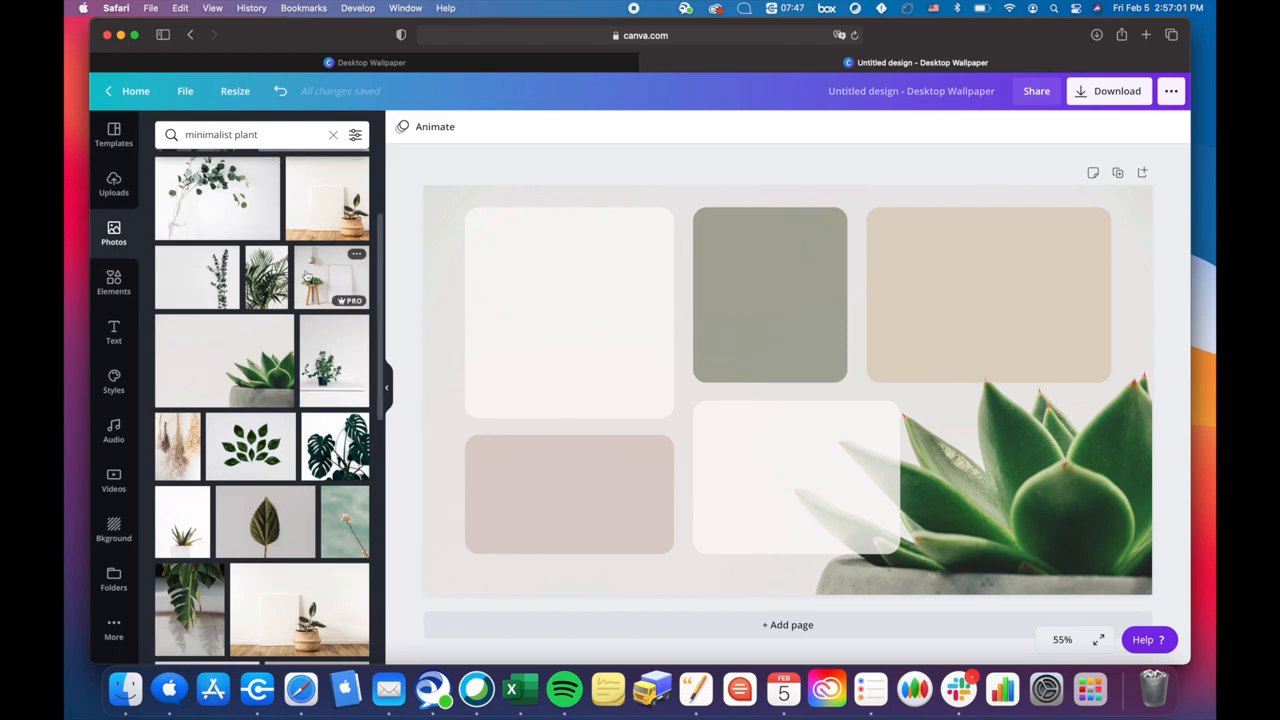
scroll(down, 3)
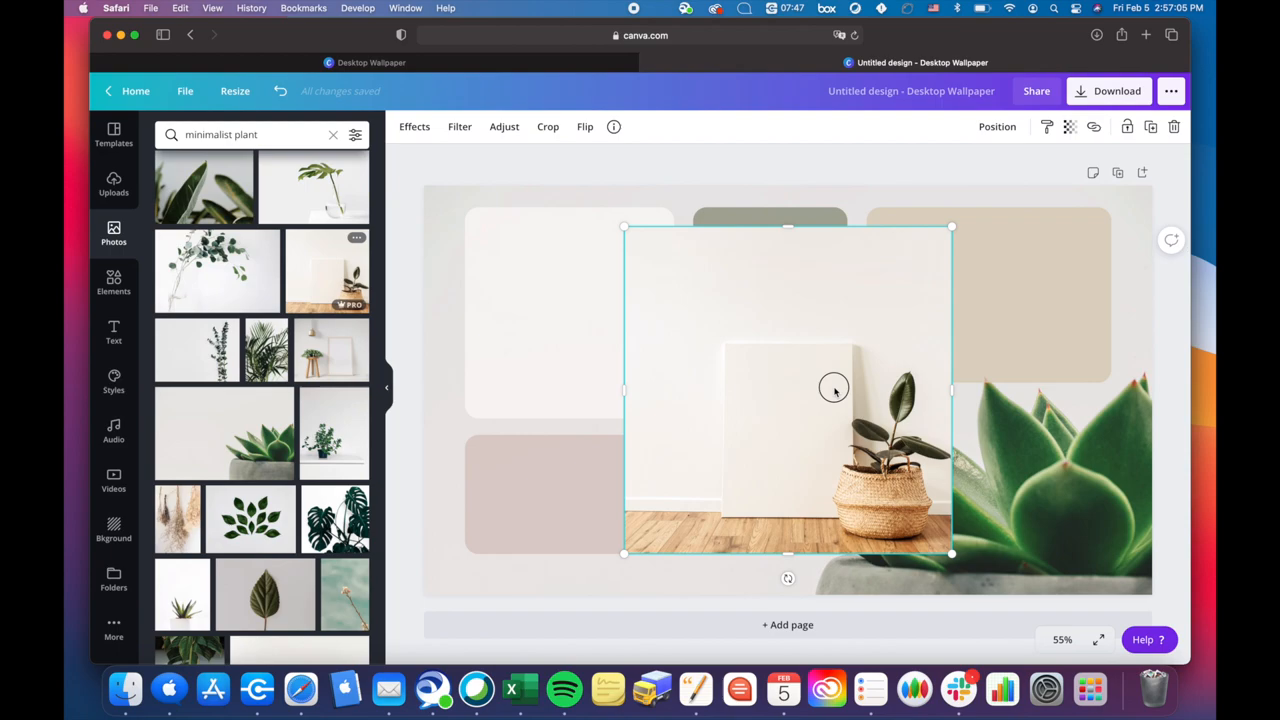
click(548, 126)
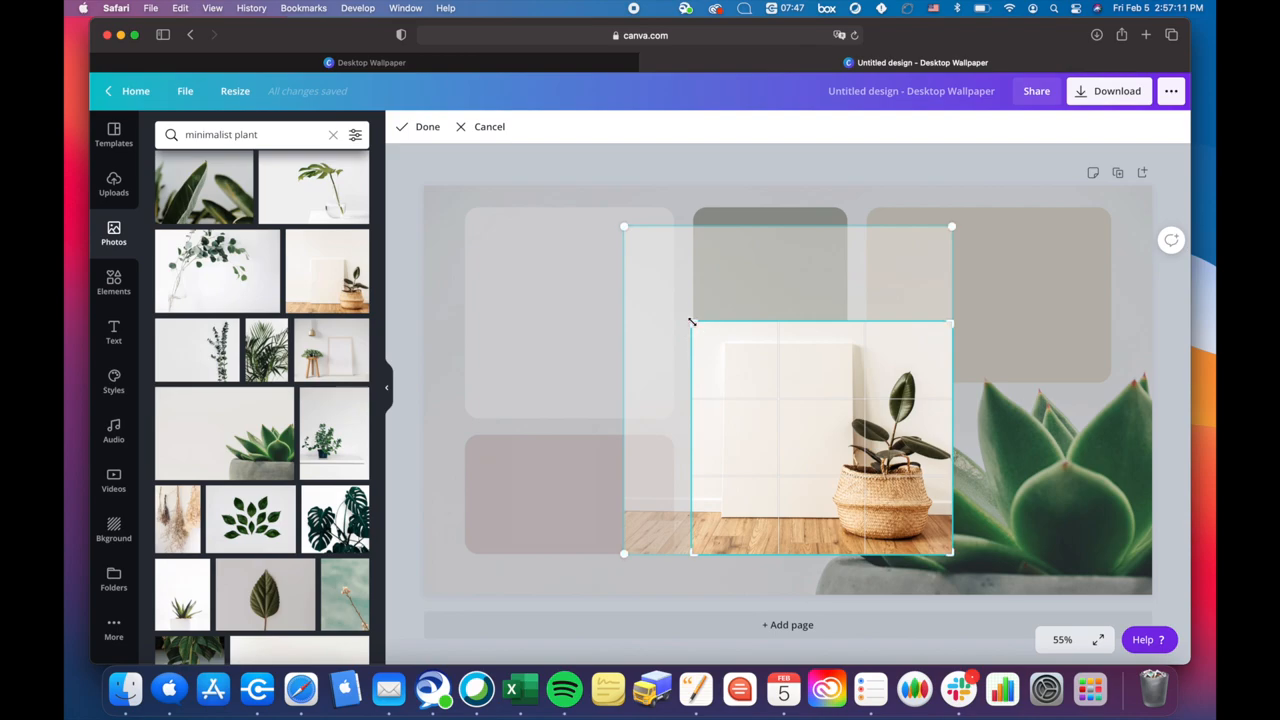
click(790, 408)
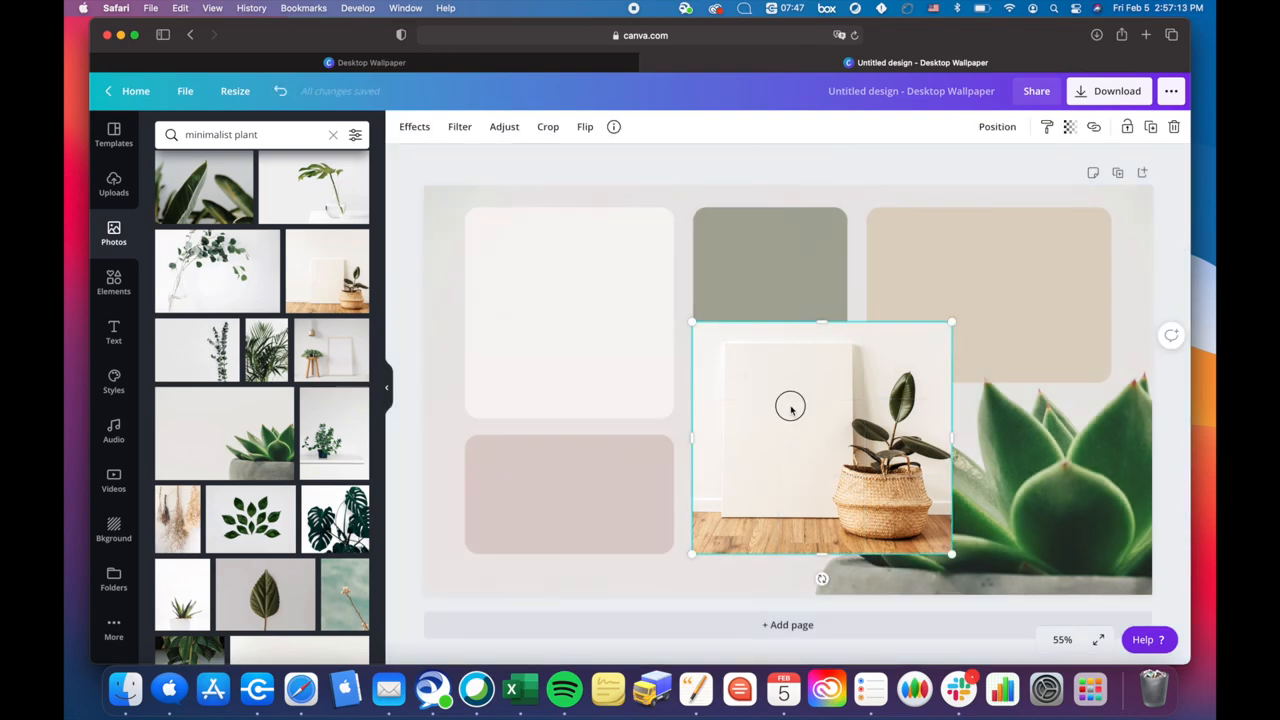
- Move and shrink the plant photo to fit inside the sage green box
drag(790, 408, 780, 318)
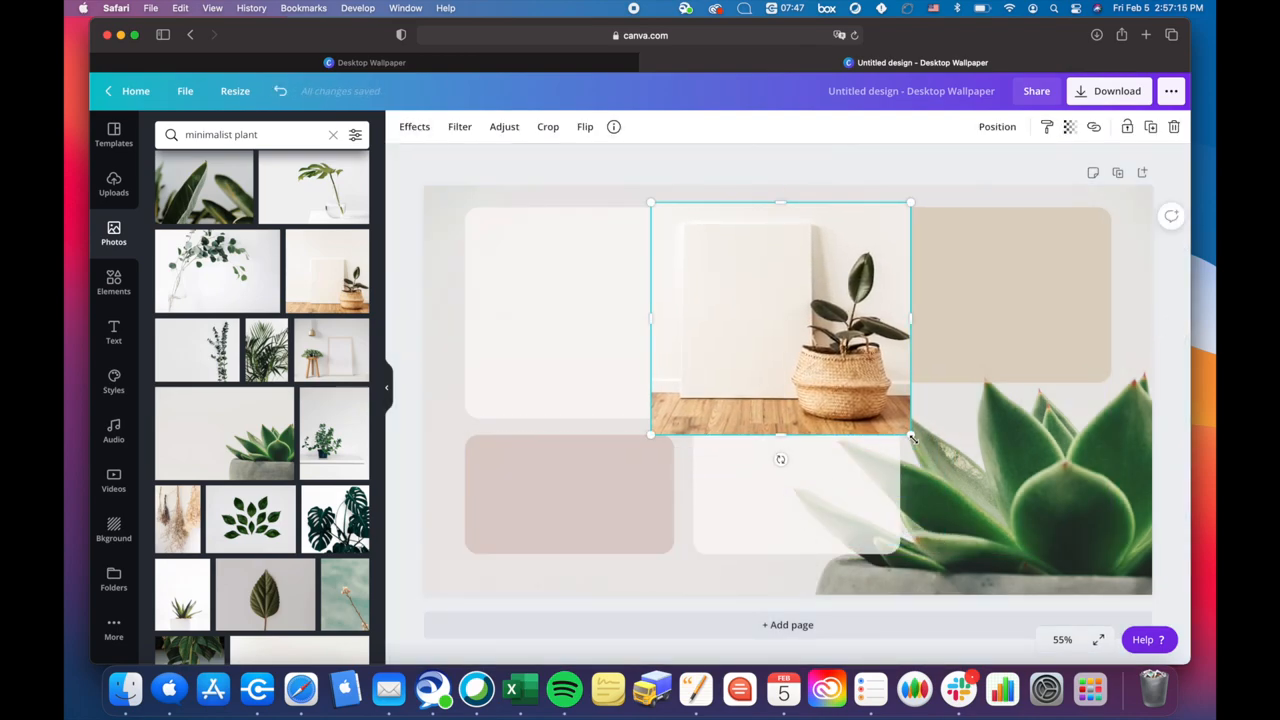
drag(910, 436, 800, 336)
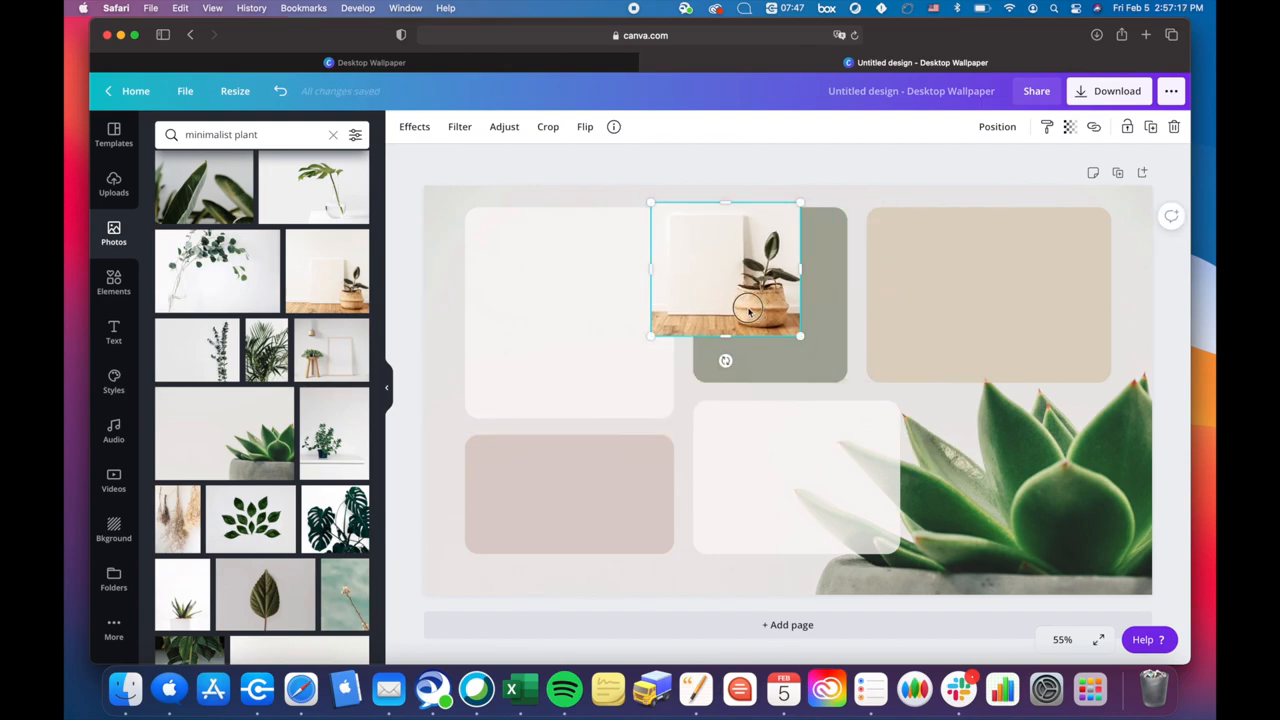
drag(724, 270, 770, 296)
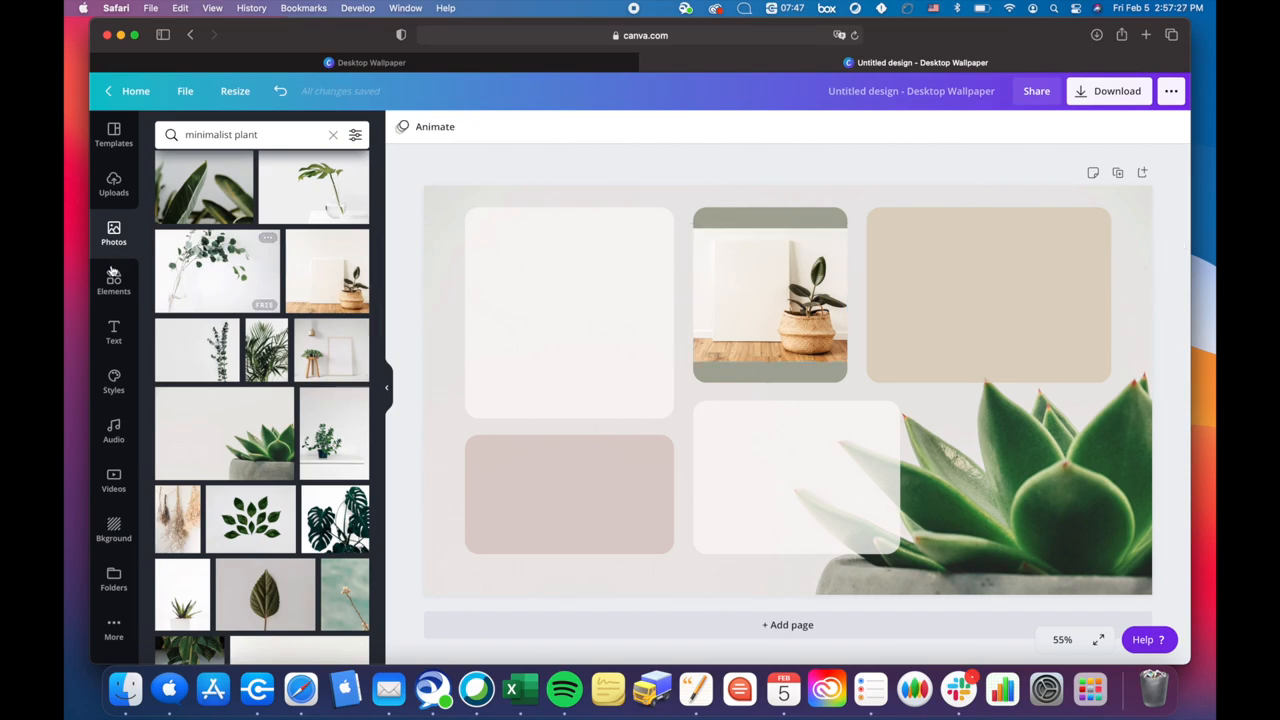
click(112, 332)
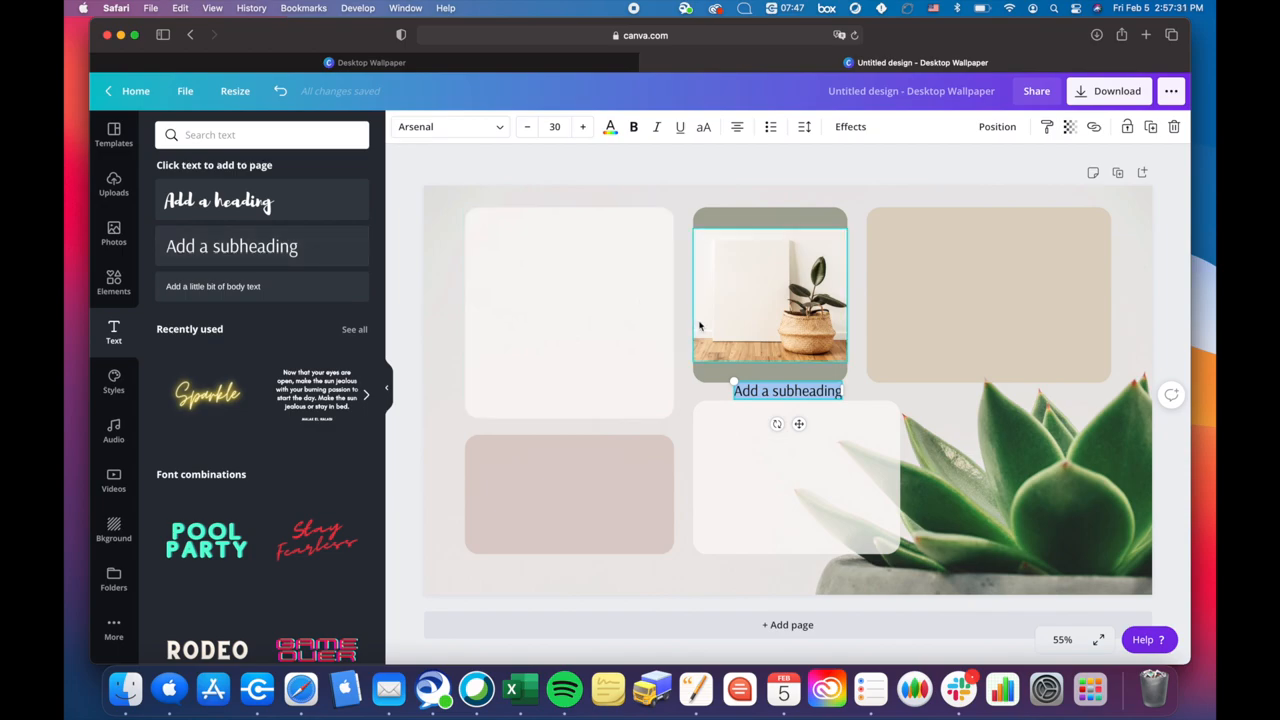
- Enter the quote 'bloom where you are planted' and move it onto the plant photo
text(bloom)
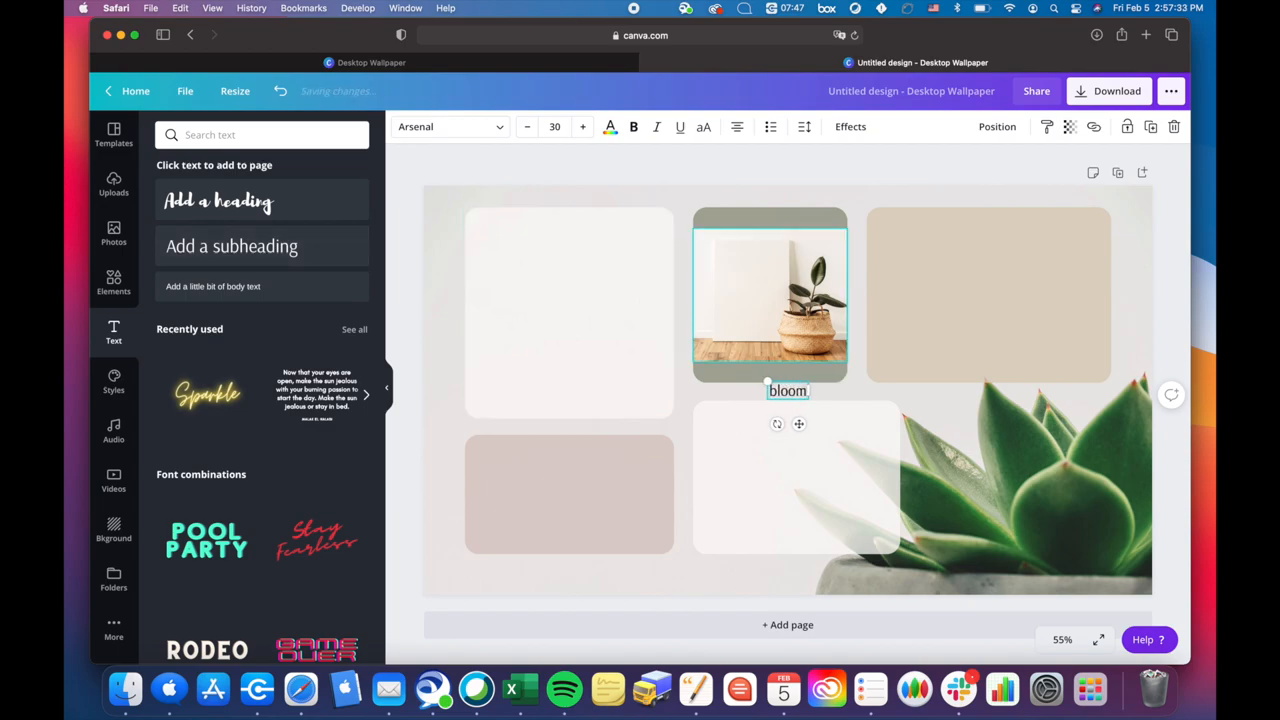
text(where)
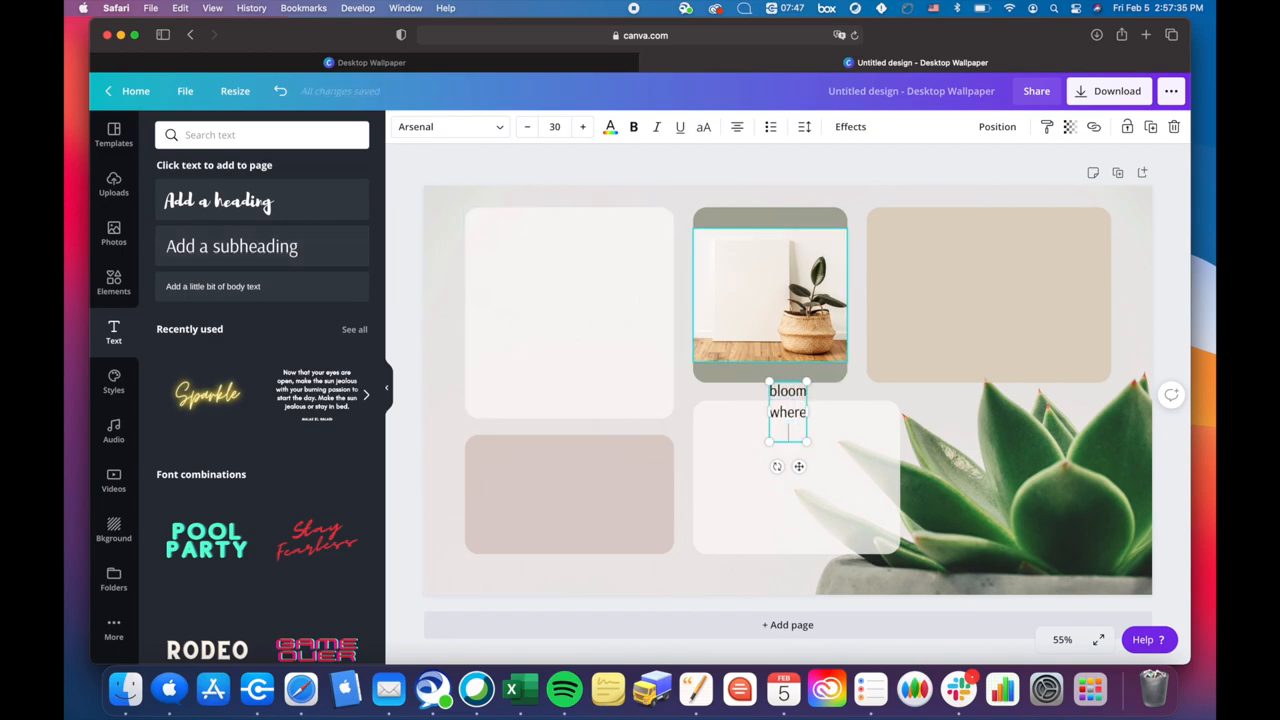
text(you are planted)
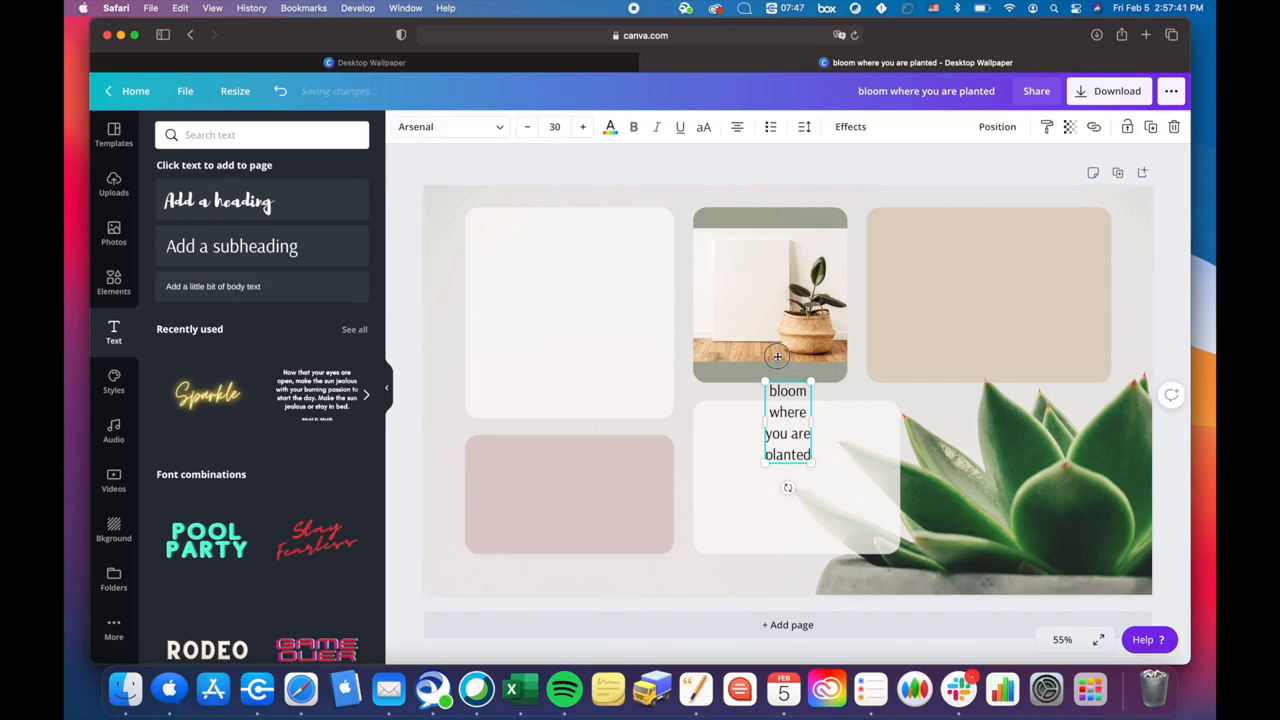
drag(788, 420, 752, 290)
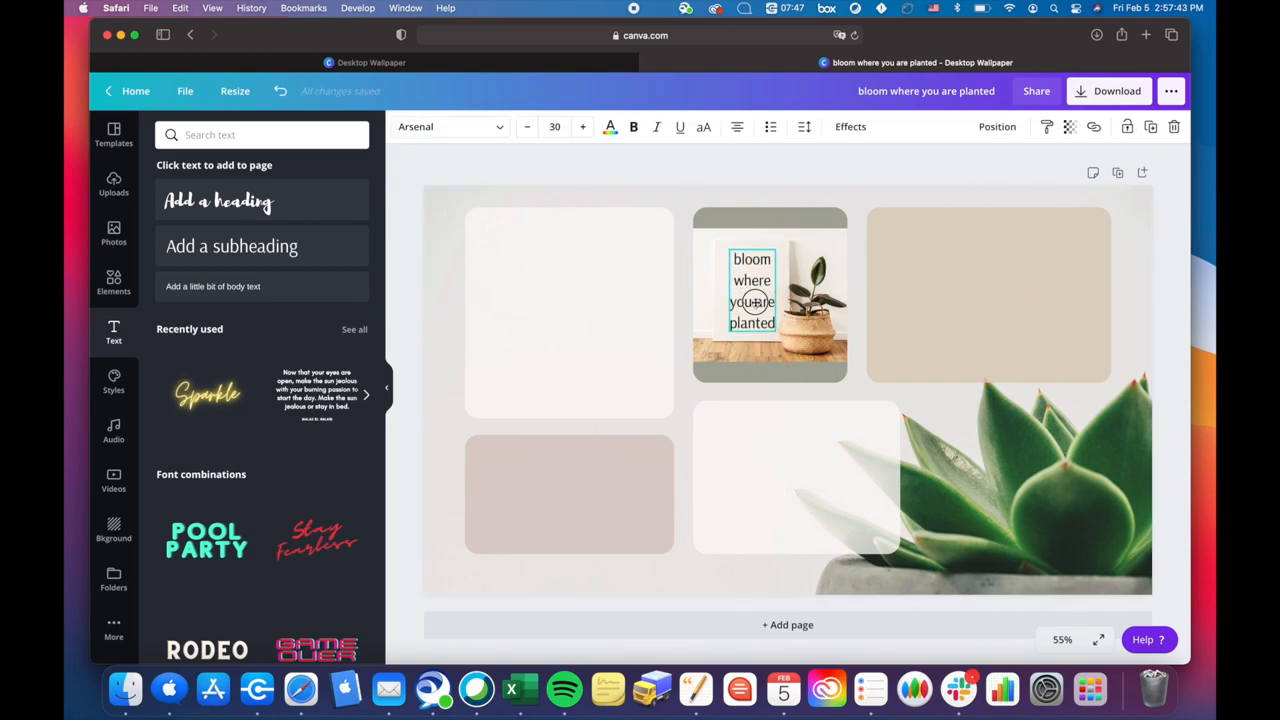
click(752, 290)
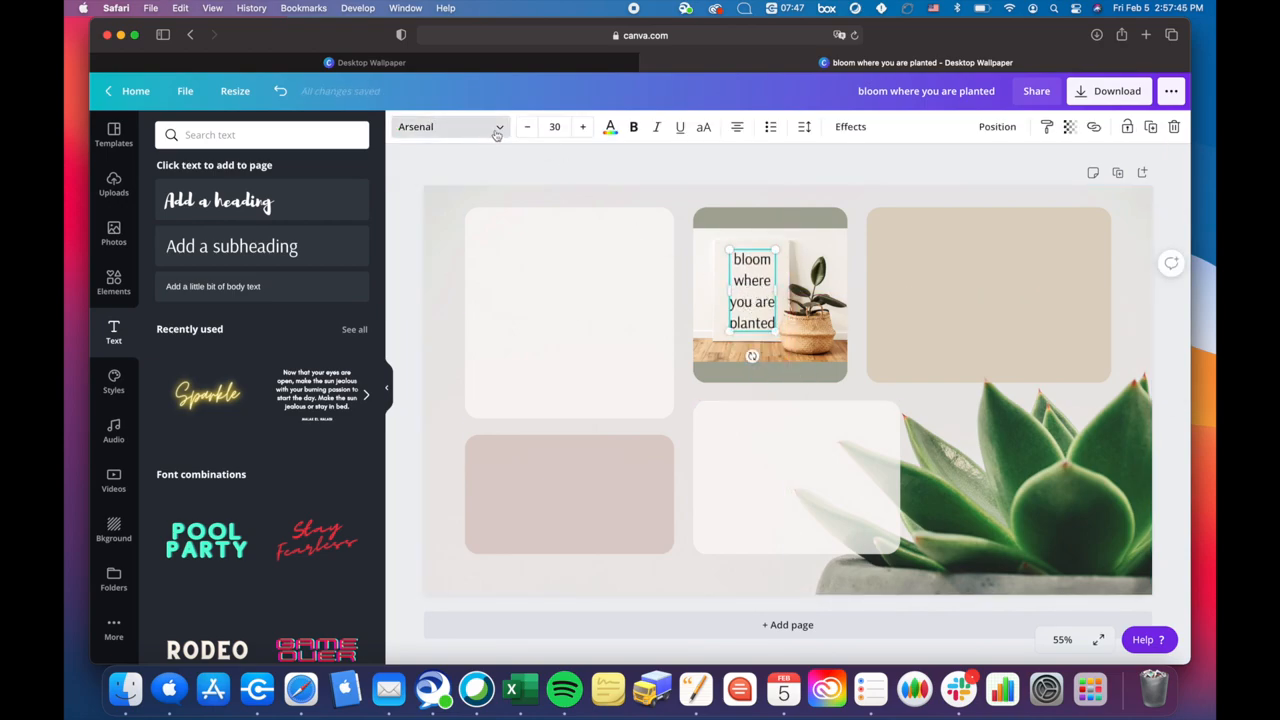
- Restyle the quote in the Afrah font with a dark green text colour
click(444, 126)
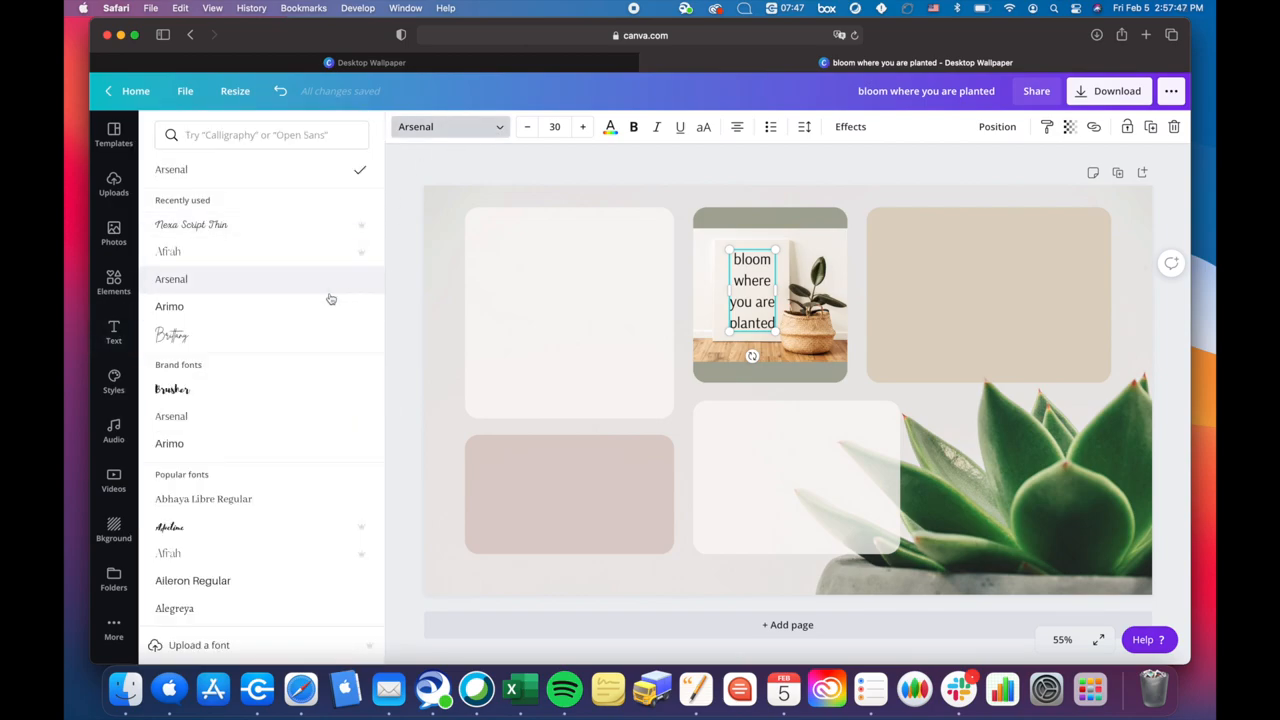
click(168, 252)
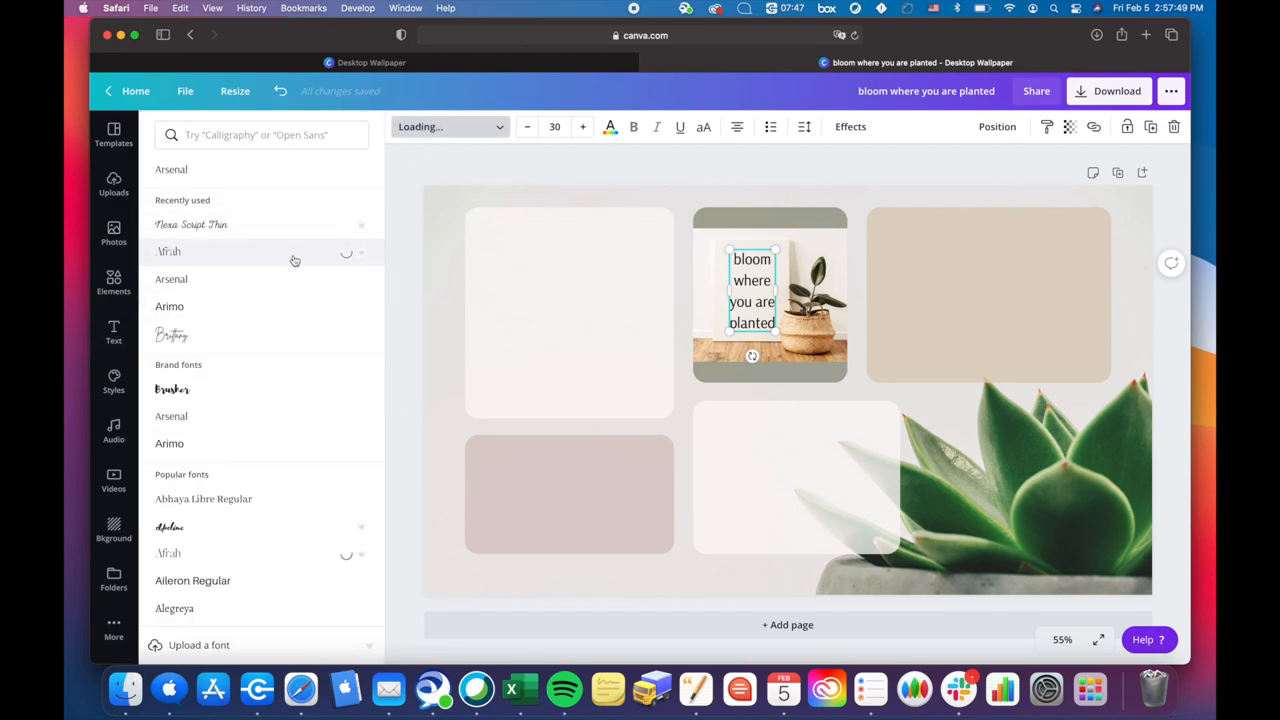
click(168, 252)
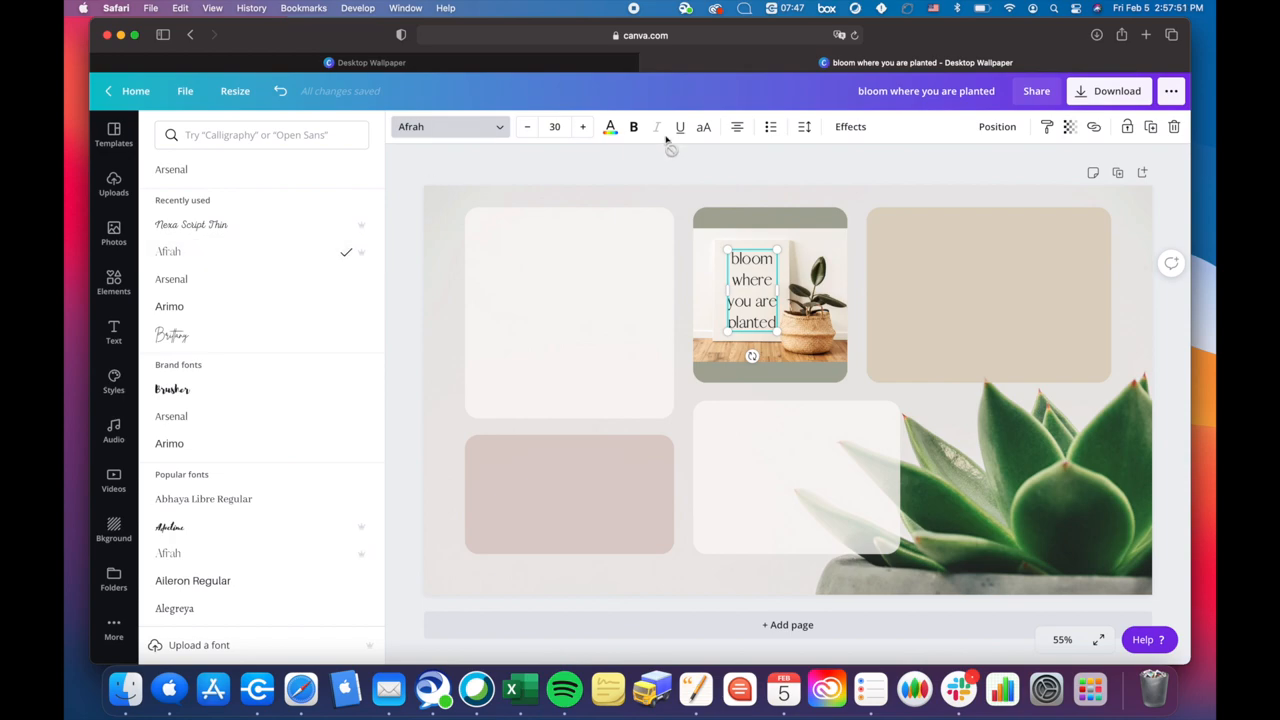
click(610, 126)
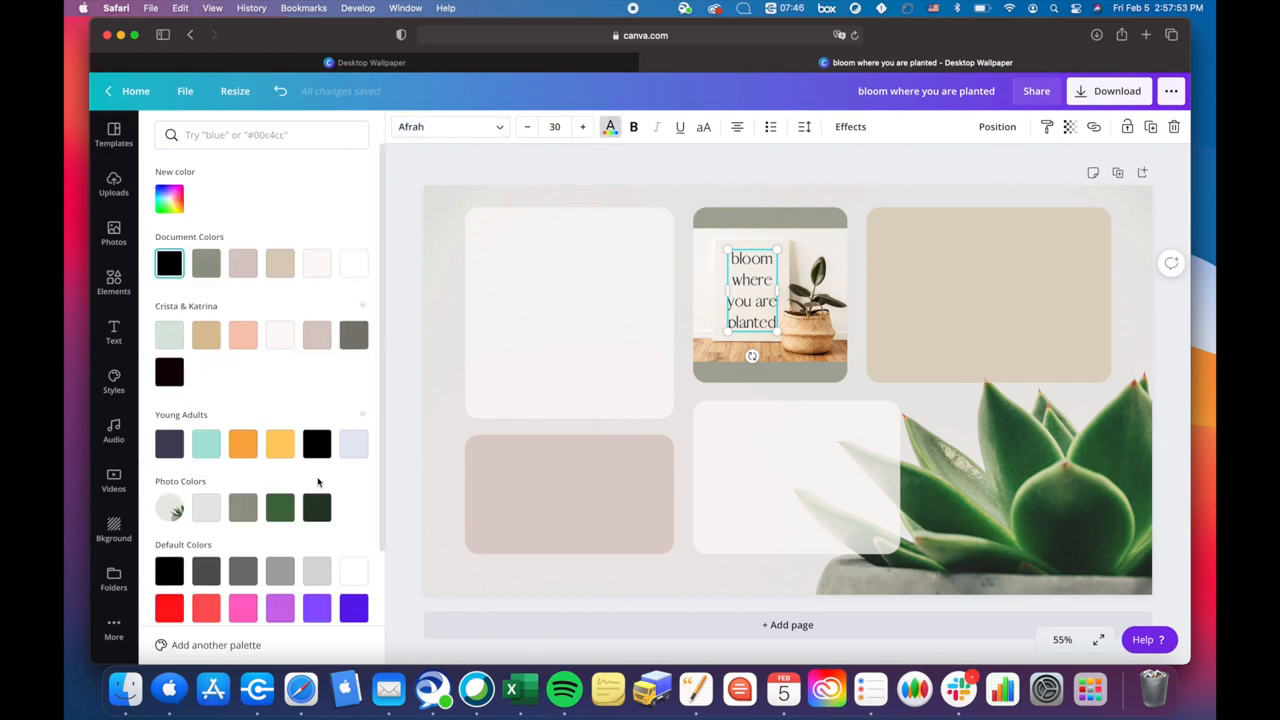
click(280, 508)
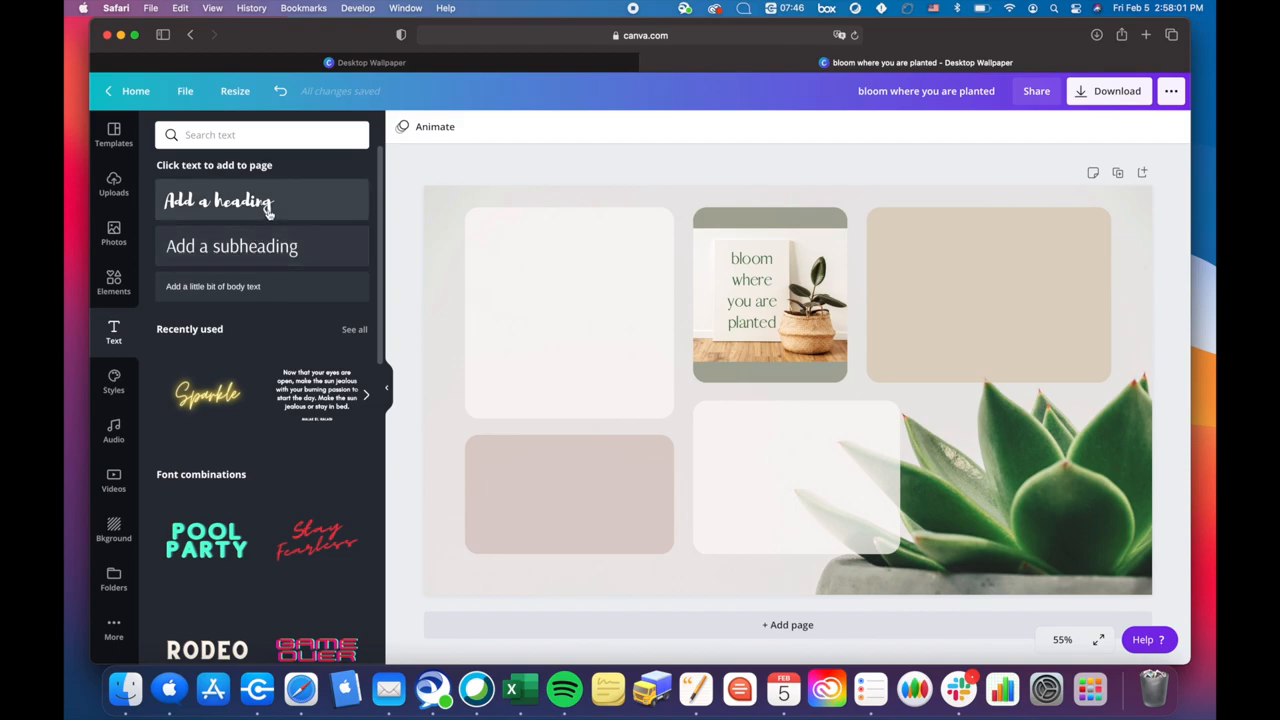
- Add a 'Lists' heading on the top-left tile in Nexa Script Thin at size 42
click(218, 200)
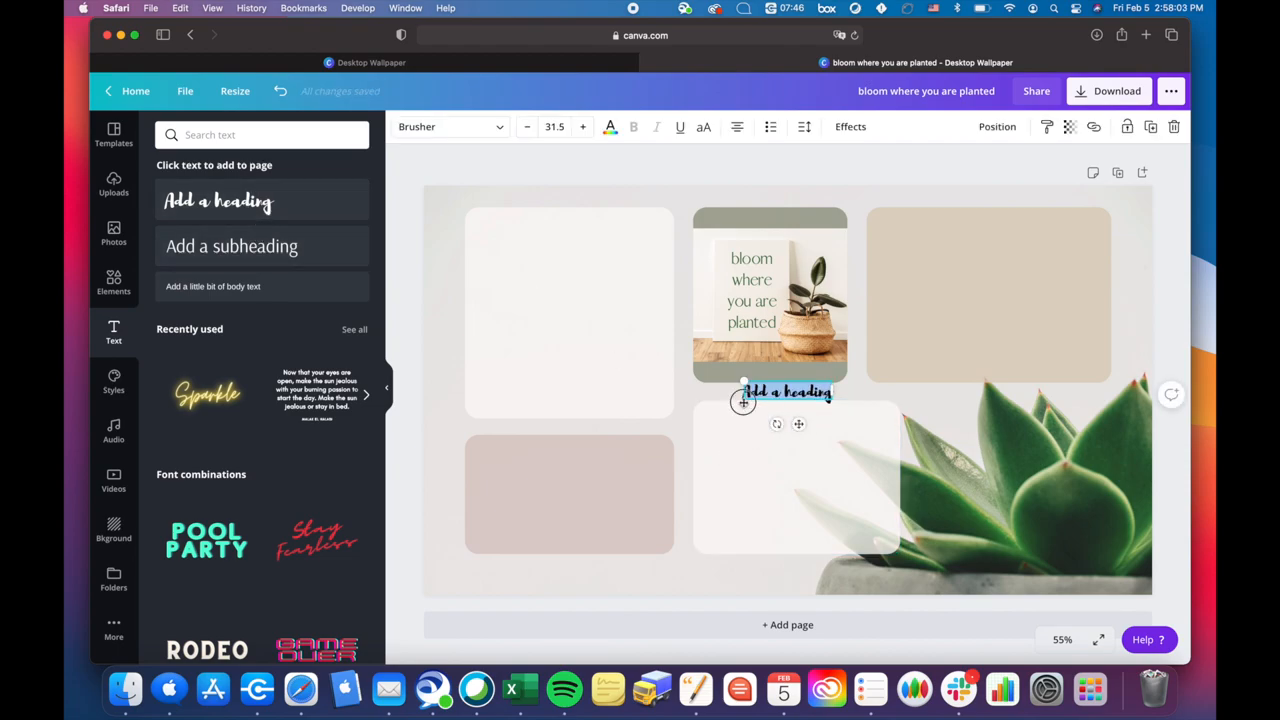
drag(788, 390, 550, 236)
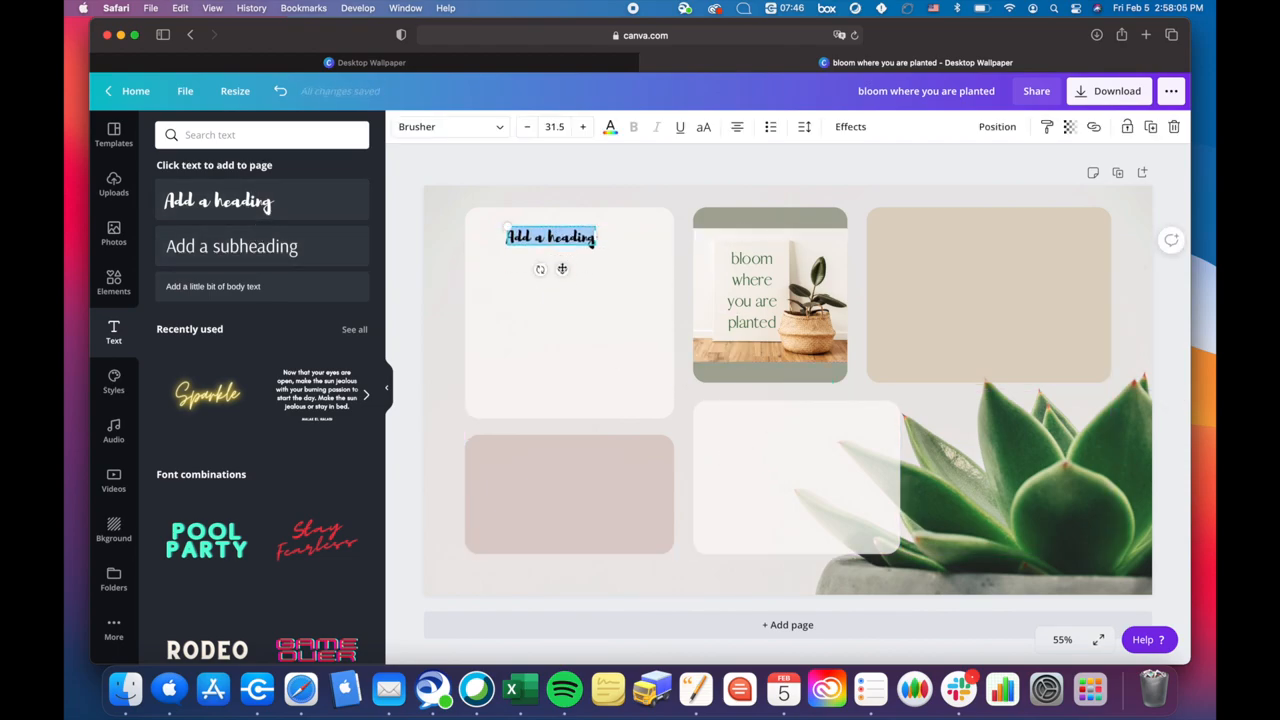
text(Lists)
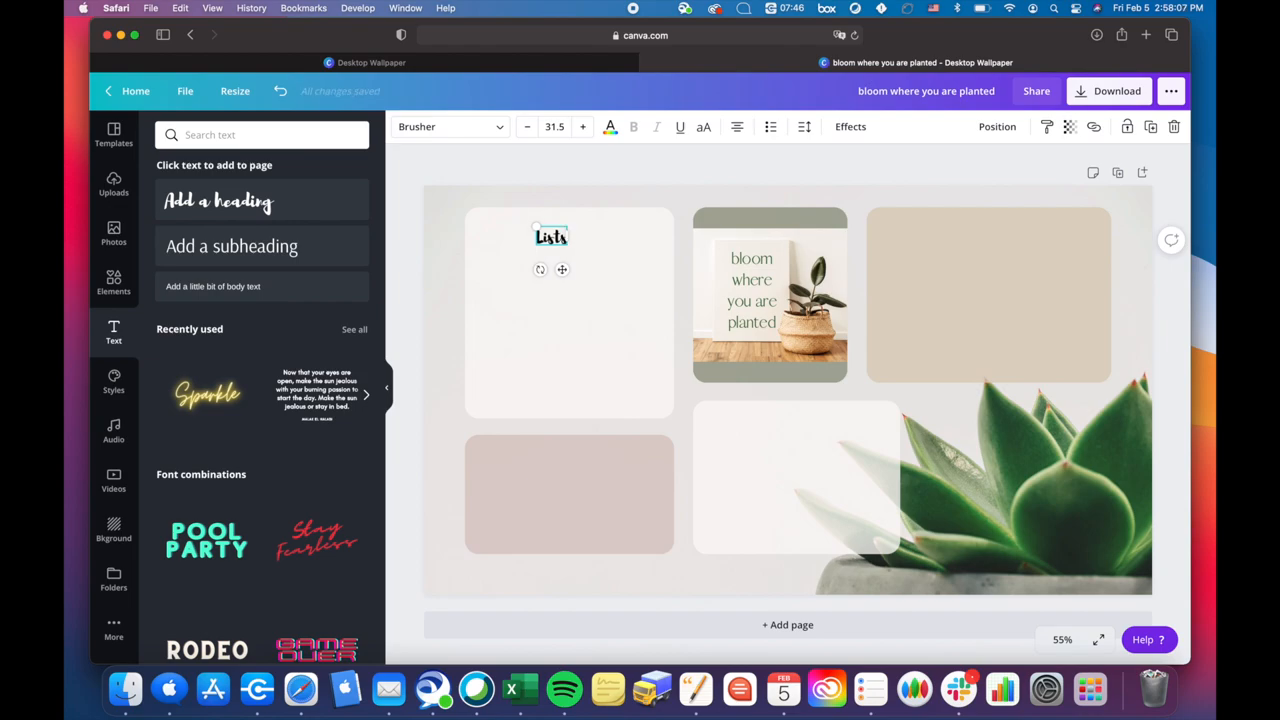
click(450, 126)
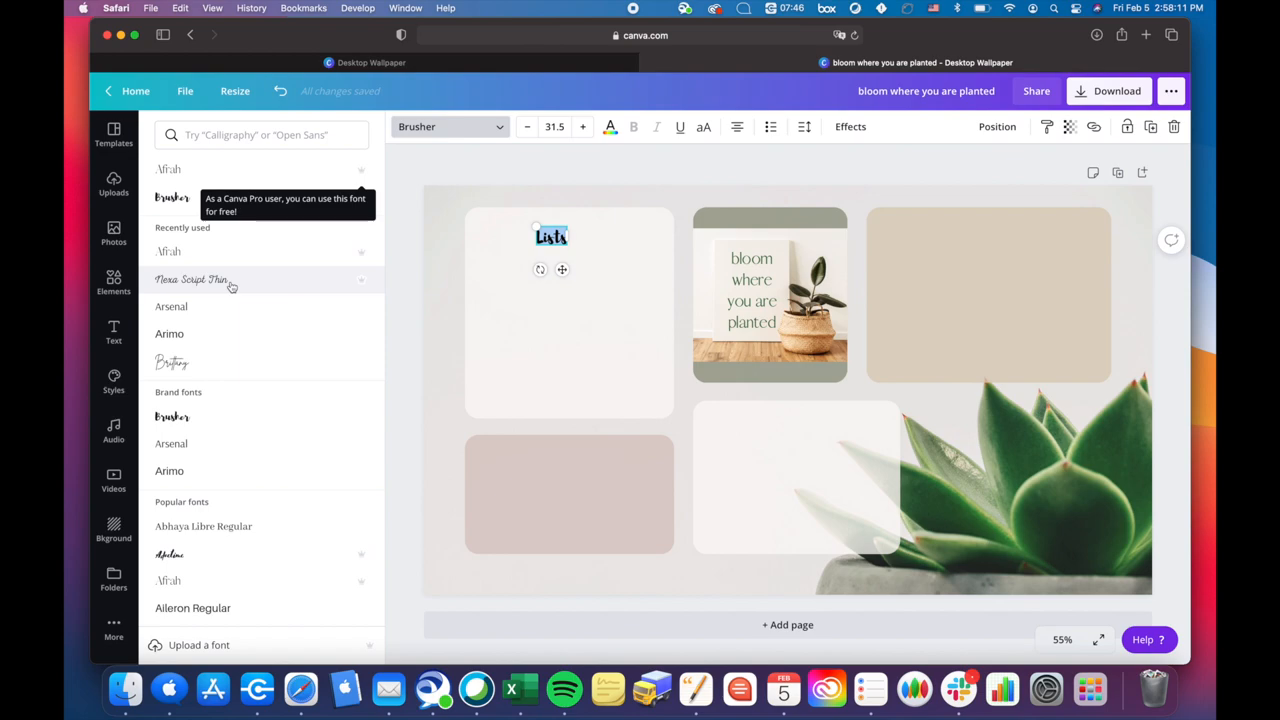
click(190, 280)
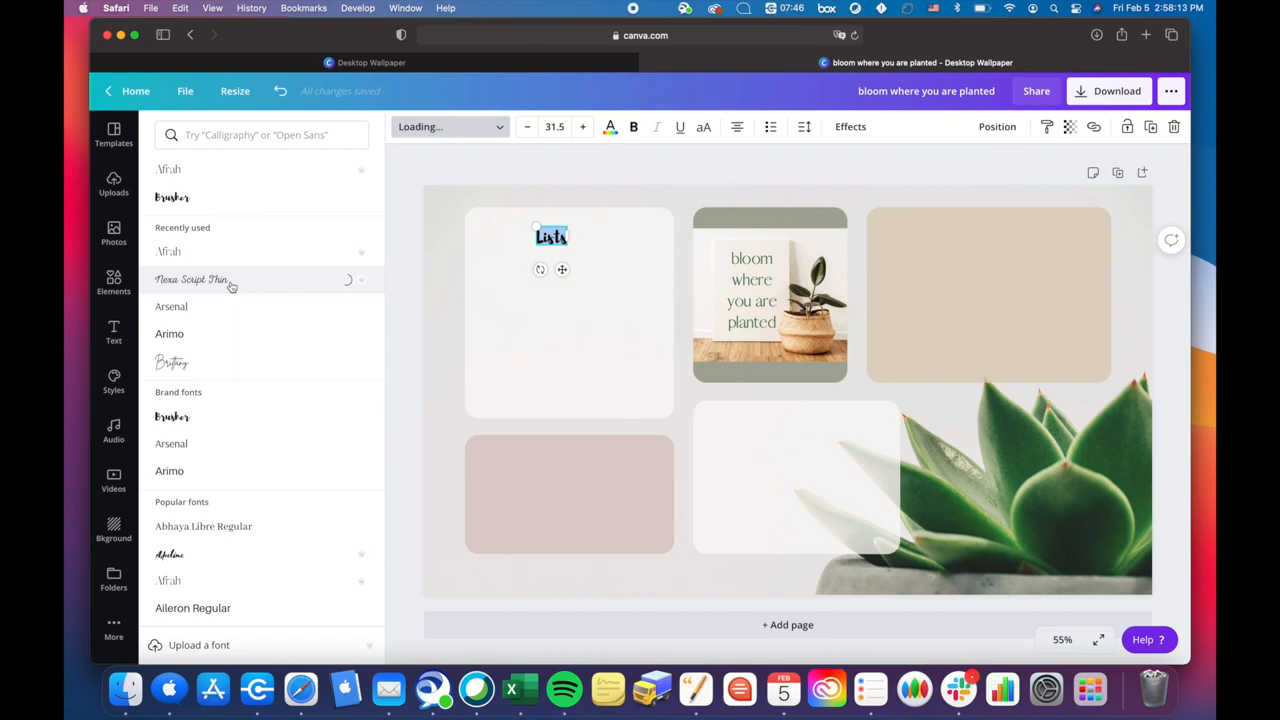
click(556, 126)
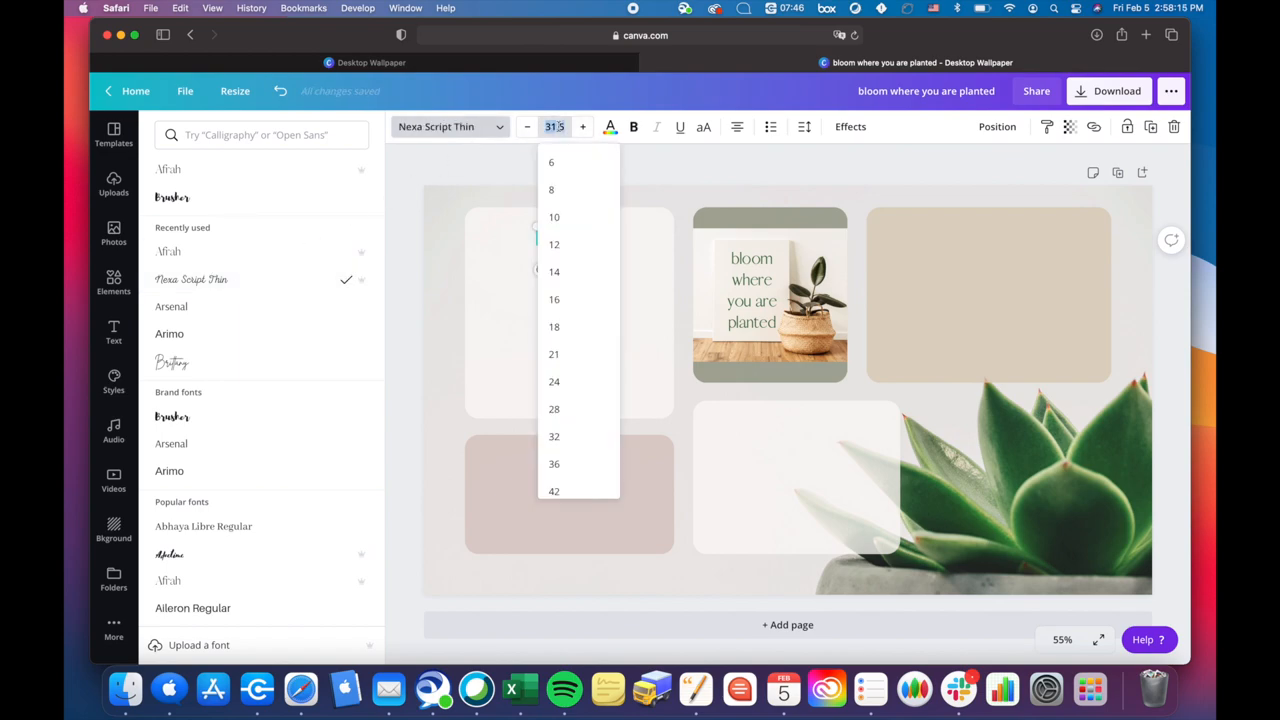
click(554, 432)
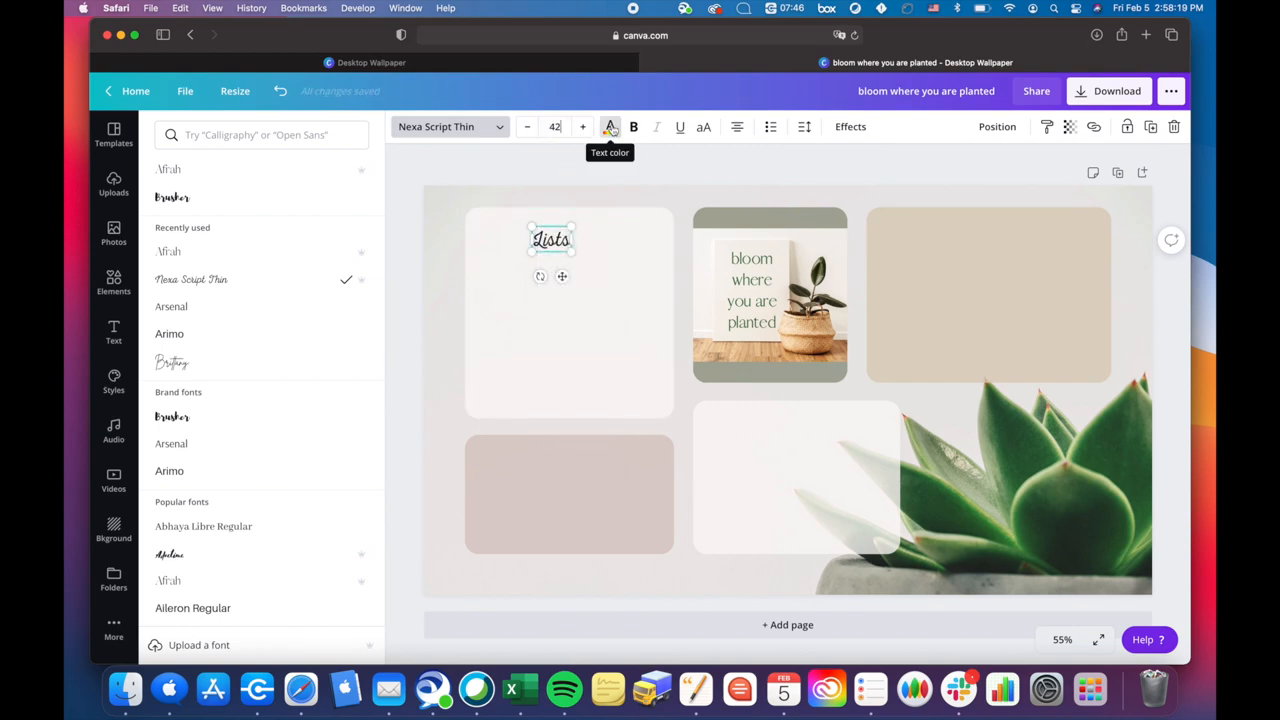
- Colour the Lists heading dark green and give it a black shadow effect
click(610, 128)
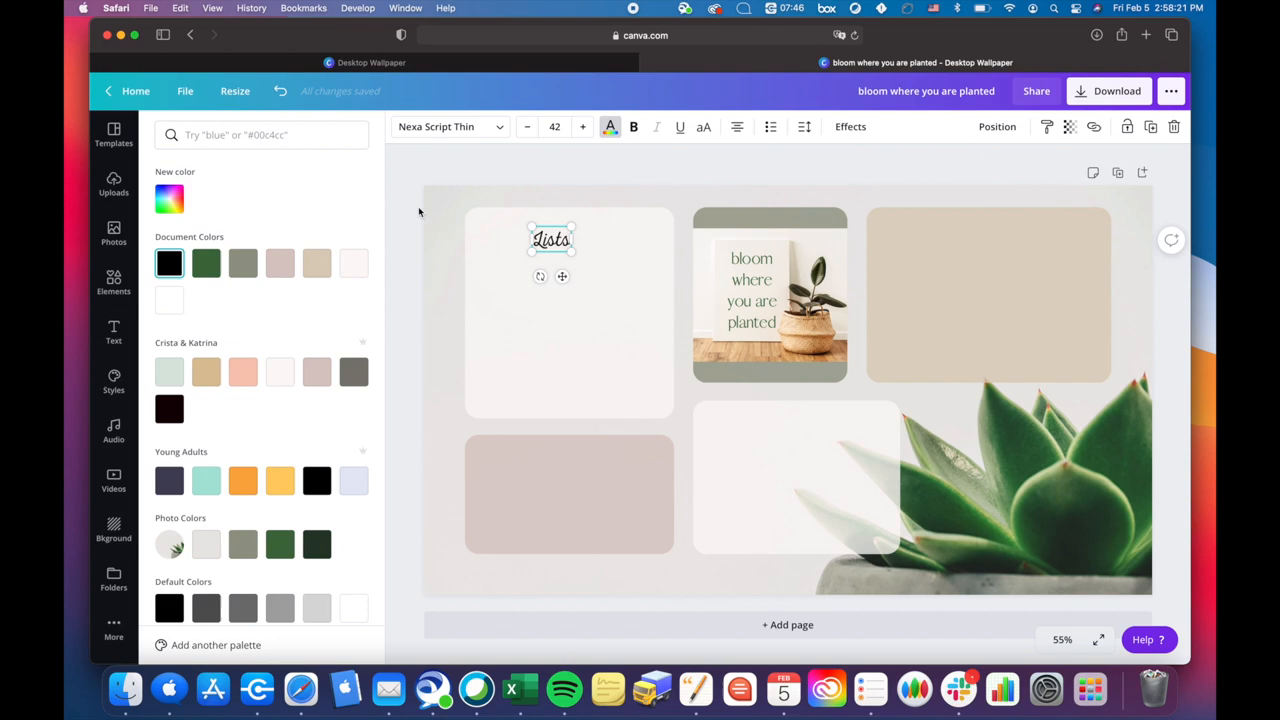
click(206, 264)
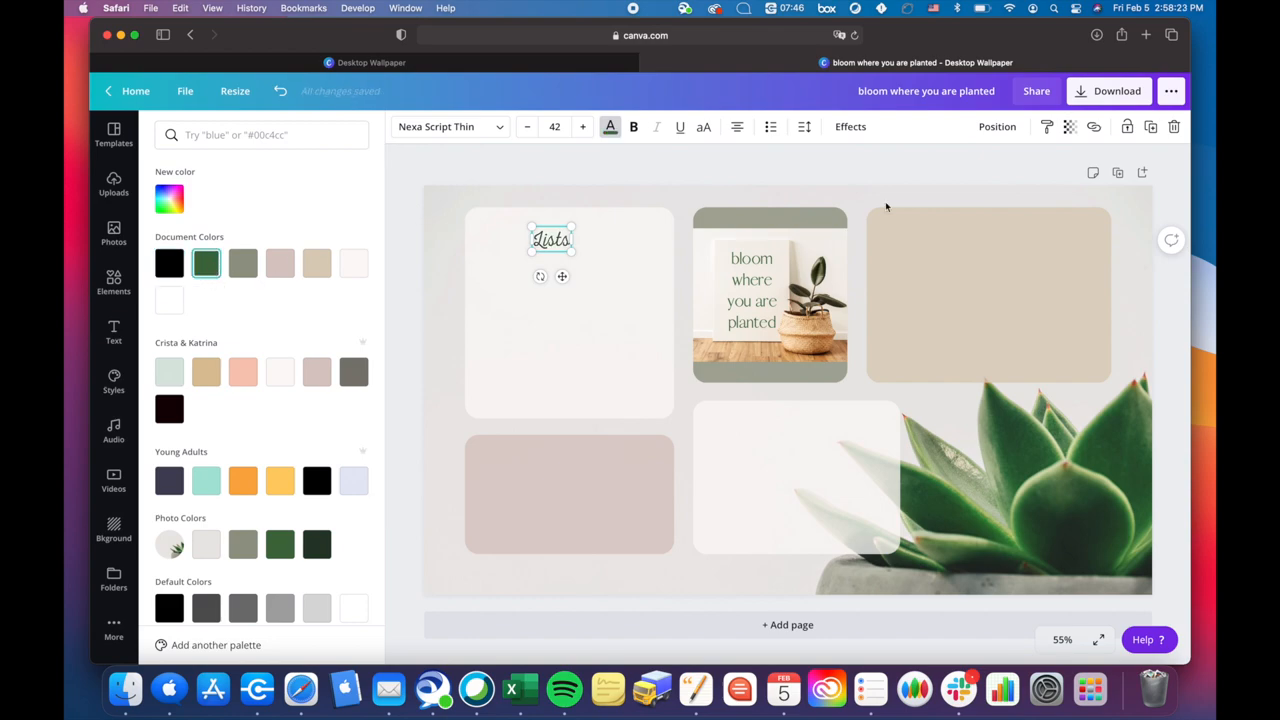
click(850, 126)
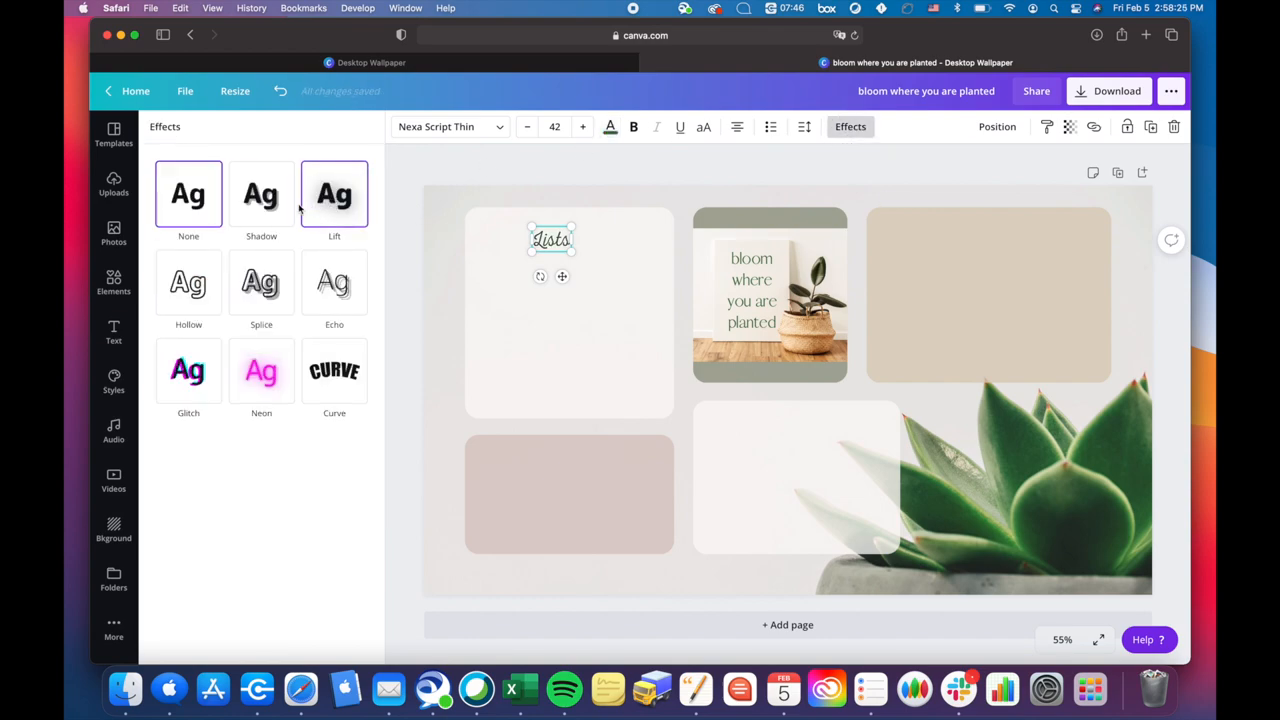
click(260, 194)
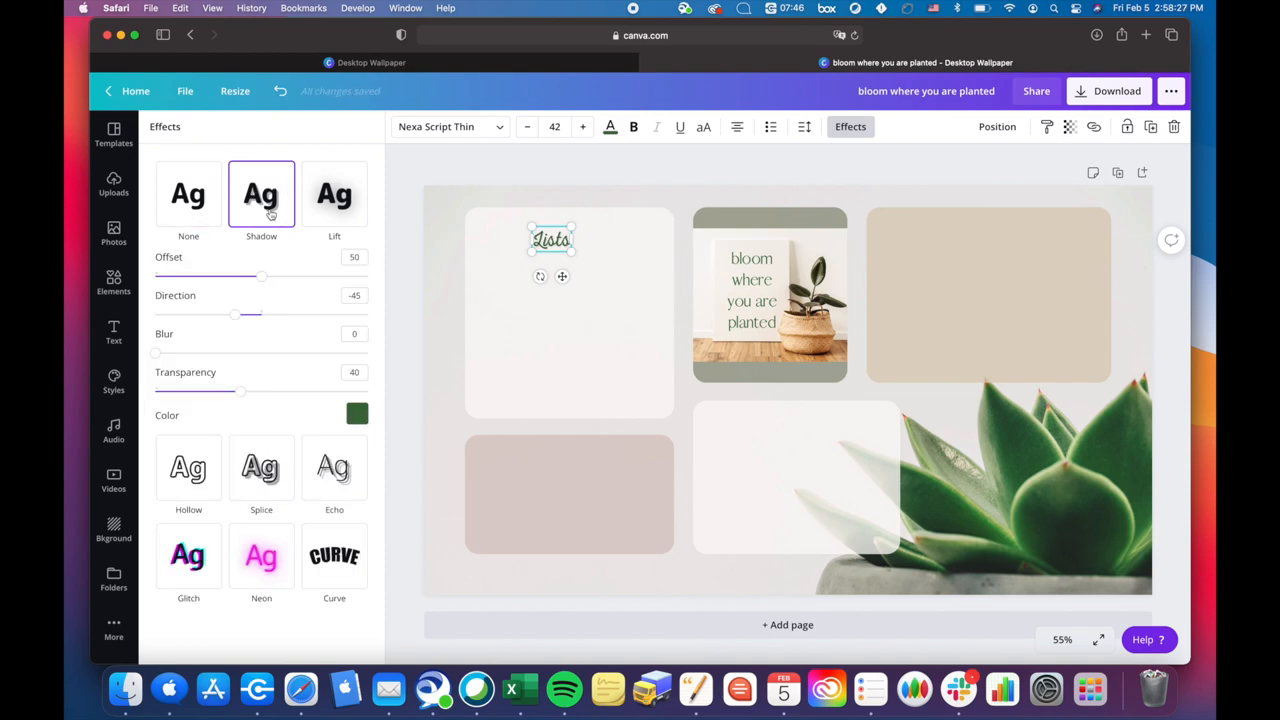
mouse_move(332, 396)
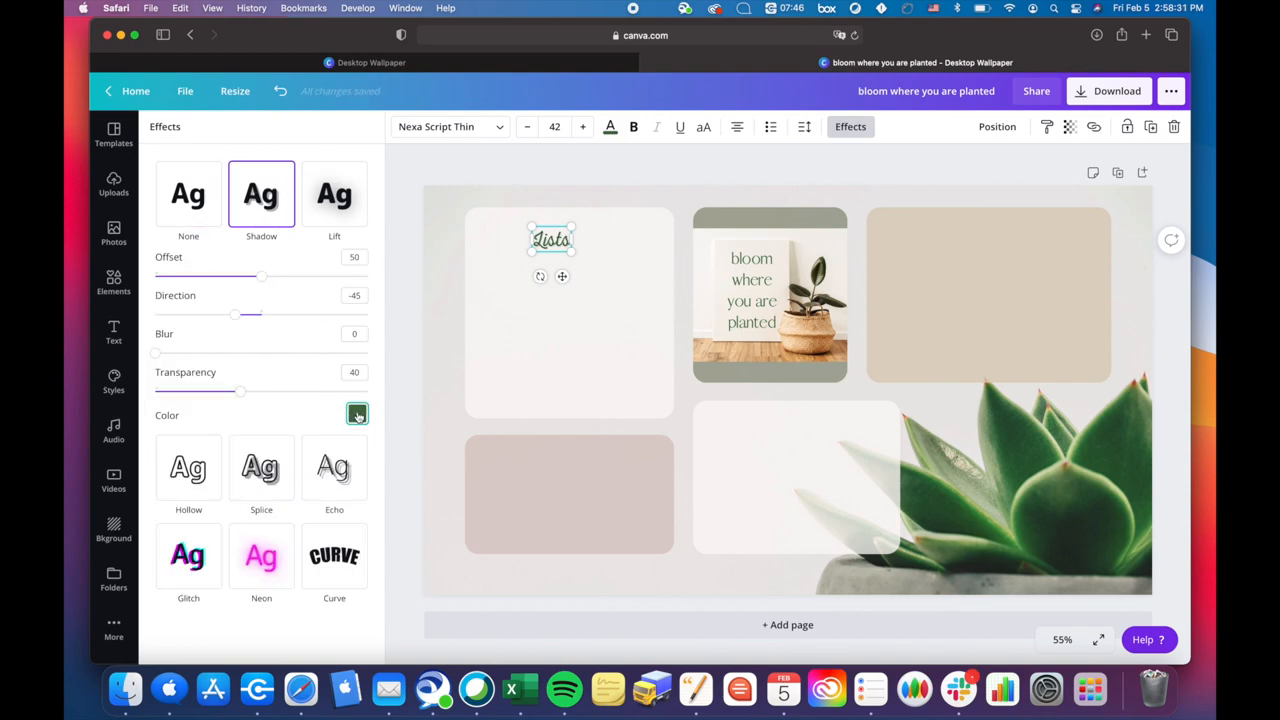
click(356, 414)
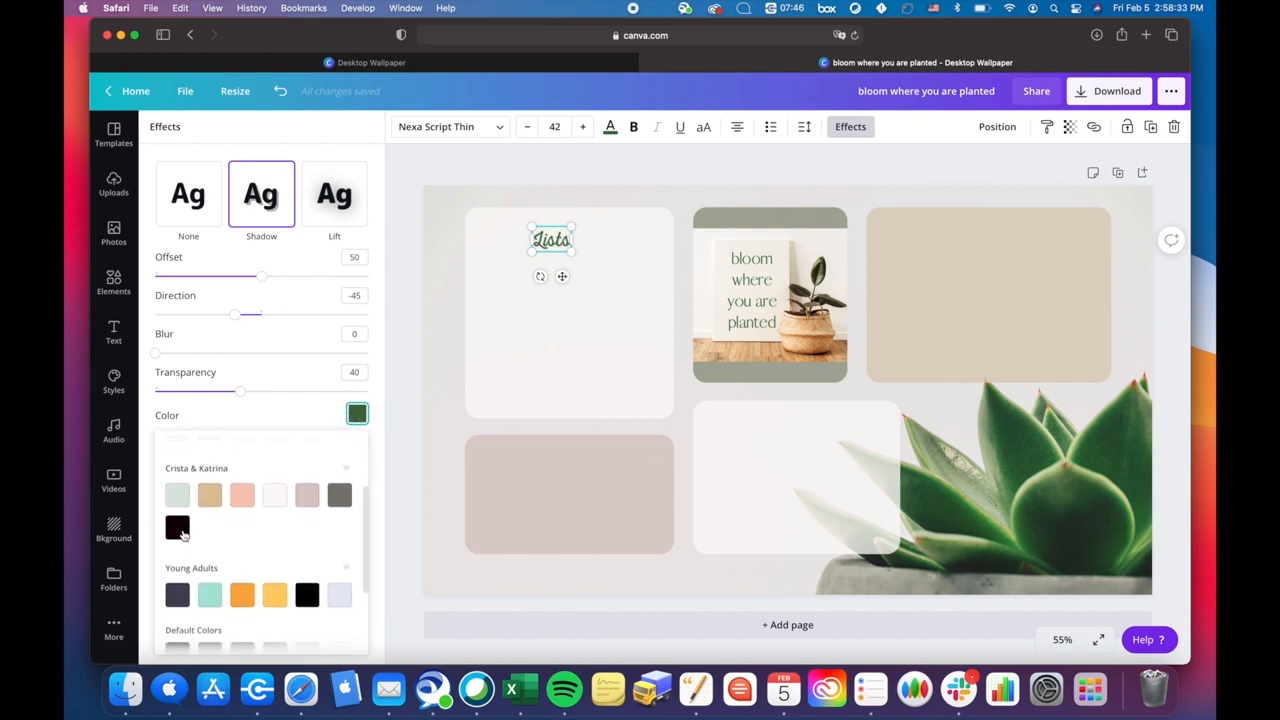
click(176, 528)
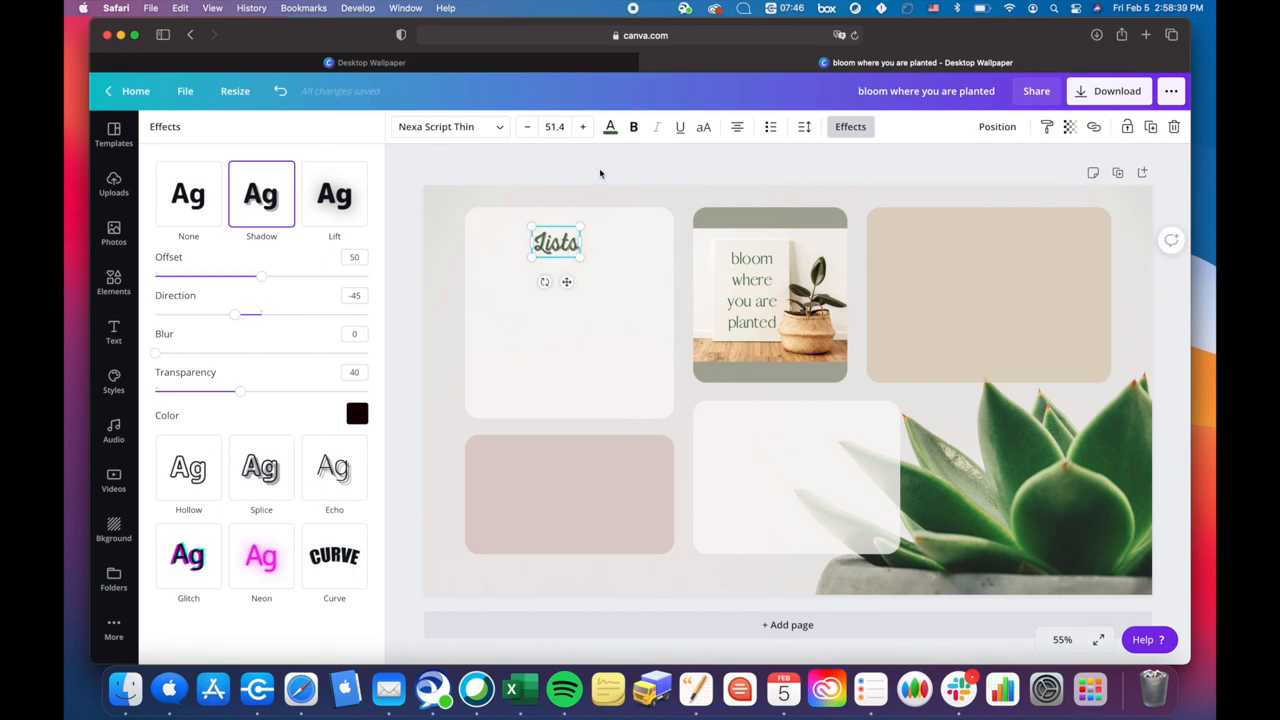
click(112, 332)
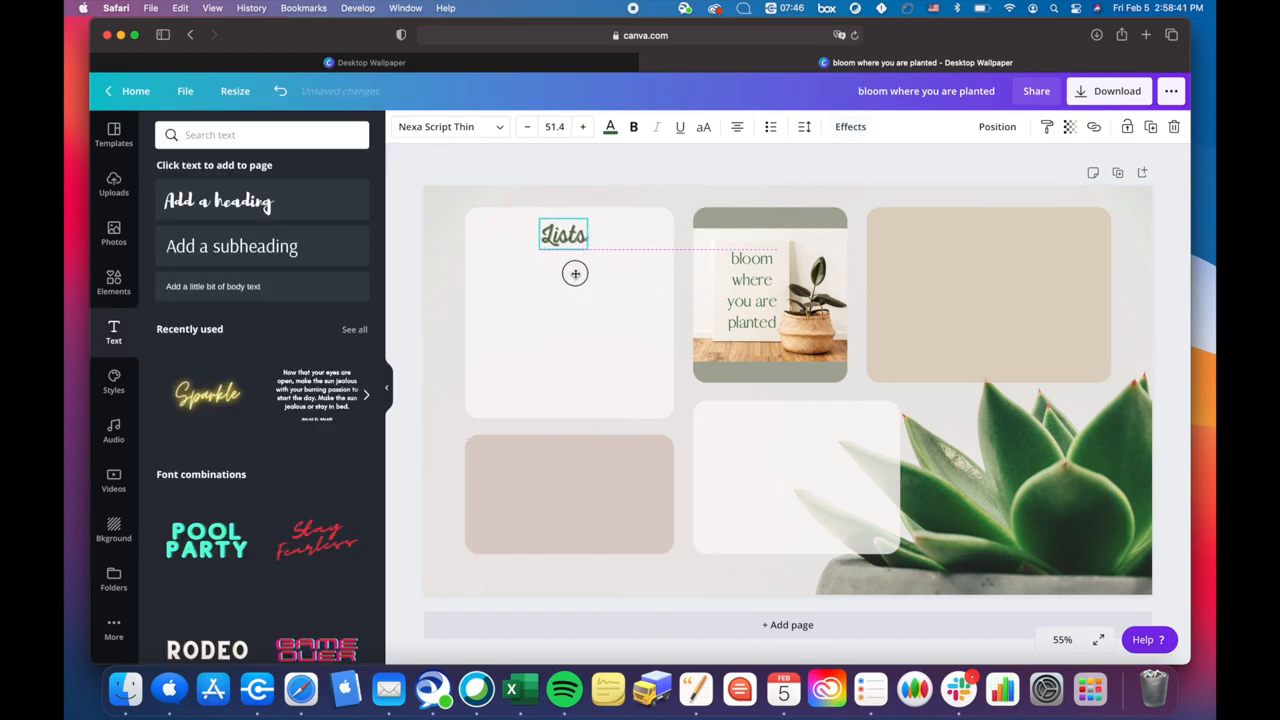
- Centre Lists, then Option-drag a copy onto the lower-left tile retitled 'Notes' in white
drag(564, 234, 568, 228)
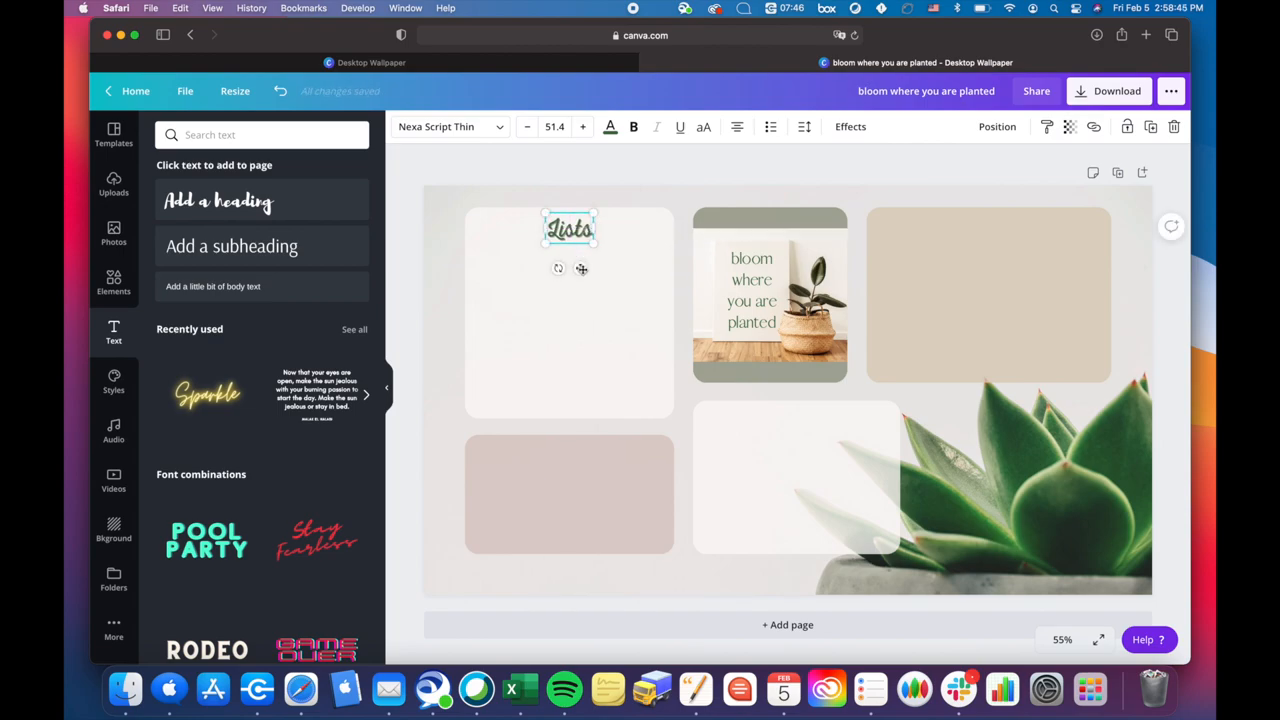
drag(570, 228, 560, 420)
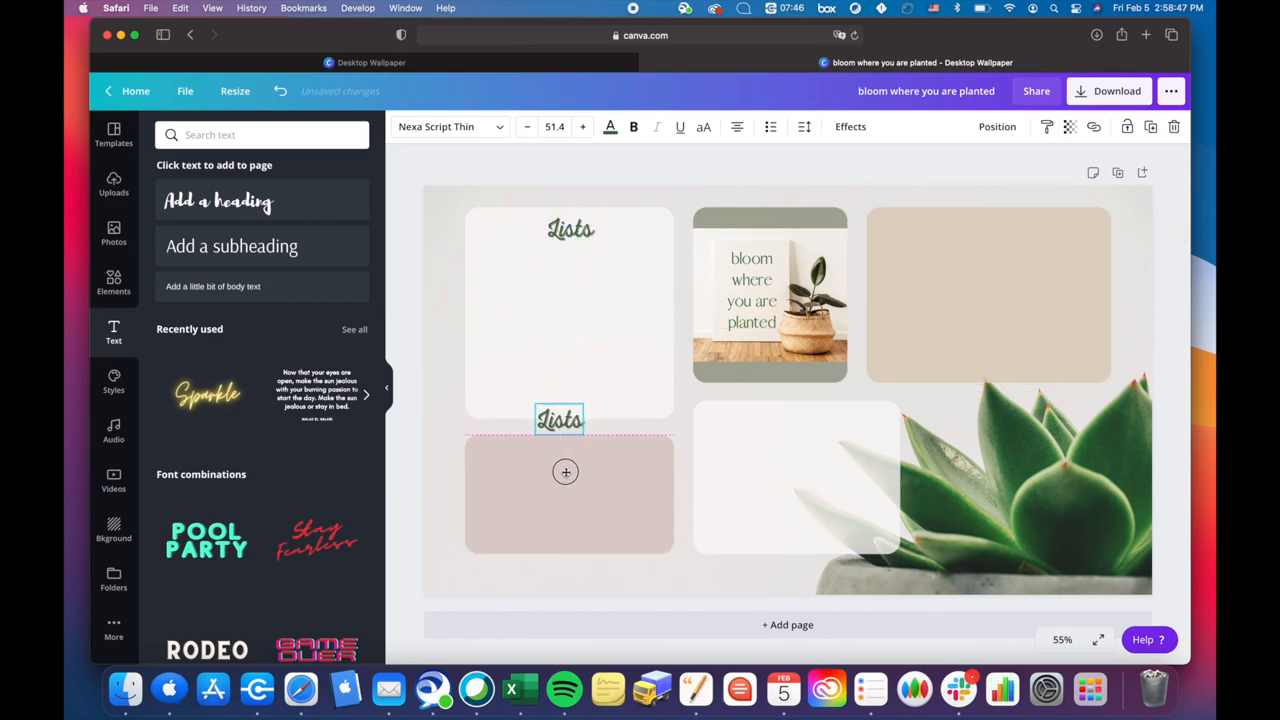
drag(560, 420, 570, 456)
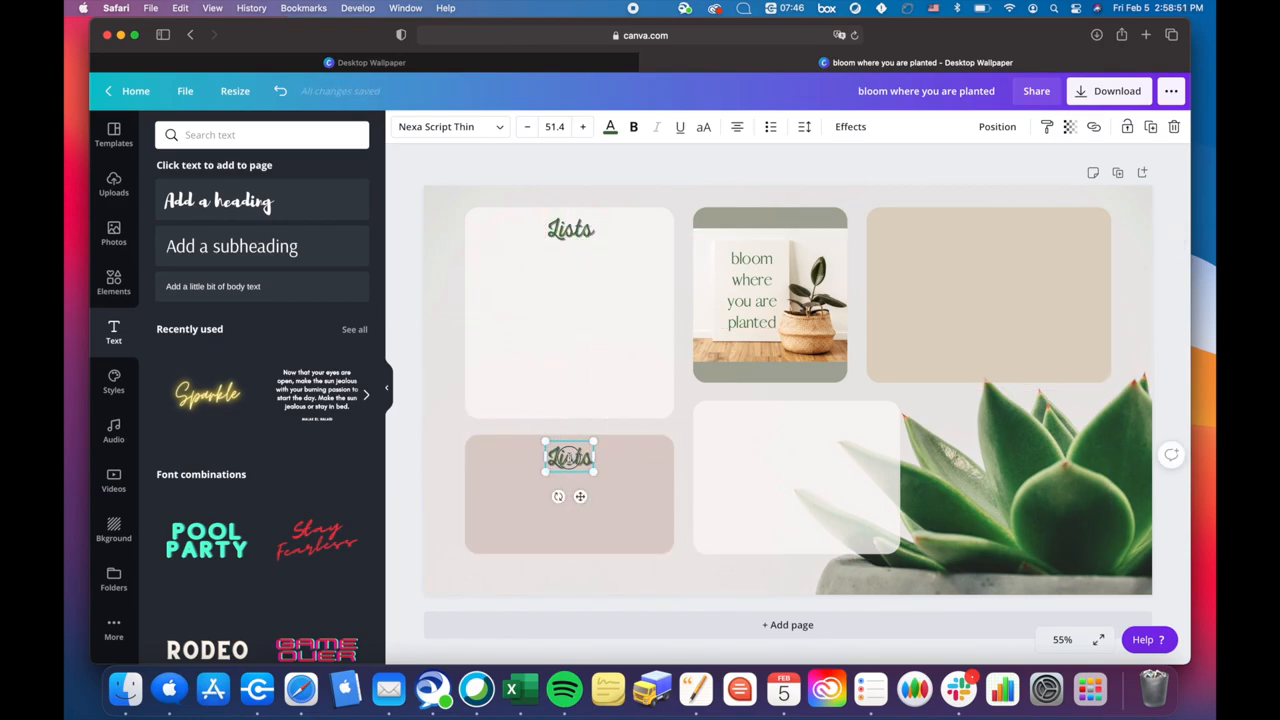
text(Notes)
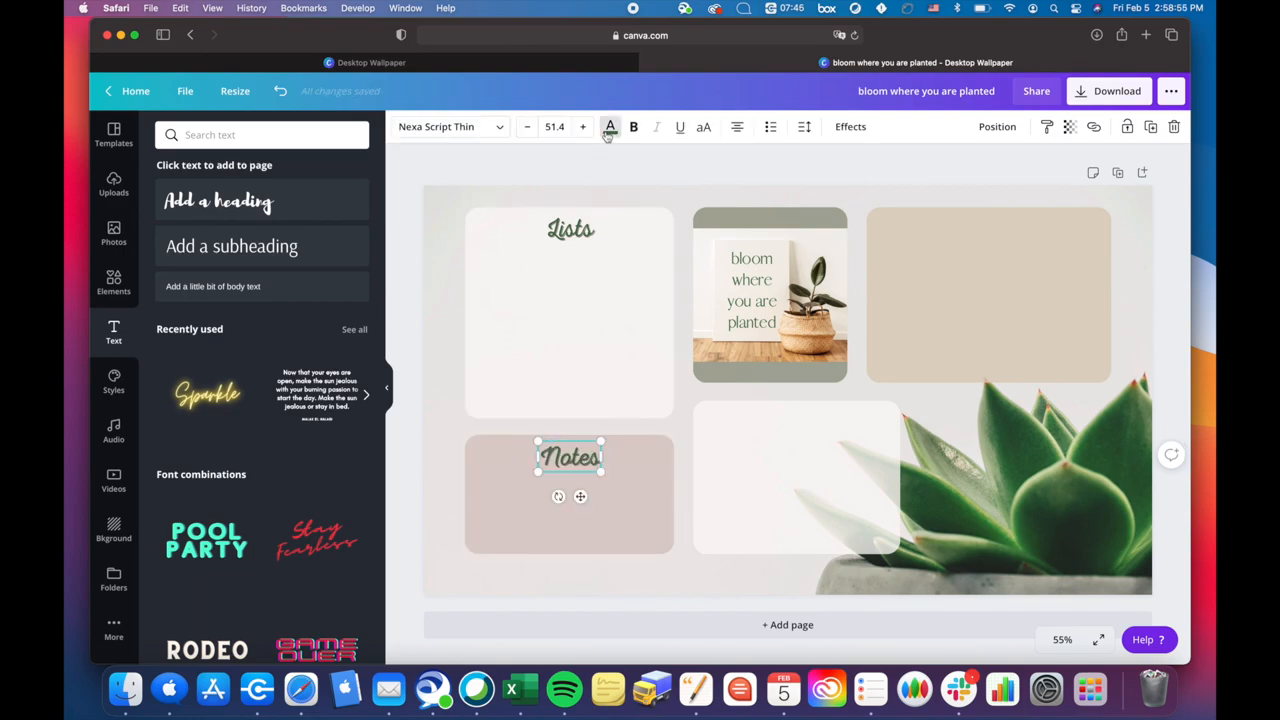
click(608, 126)
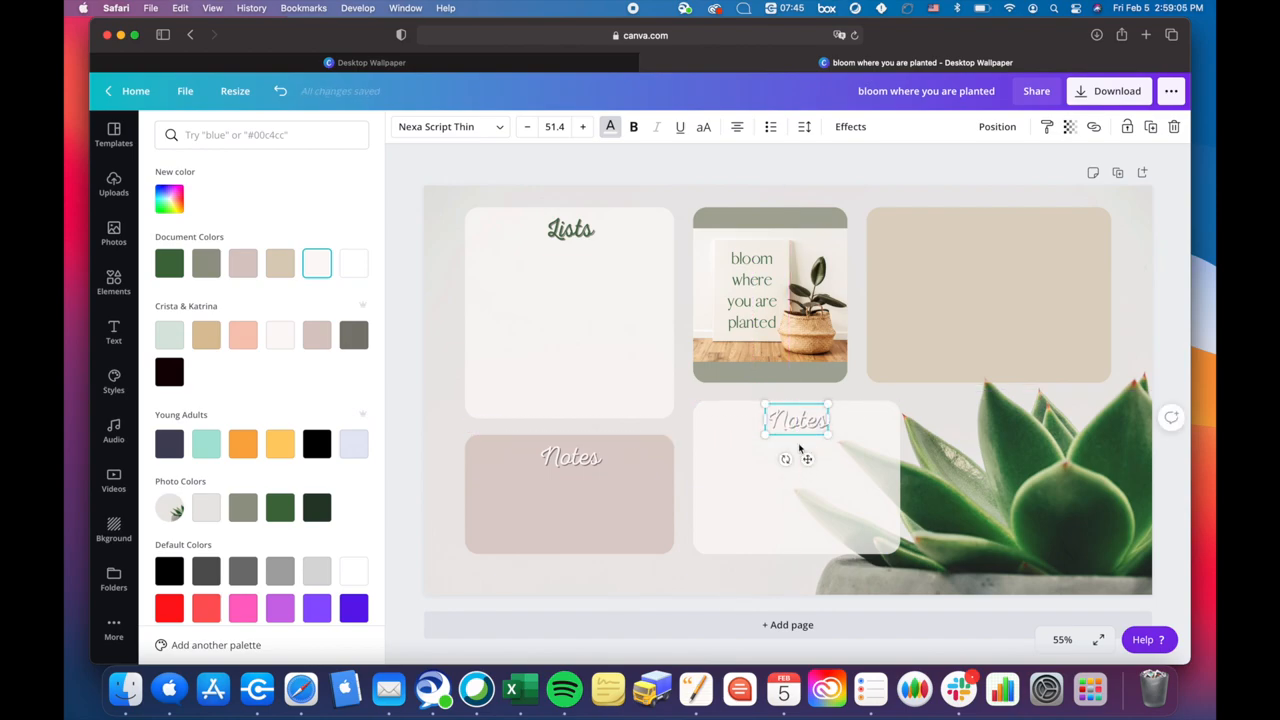
- Retitle the copied heading 'Pending' and colour it muted pinkish-beige
double_click(796, 420)
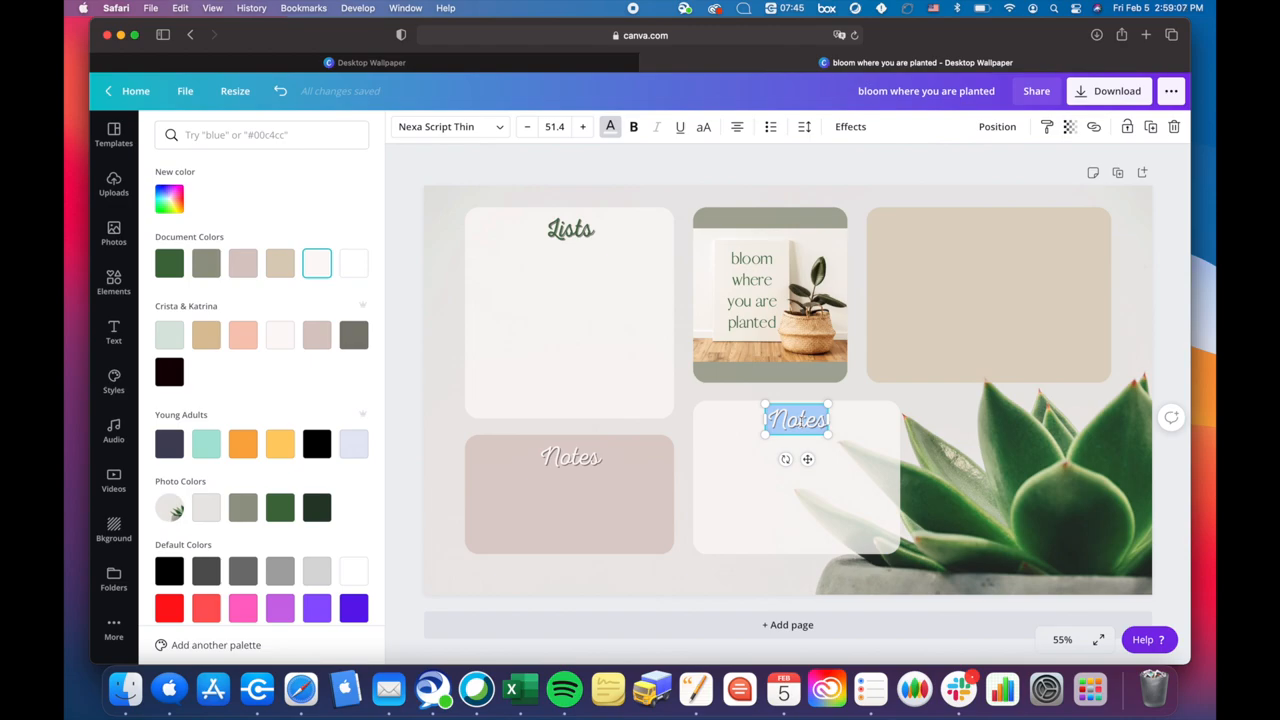
text(Pending)
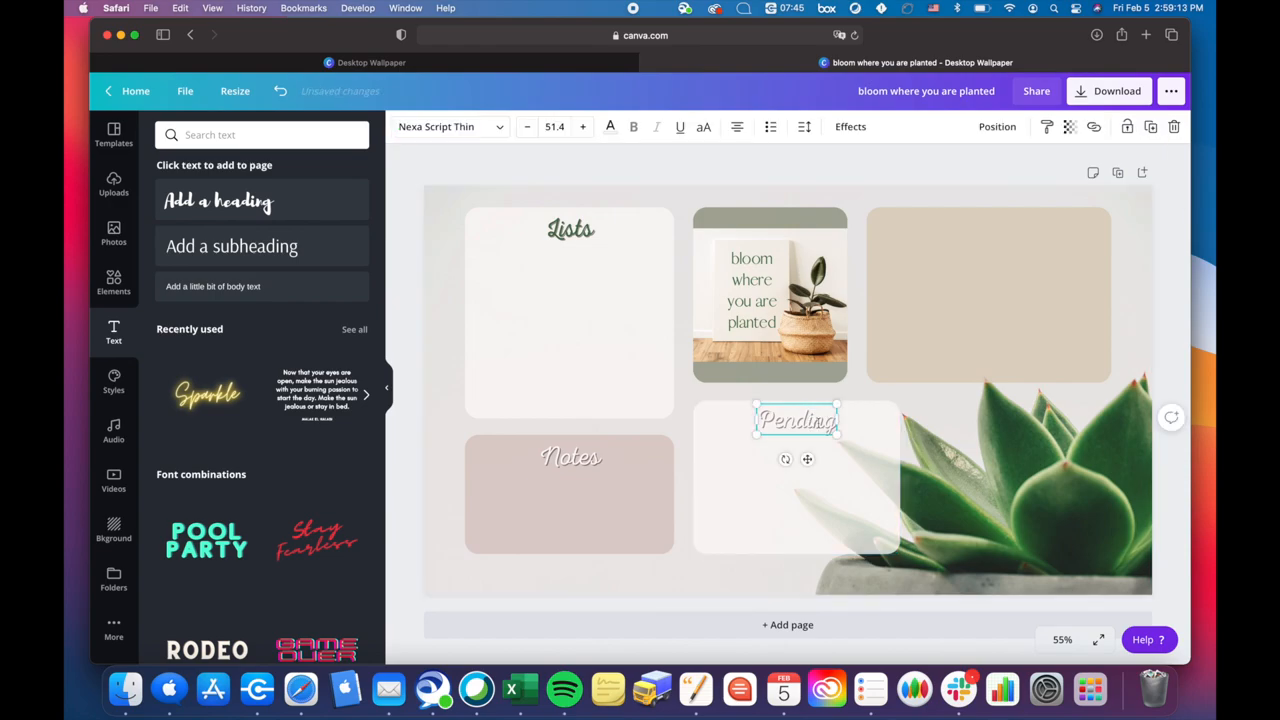
click(610, 126)
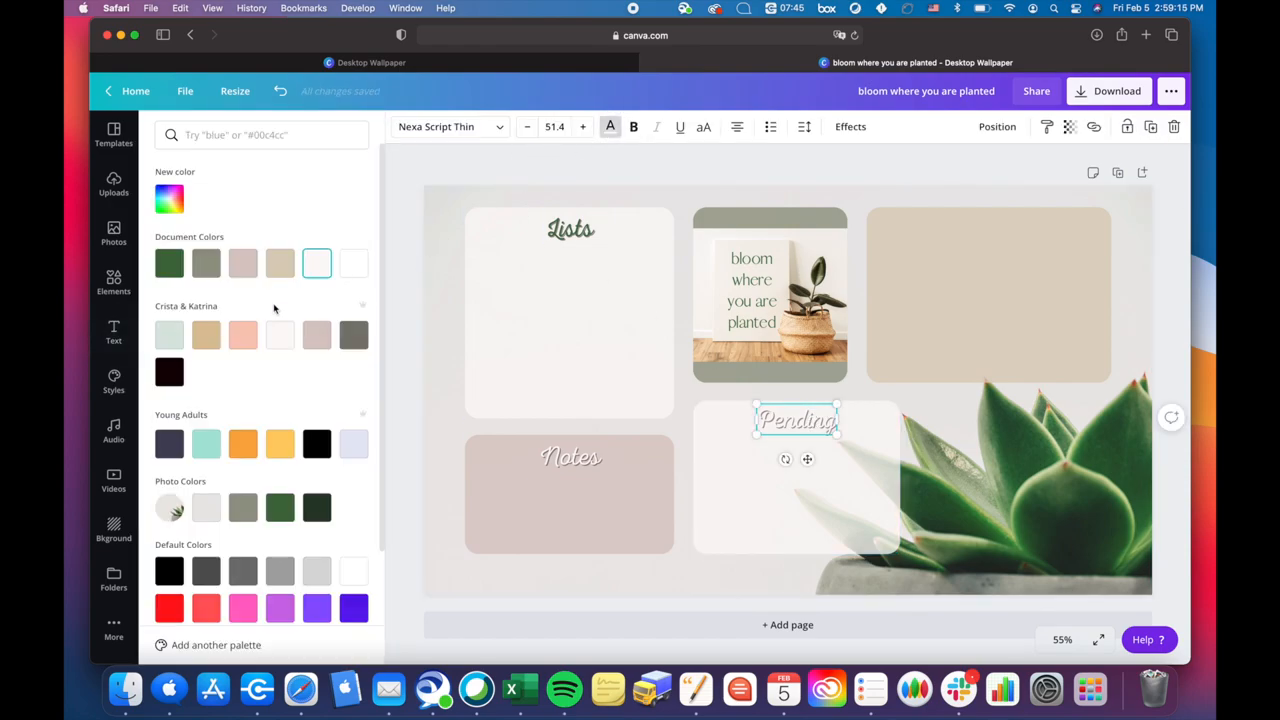
click(242, 264)
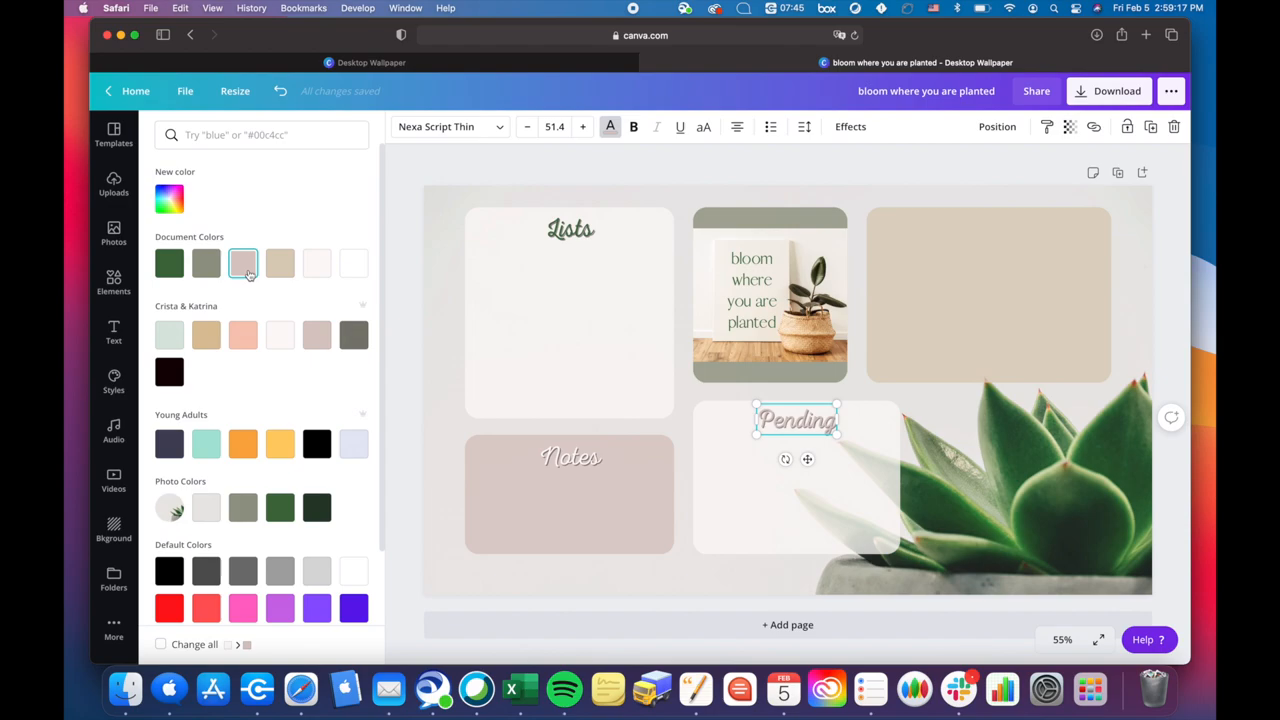
- Copy Pending into the tan top-right box and retitle it 'Current & Ongoing'
click(568, 312)
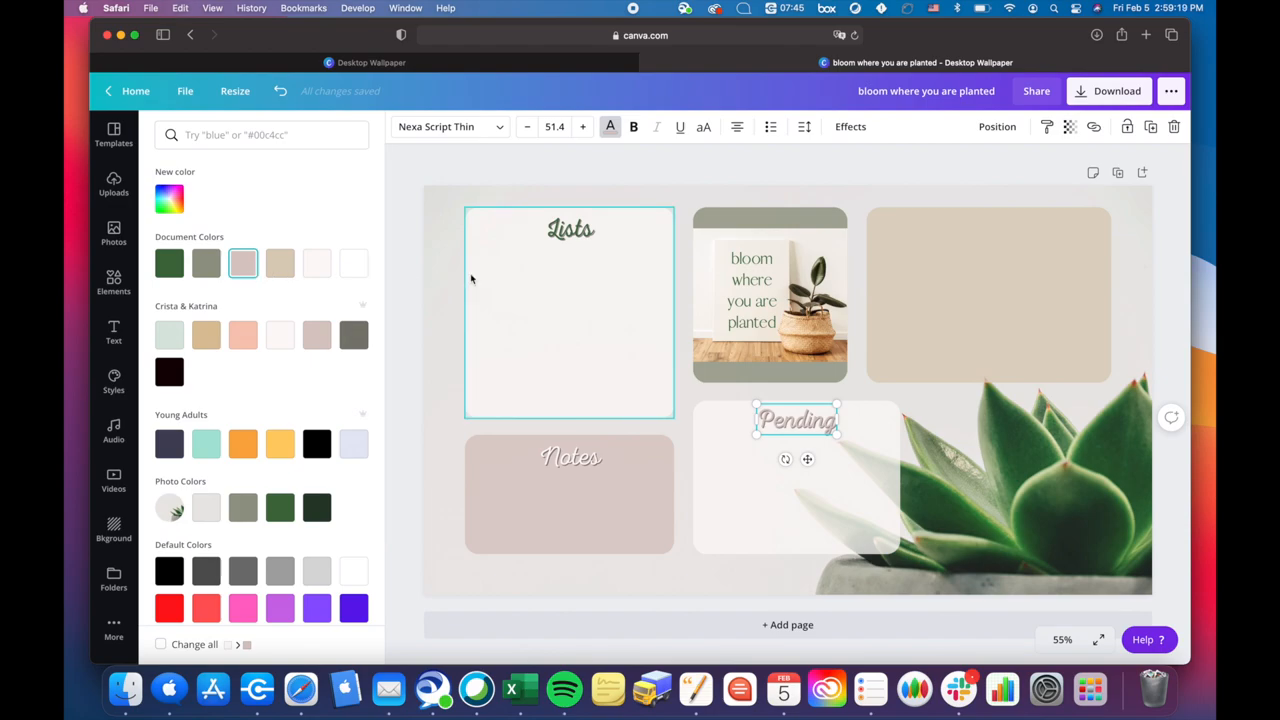
drag(796, 420, 922, 308)
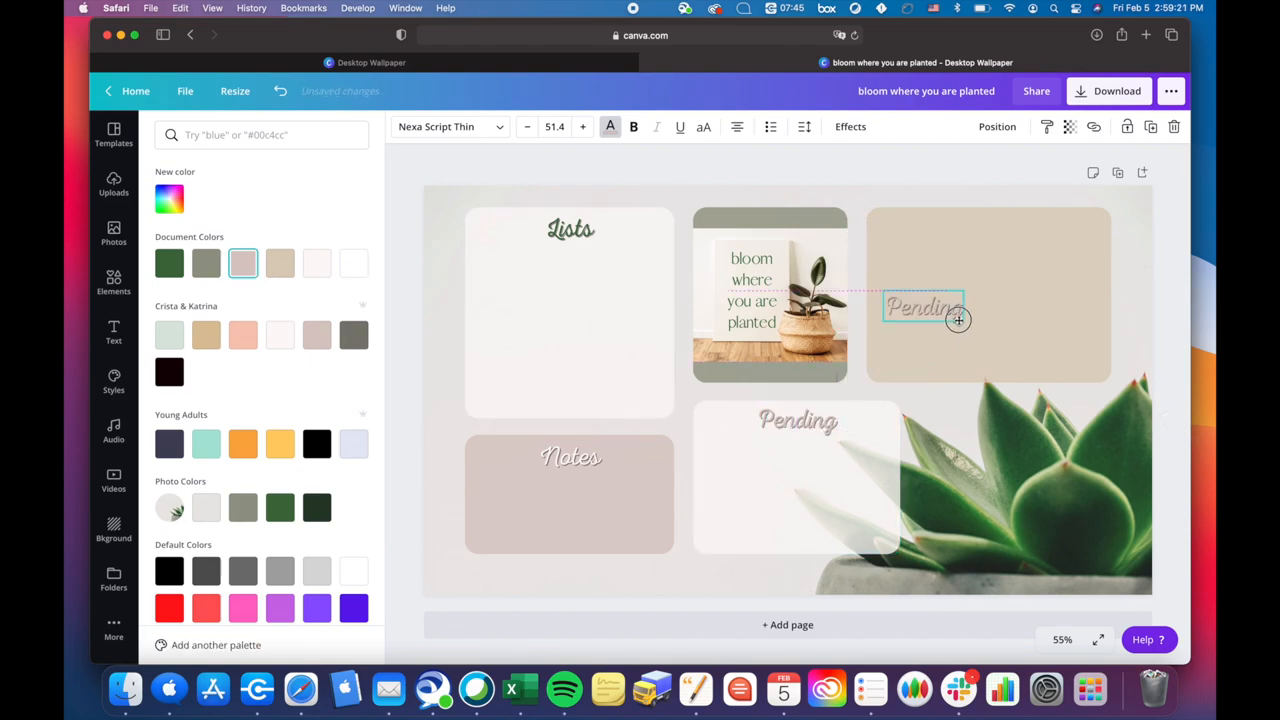
drag(924, 306, 988, 234)
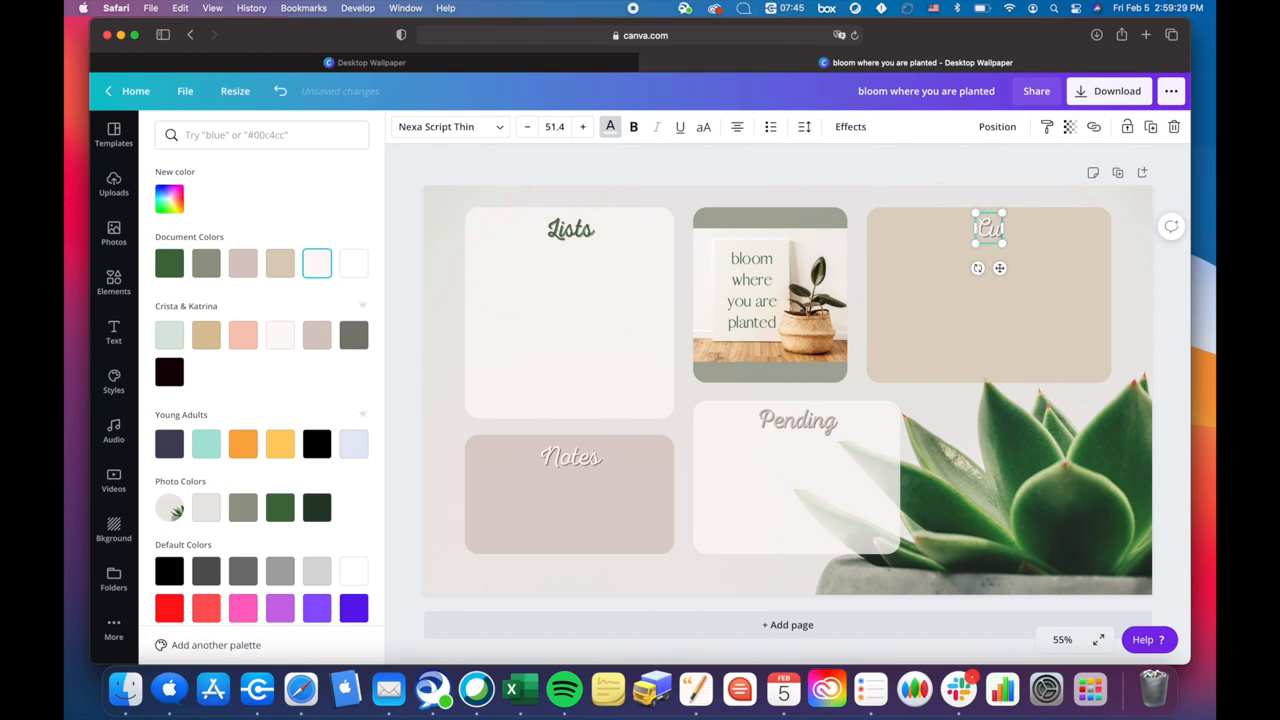
text(Current & Ongoing)
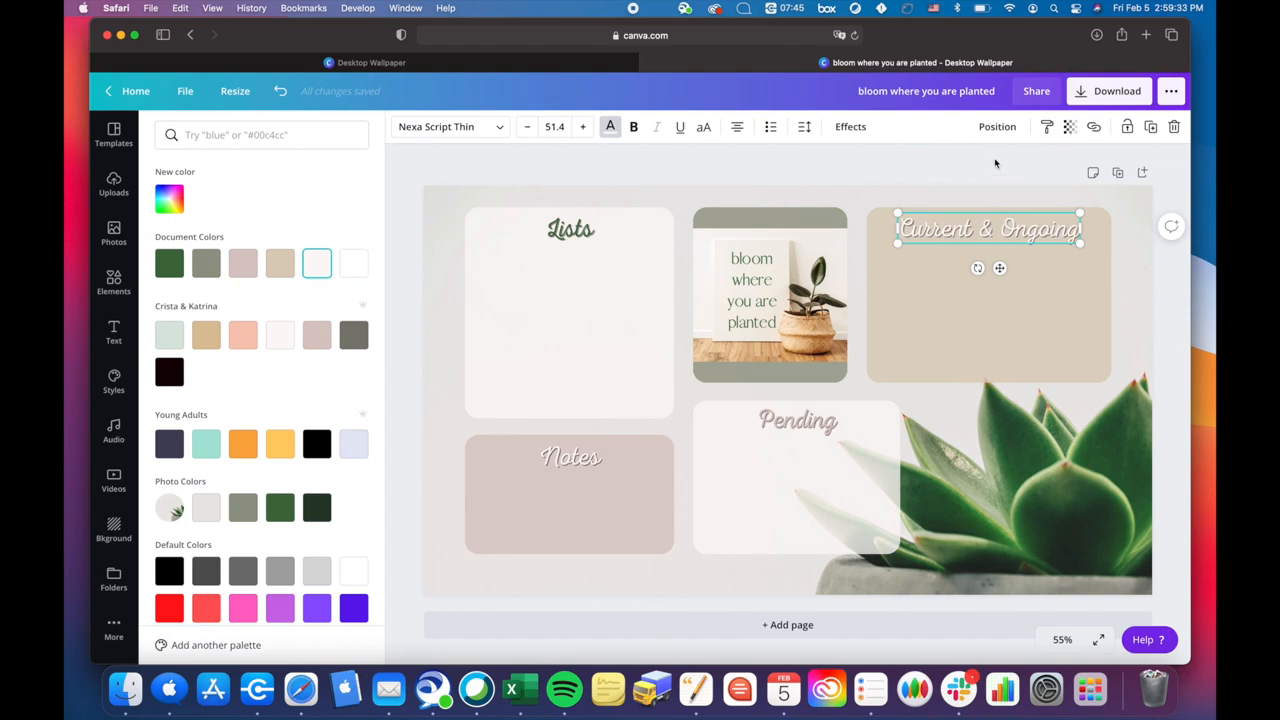
click(112, 332)
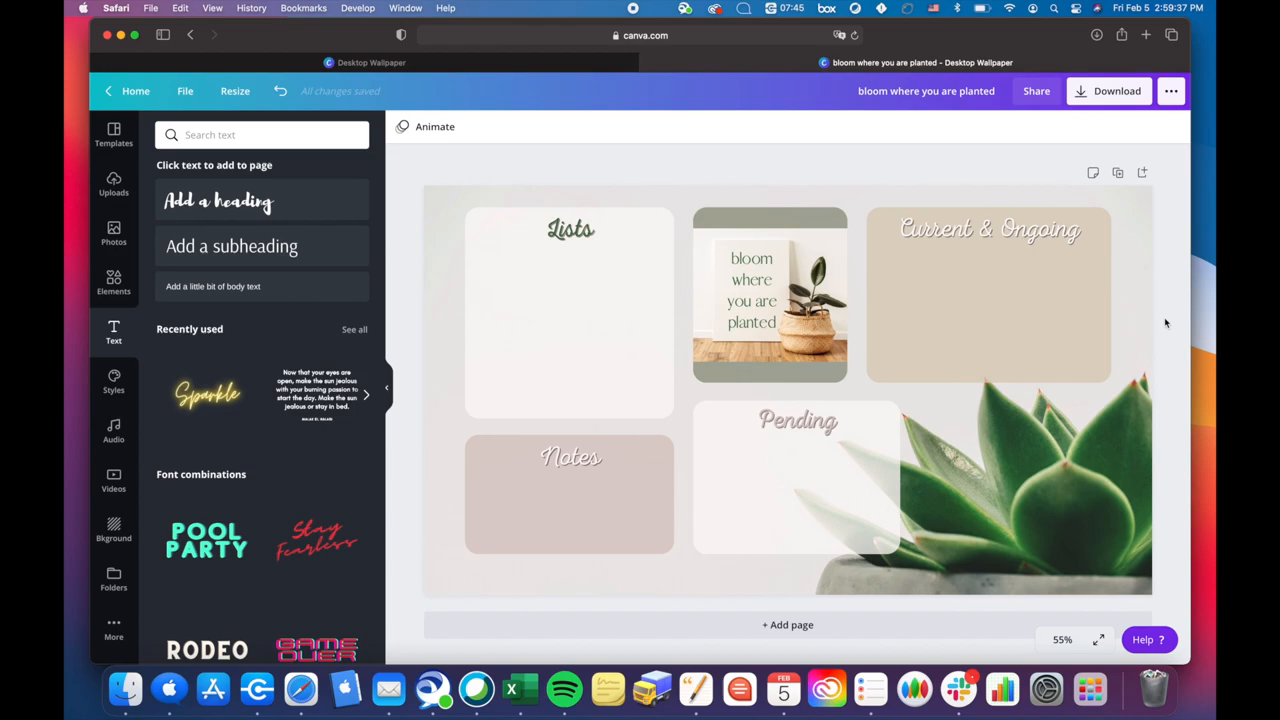
mouse_move(1132, 224)
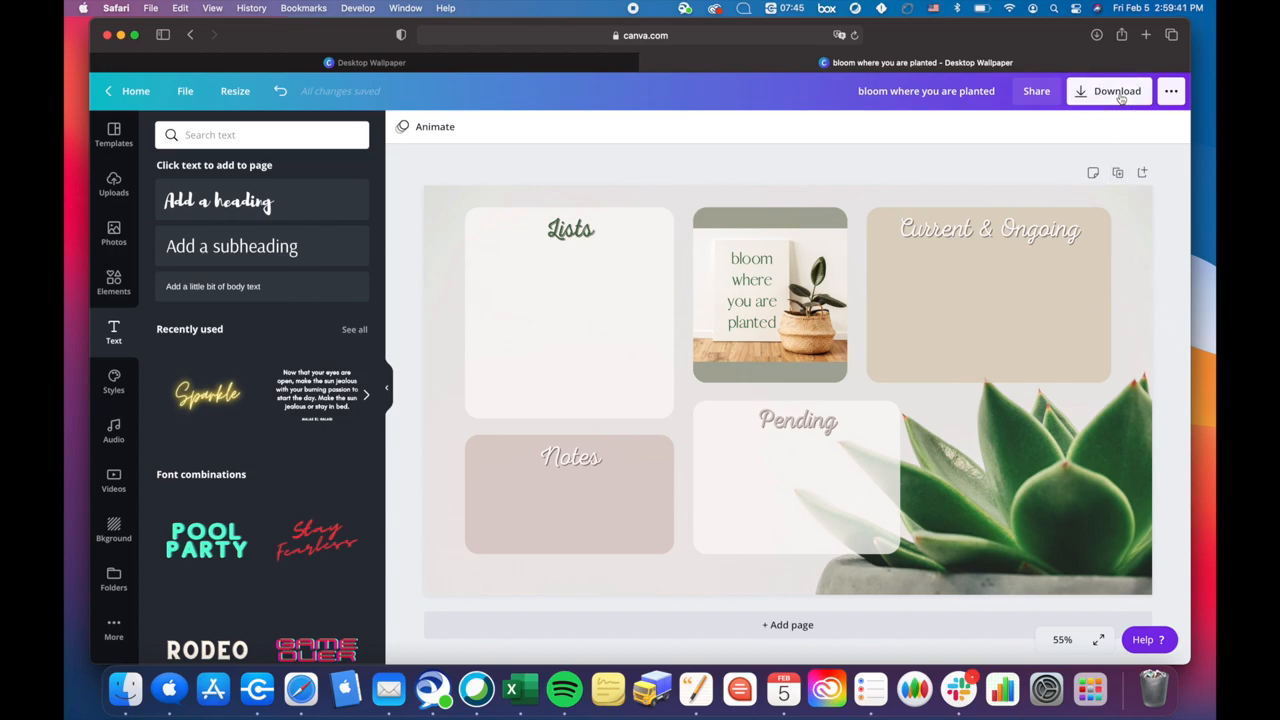
- Download the finished wallpaper design from Canva as a PNG
click(1108, 92)
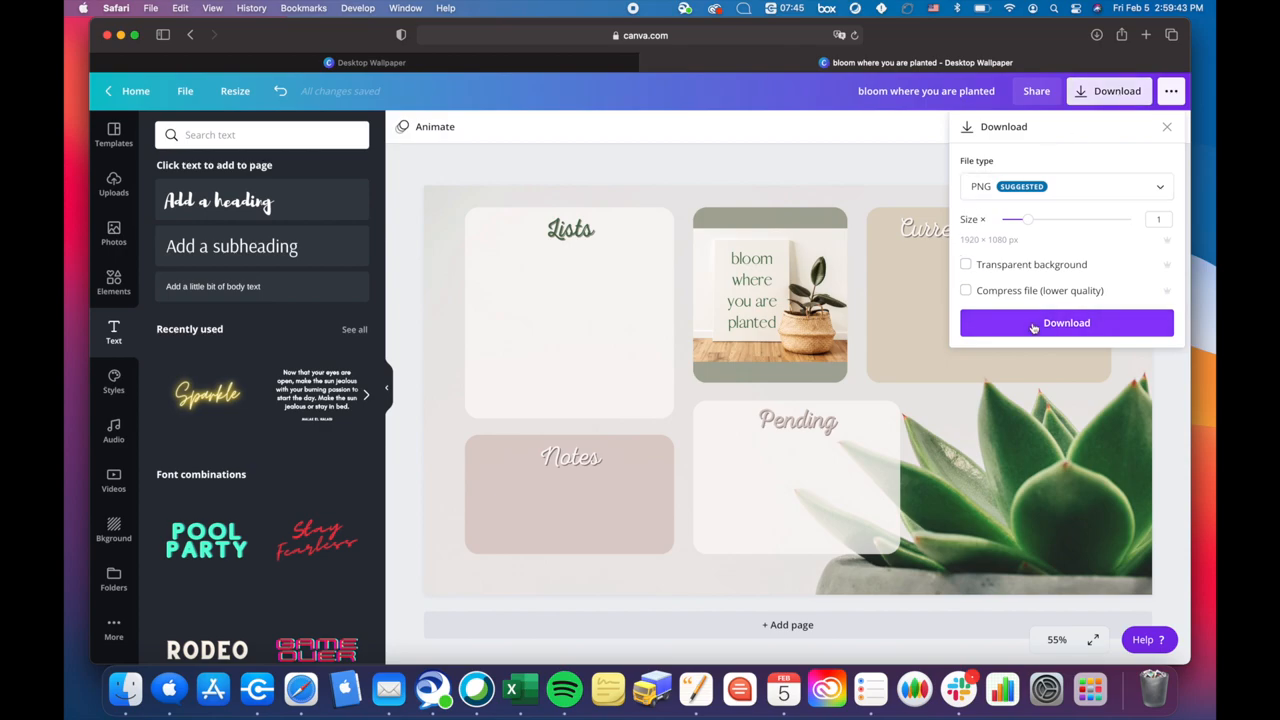
click(1066, 322)
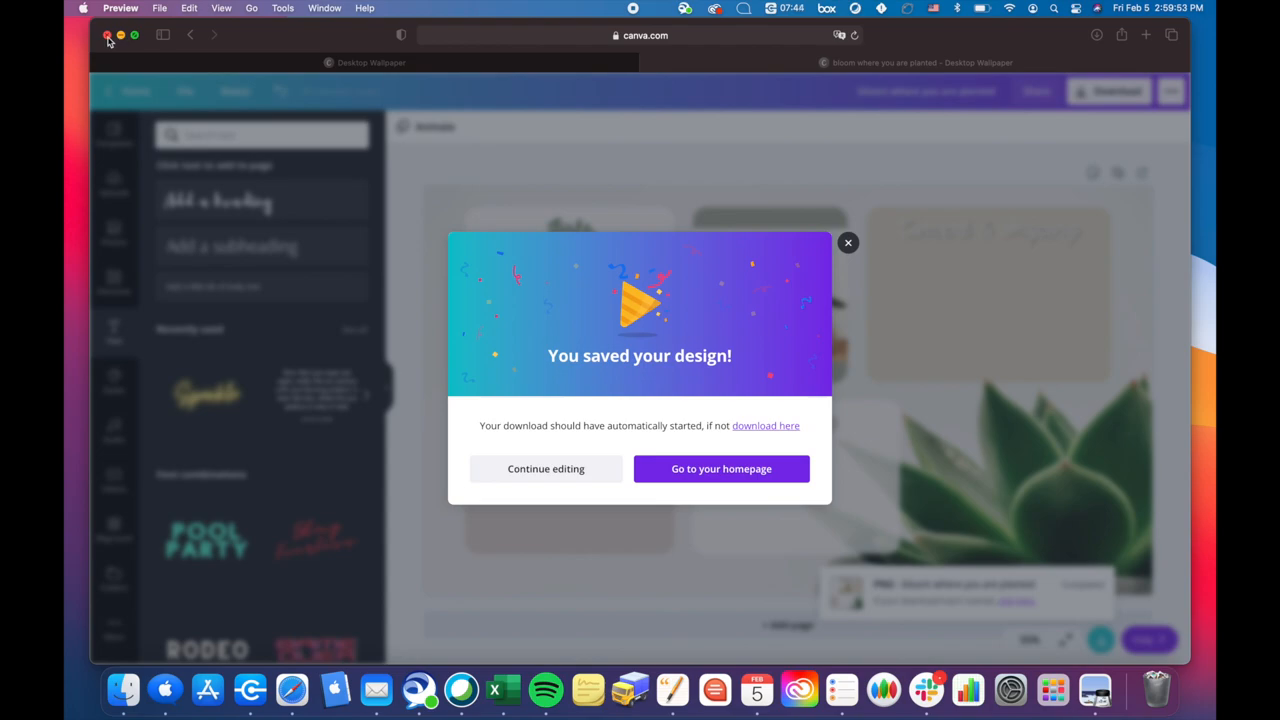
click(84, 8)
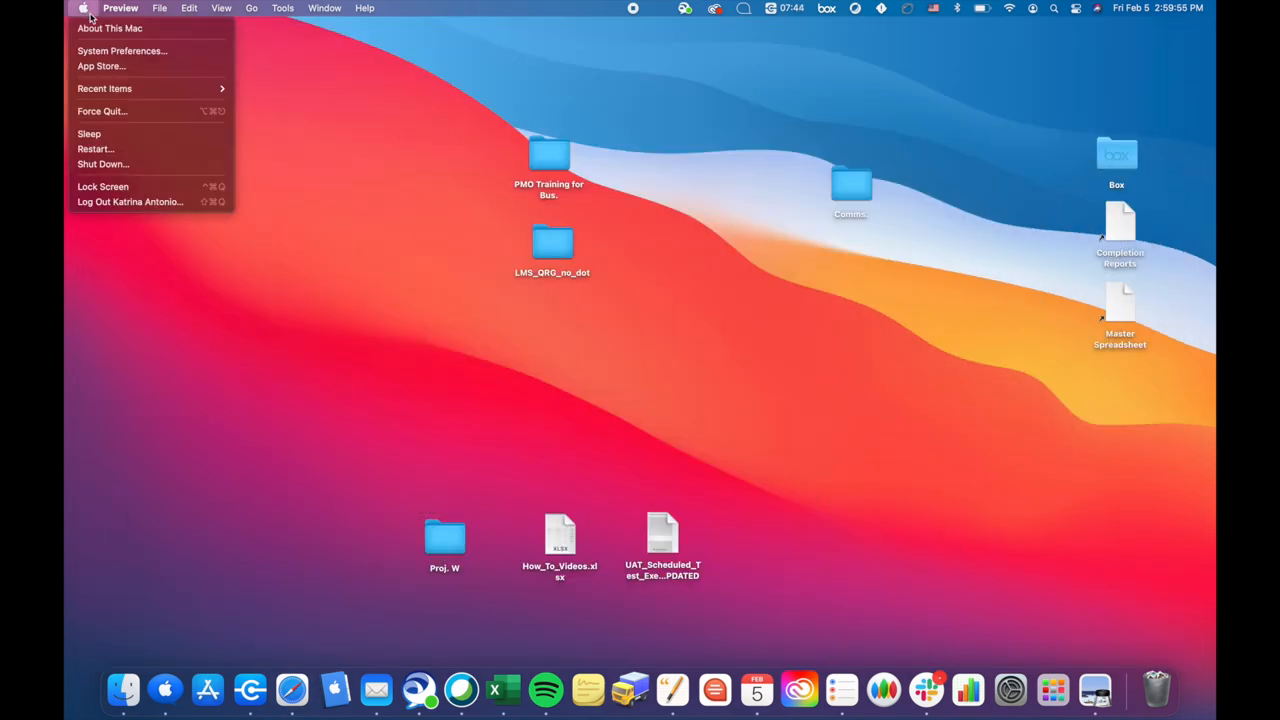
- In Desktop & Screen Saver, set the downloaded design from Downloads as the wallpaper
click(122, 50)
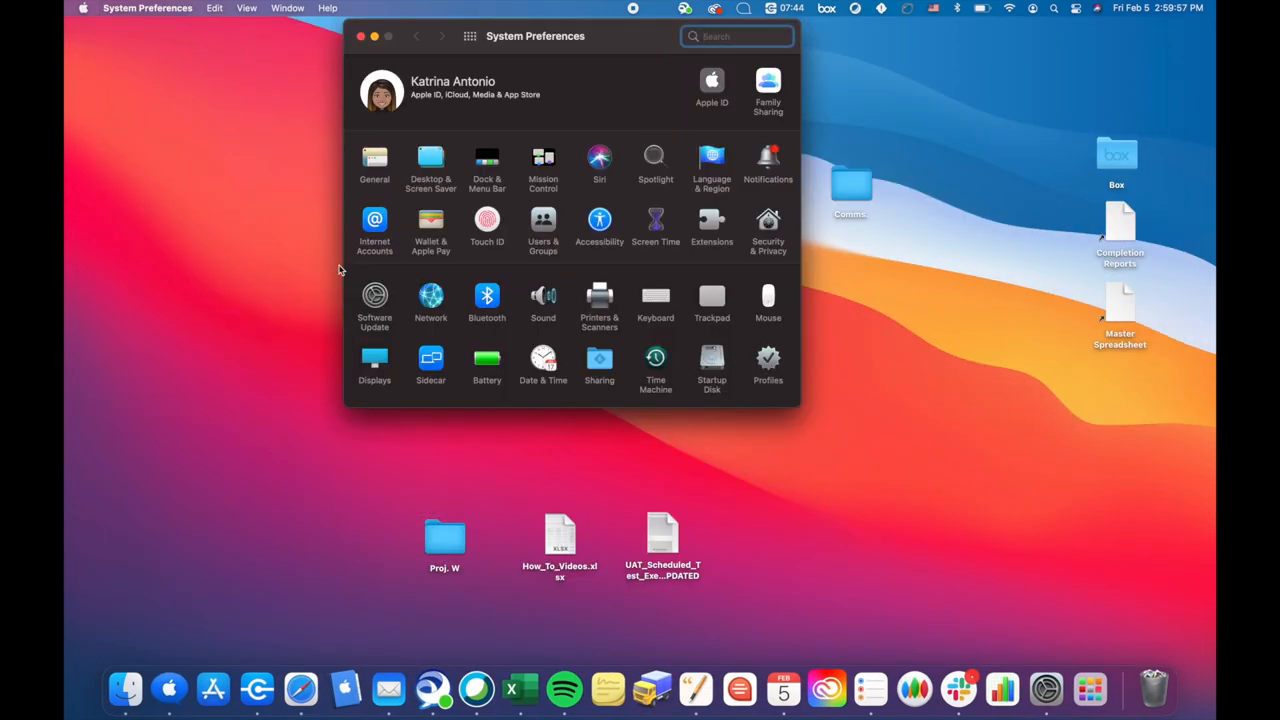
click(430, 160)
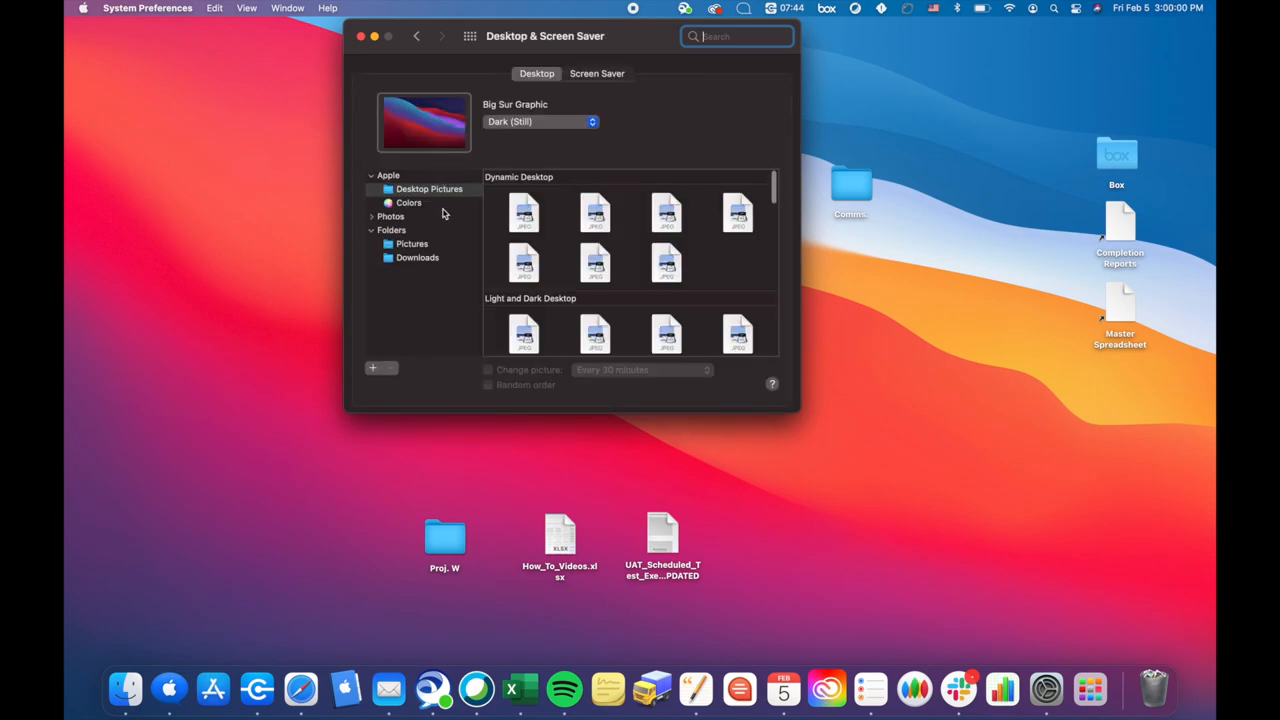
click(416, 256)
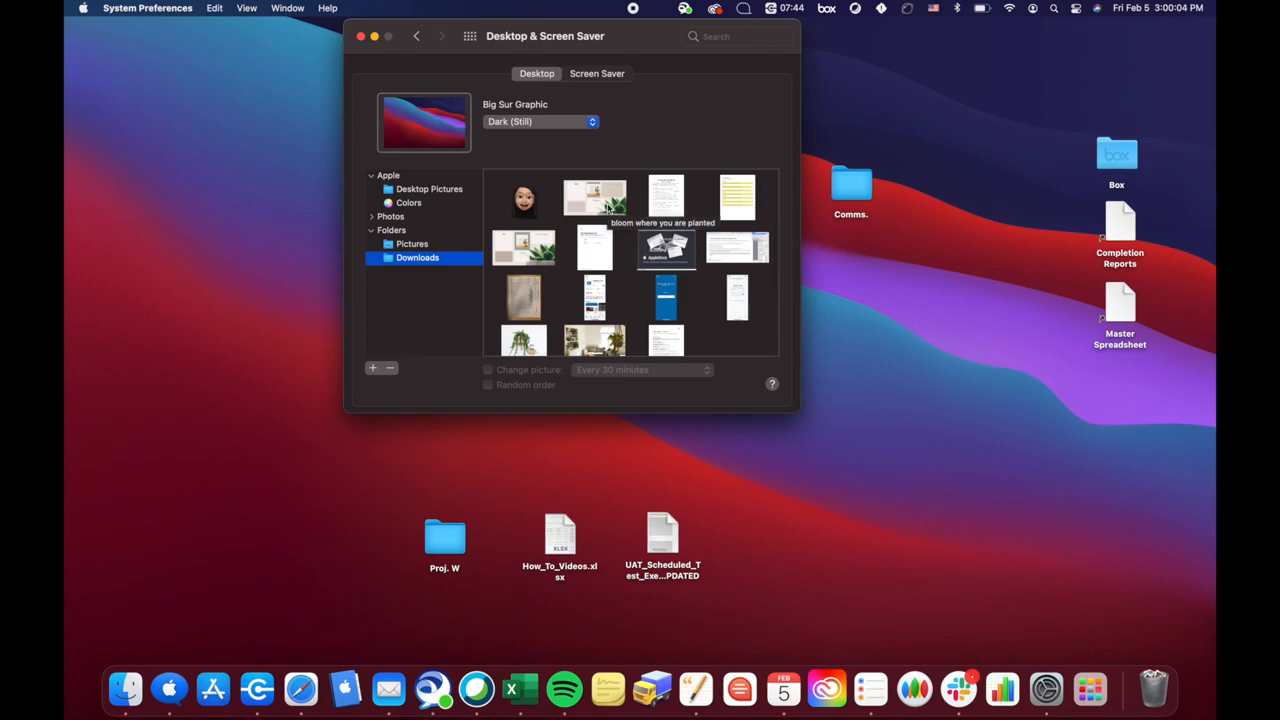
click(596, 198)
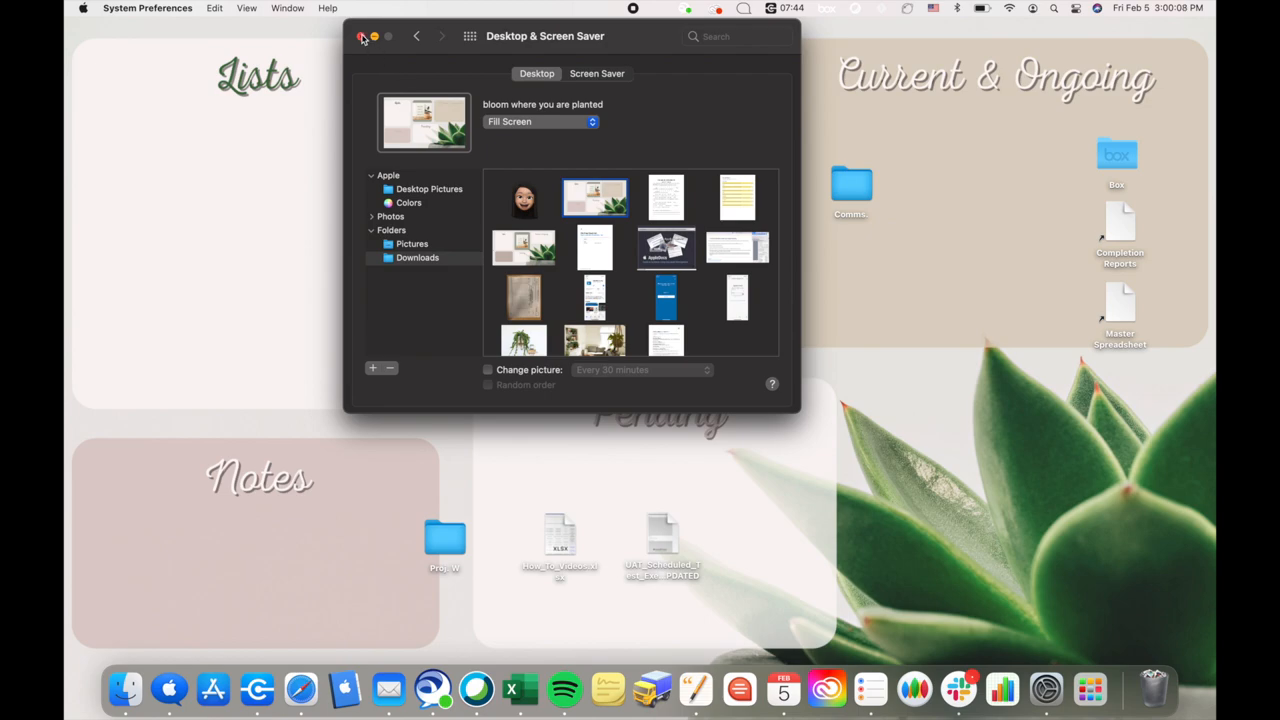
click(362, 36)
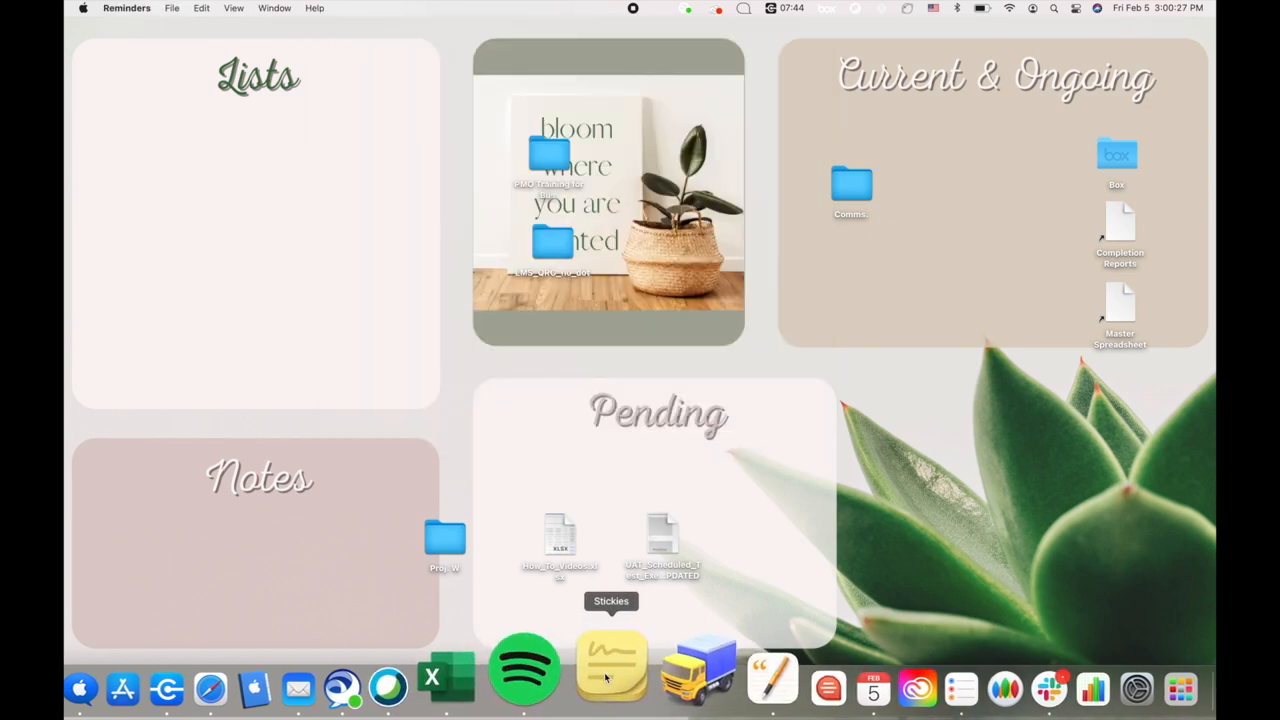
- Create a grey Stickies note in the Notes box reading 'Leave sticky notes here for quick reference'
click(612, 668)
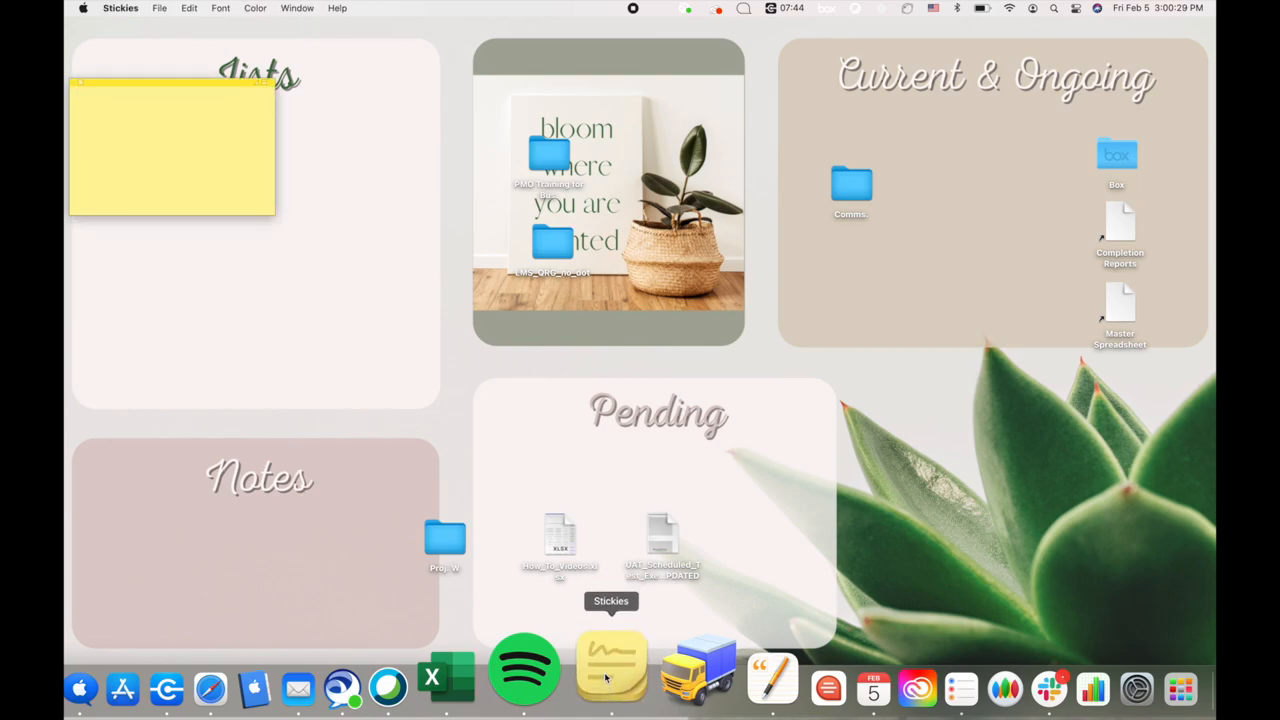
click(254, 8)
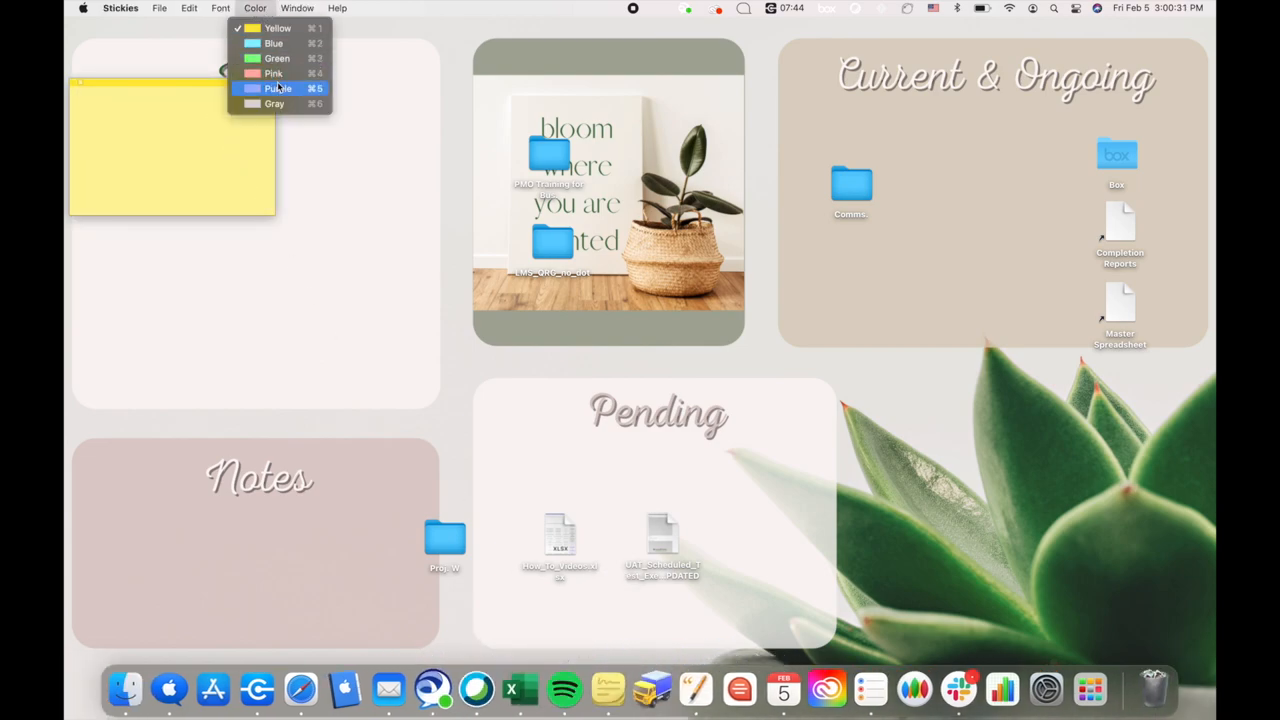
click(274, 88)
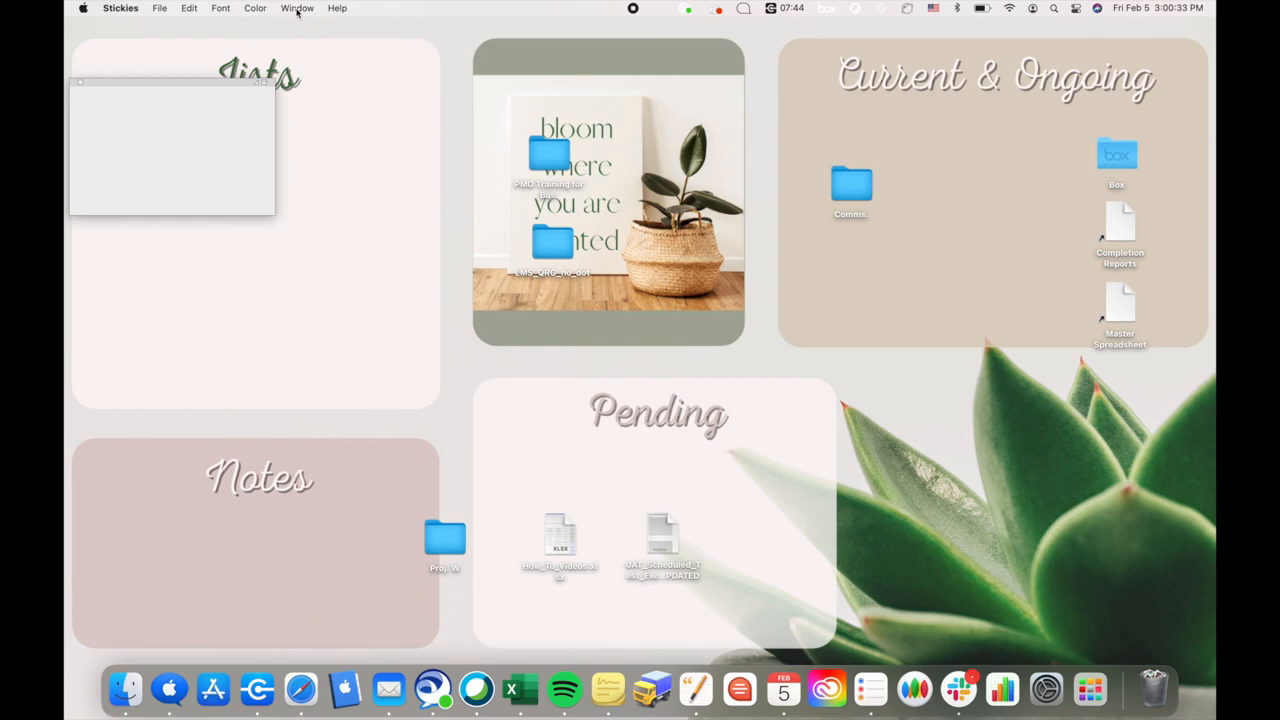
click(296, 8)
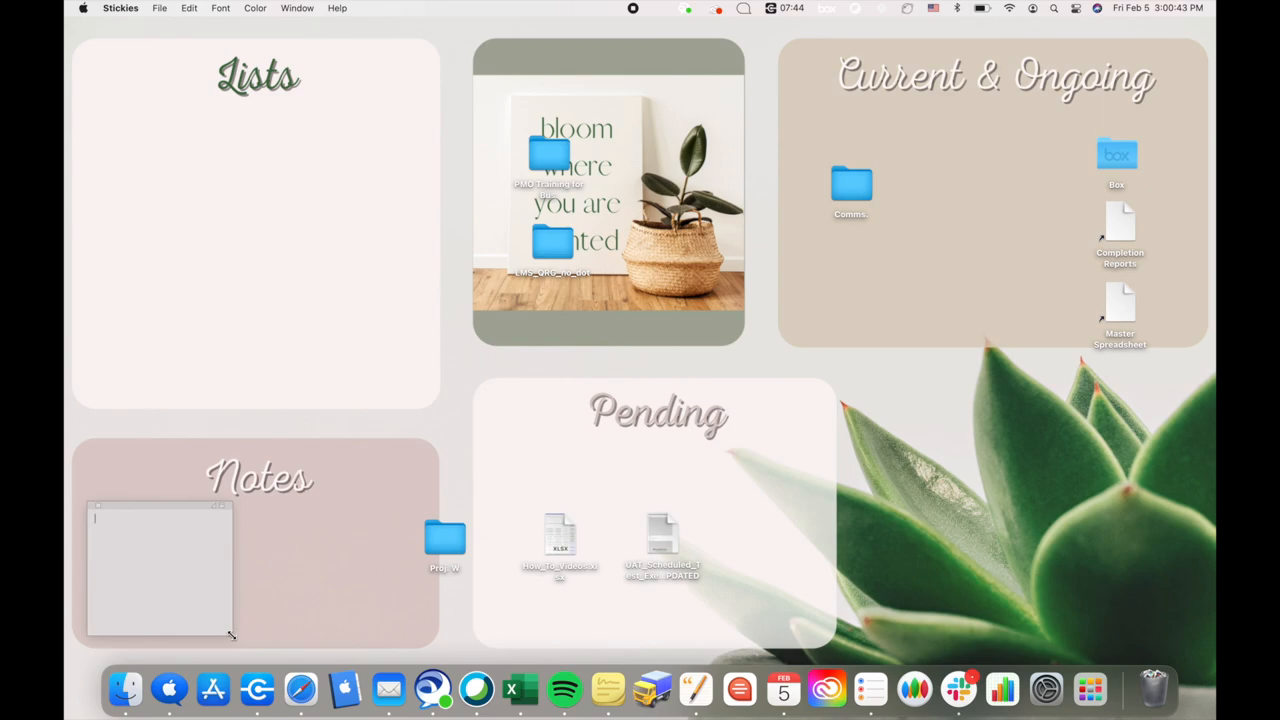
text(Leave sticky notes here for quick)
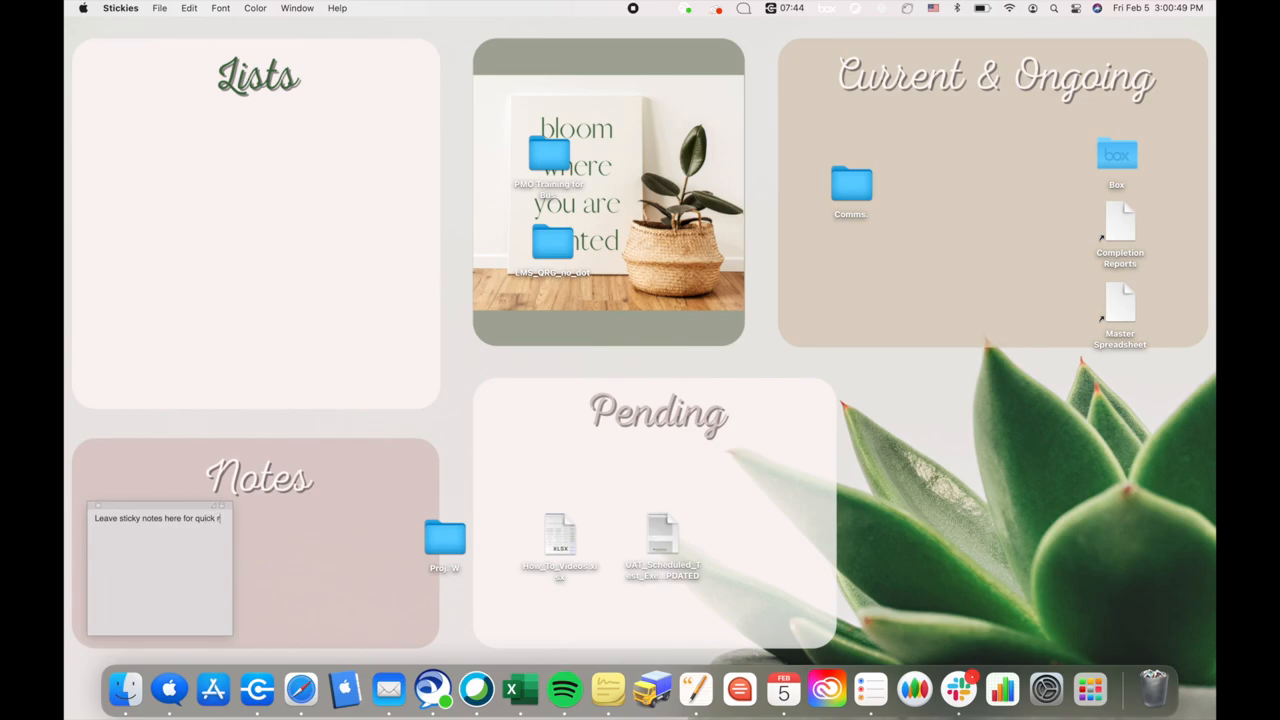
text(reference)
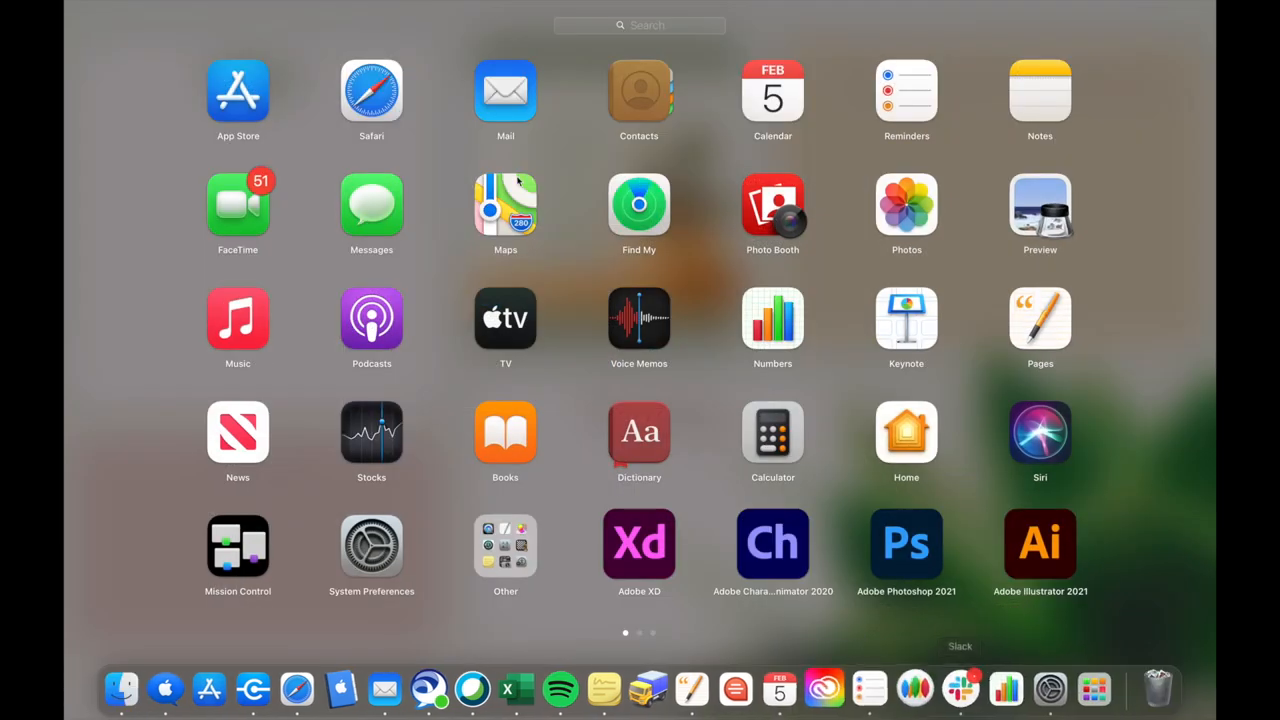
- Launch Notes, dismiss the welcome screen and hide the folders and notes-list sidebars
click(372, 544)
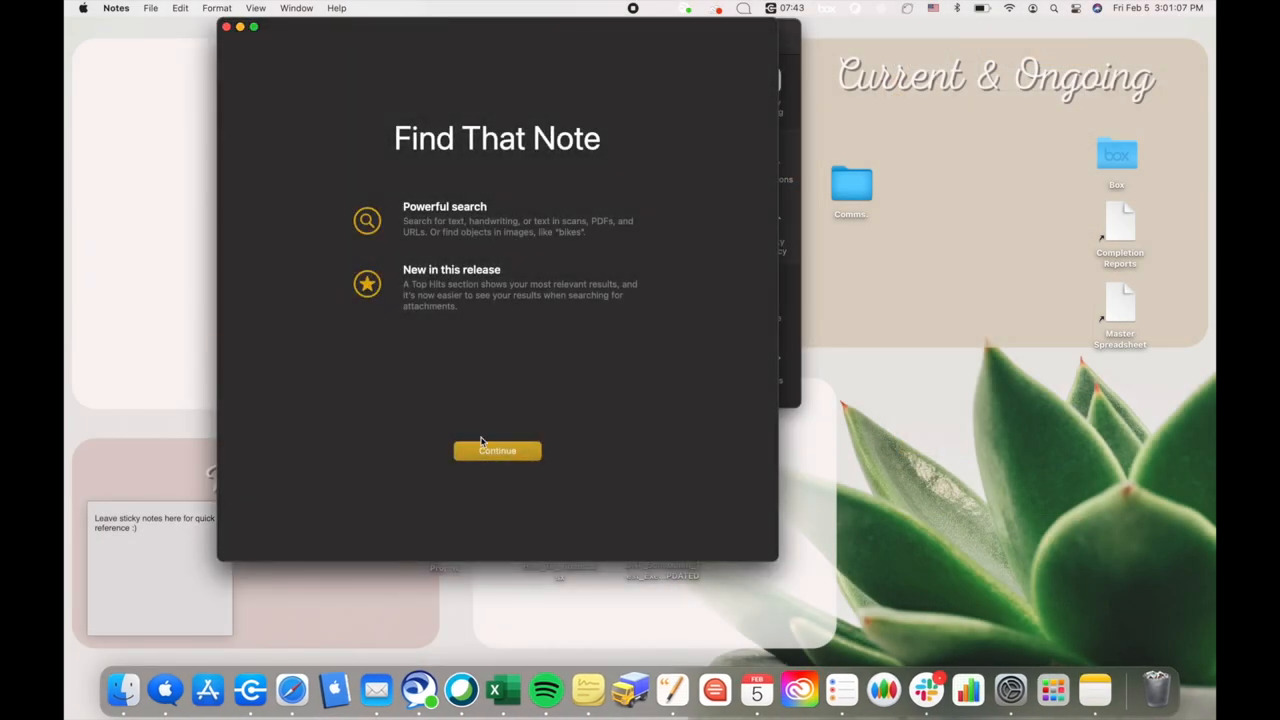
click(496, 450)
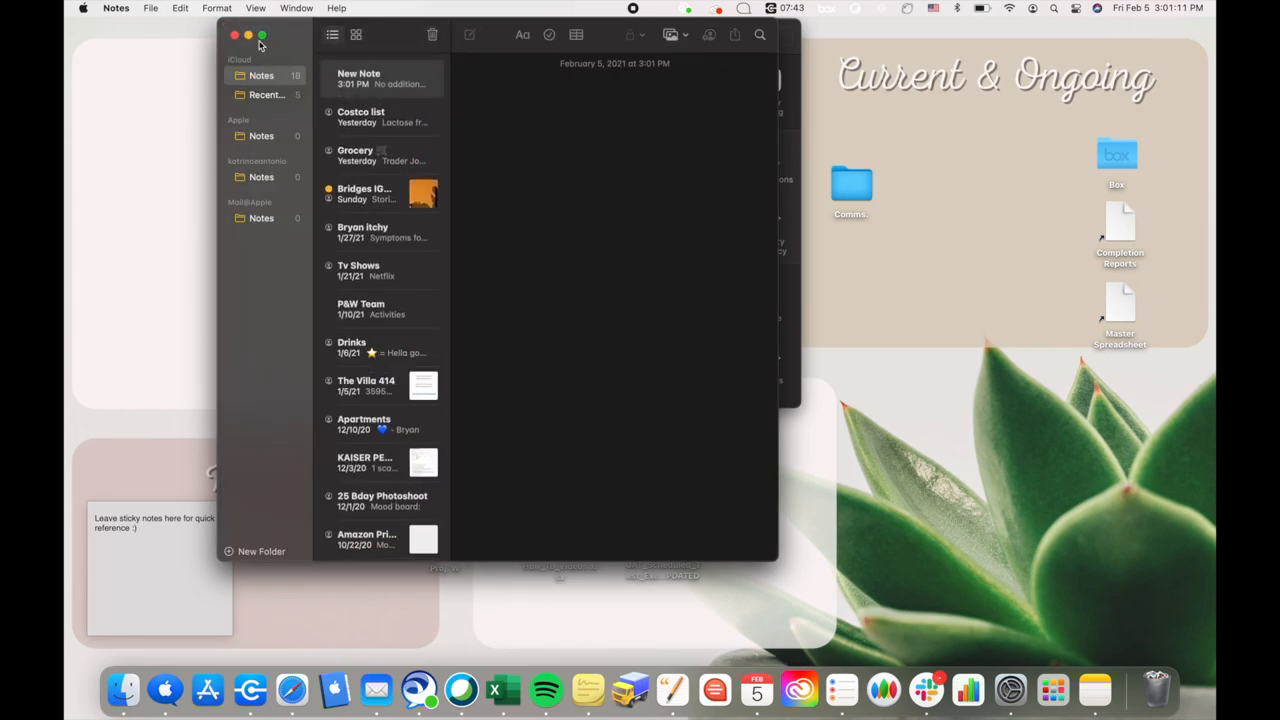
click(332, 34)
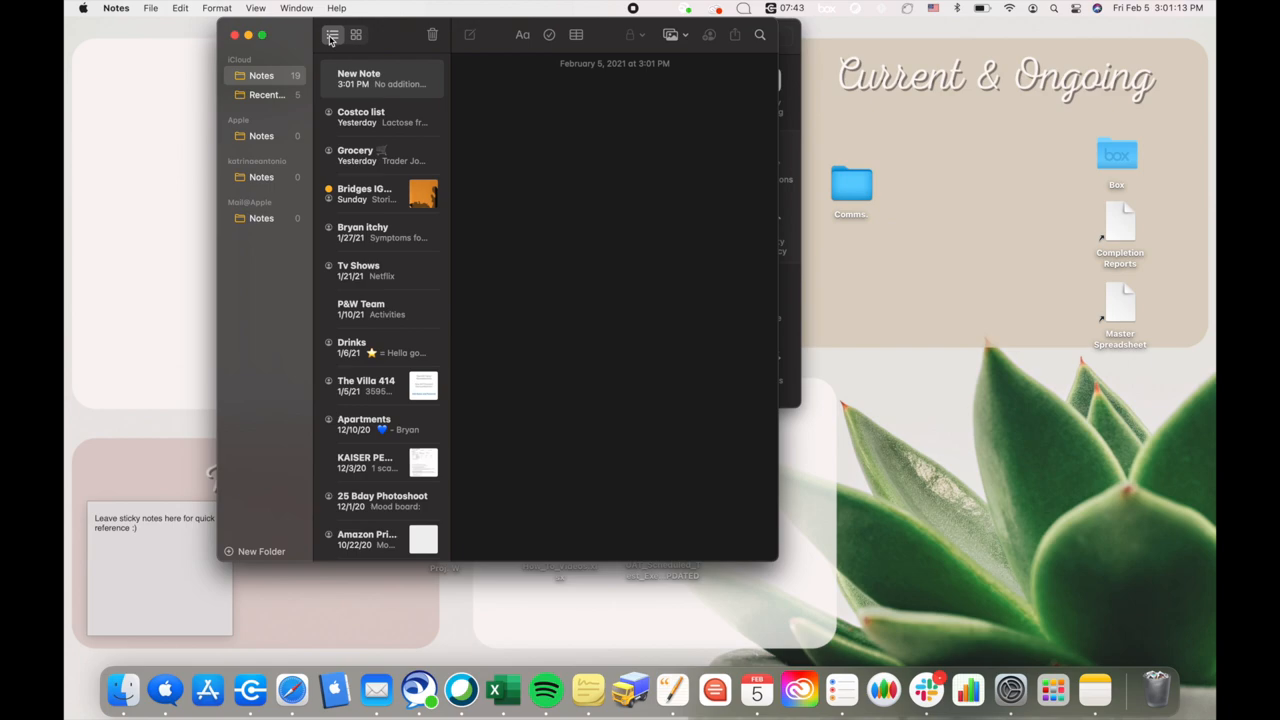
click(356, 34)
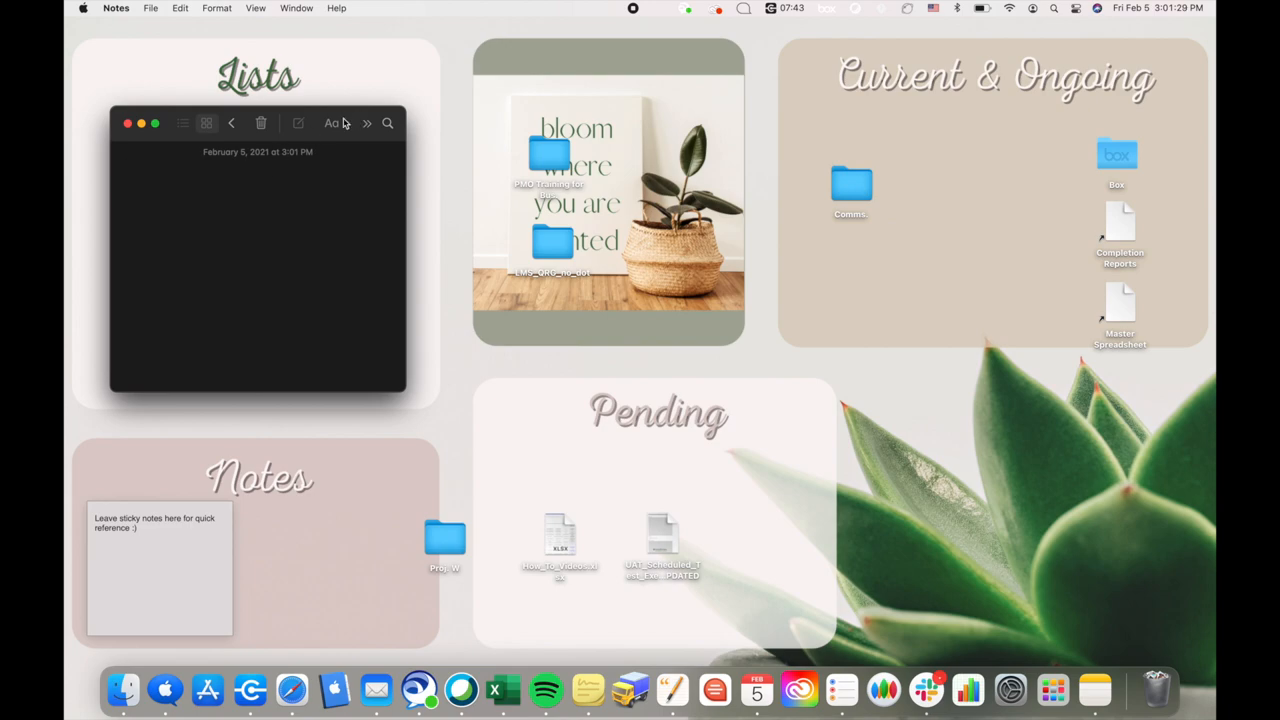
- Write a bulleted 'VIDEO IDEAS:' list with a 'Desktop Wallpaper' sub-item
click(332, 124)
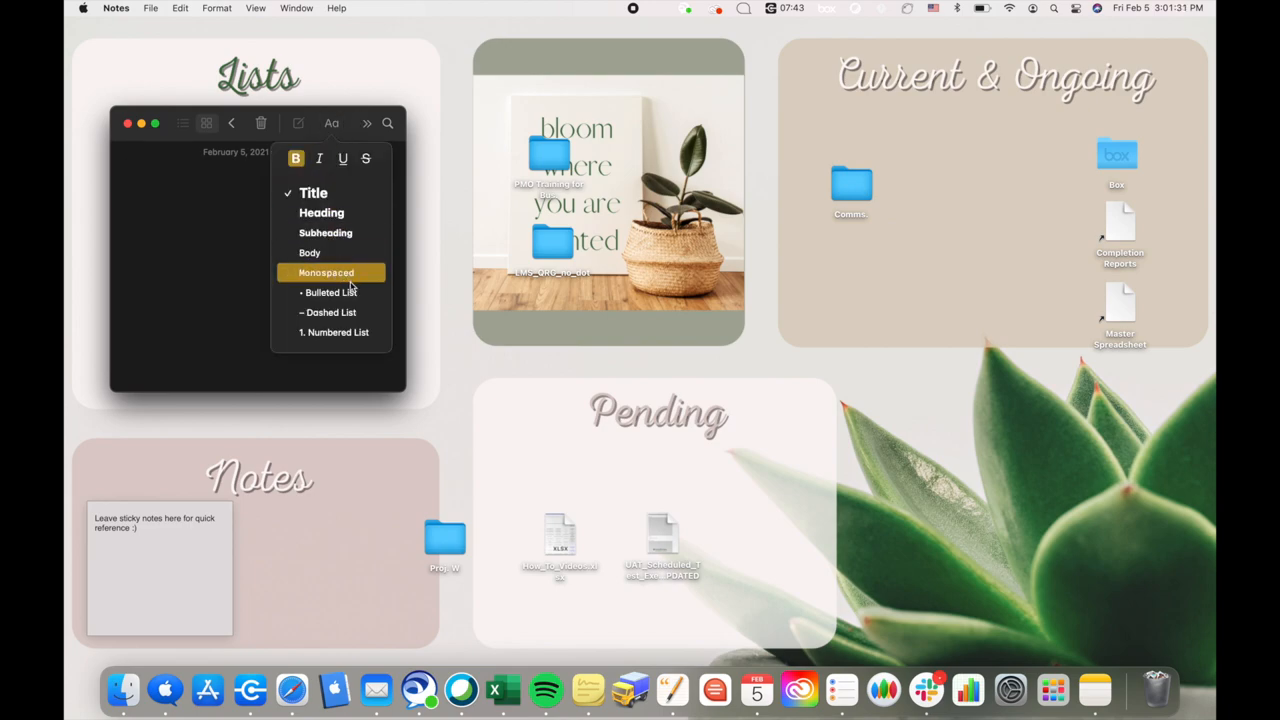
mouse_move(330, 292)
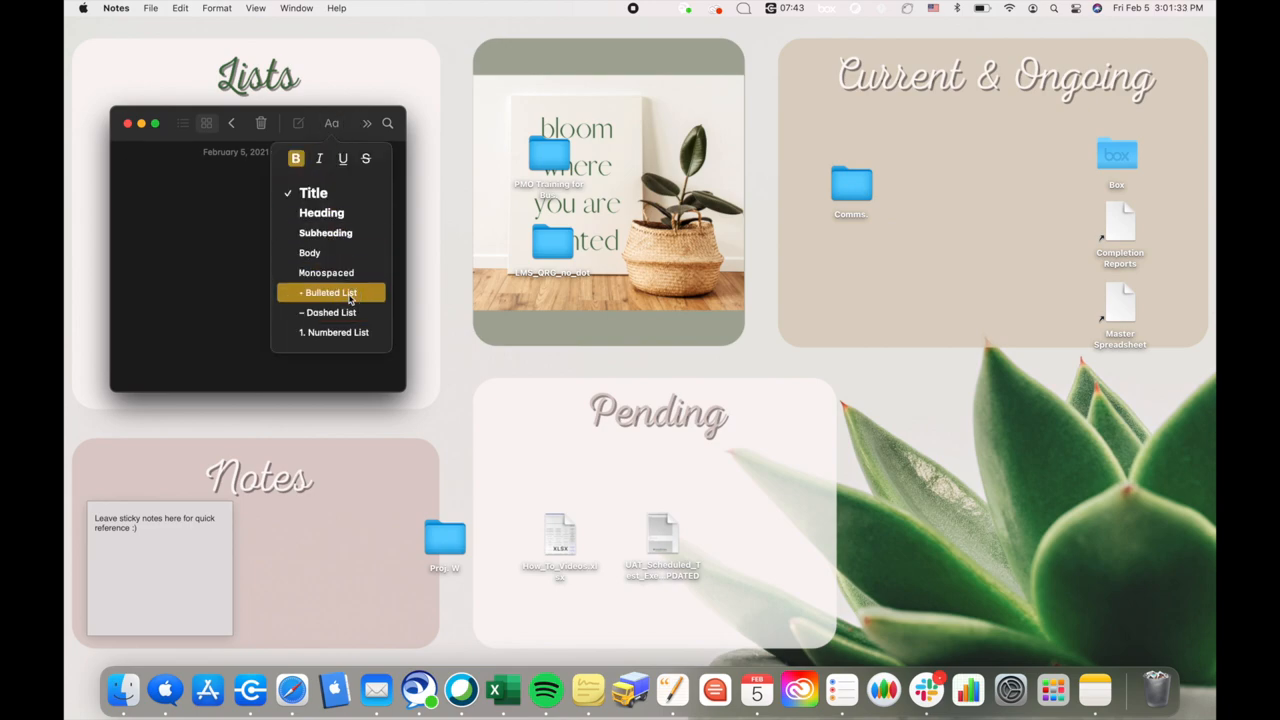
click(328, 292)
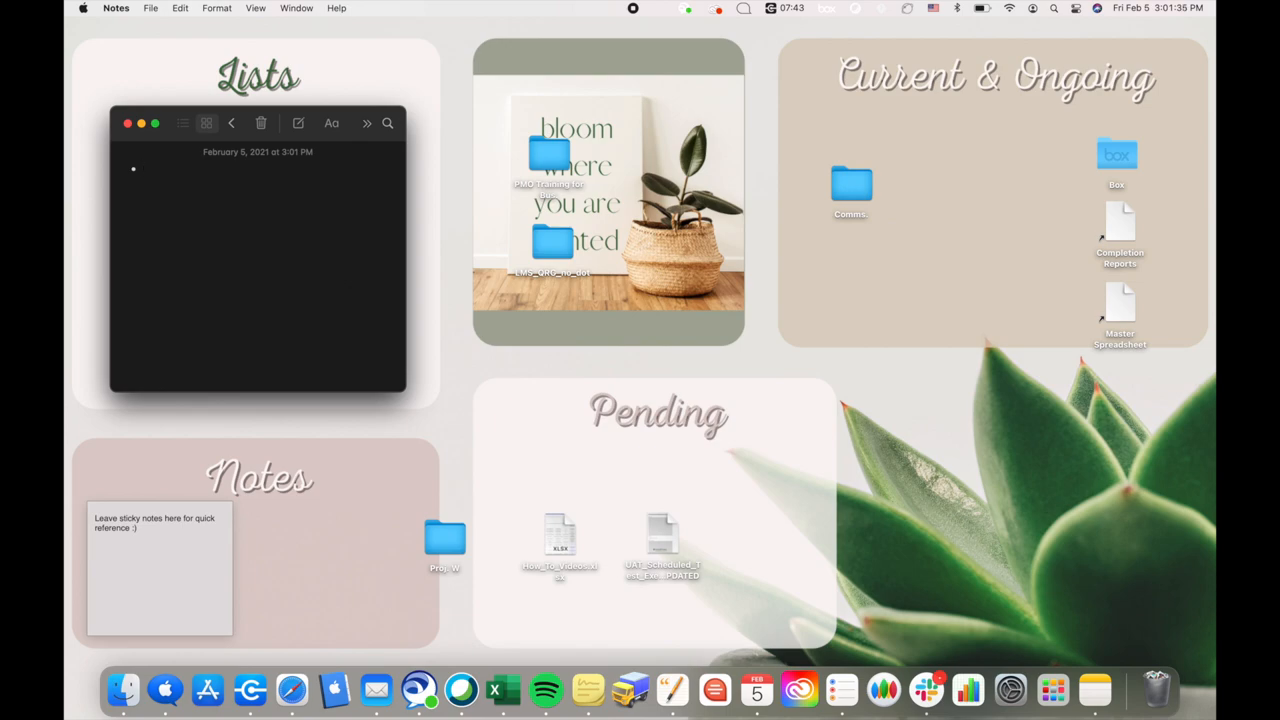
click(140, 168)
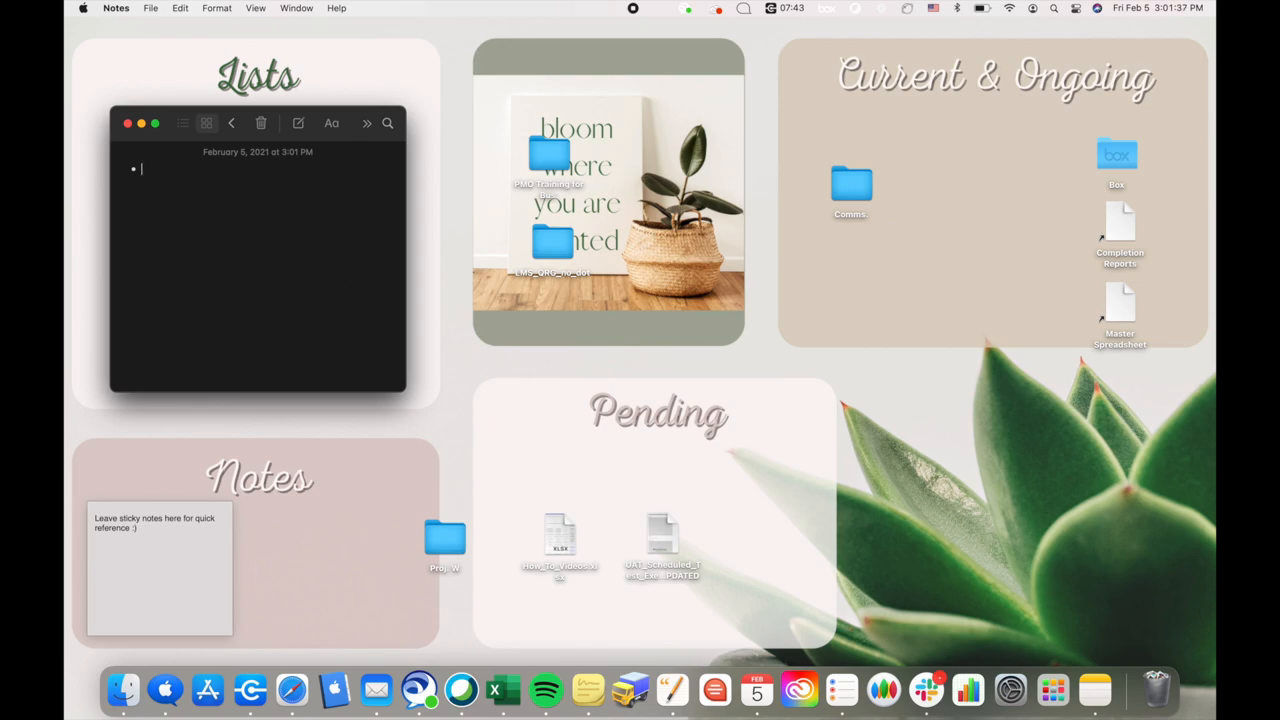
text(VIDEO IDEA)
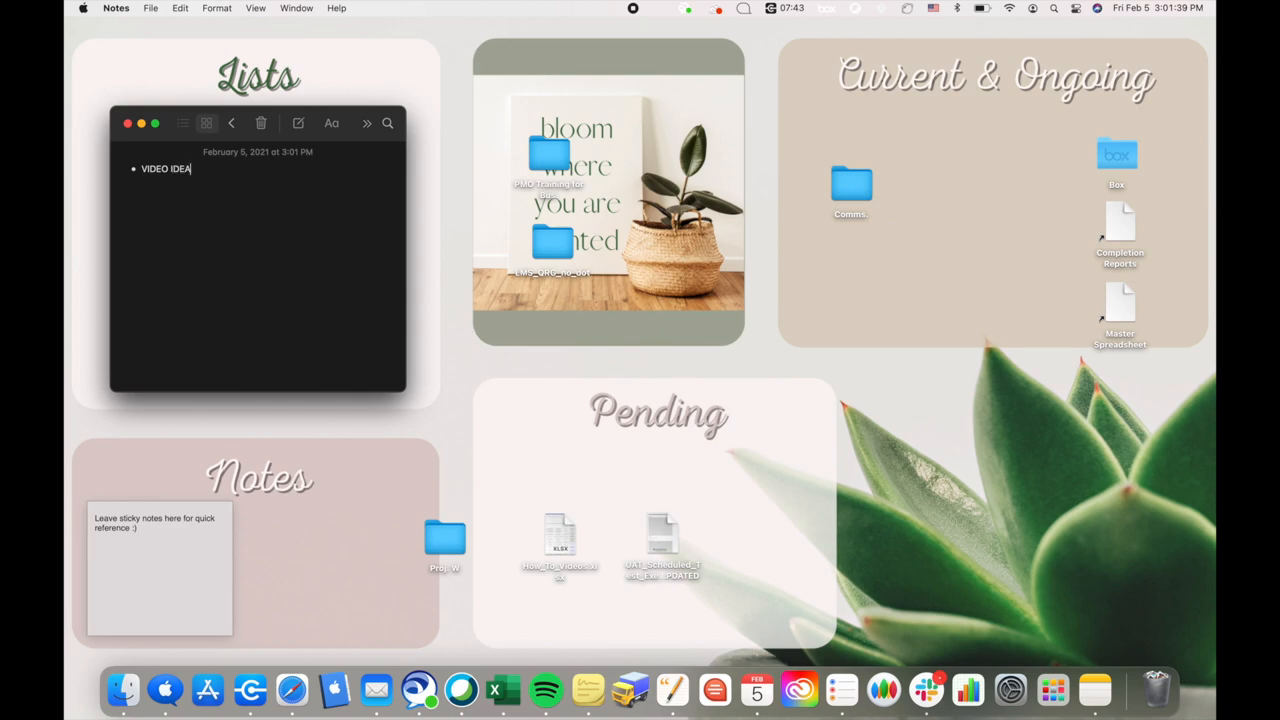
text(S:)
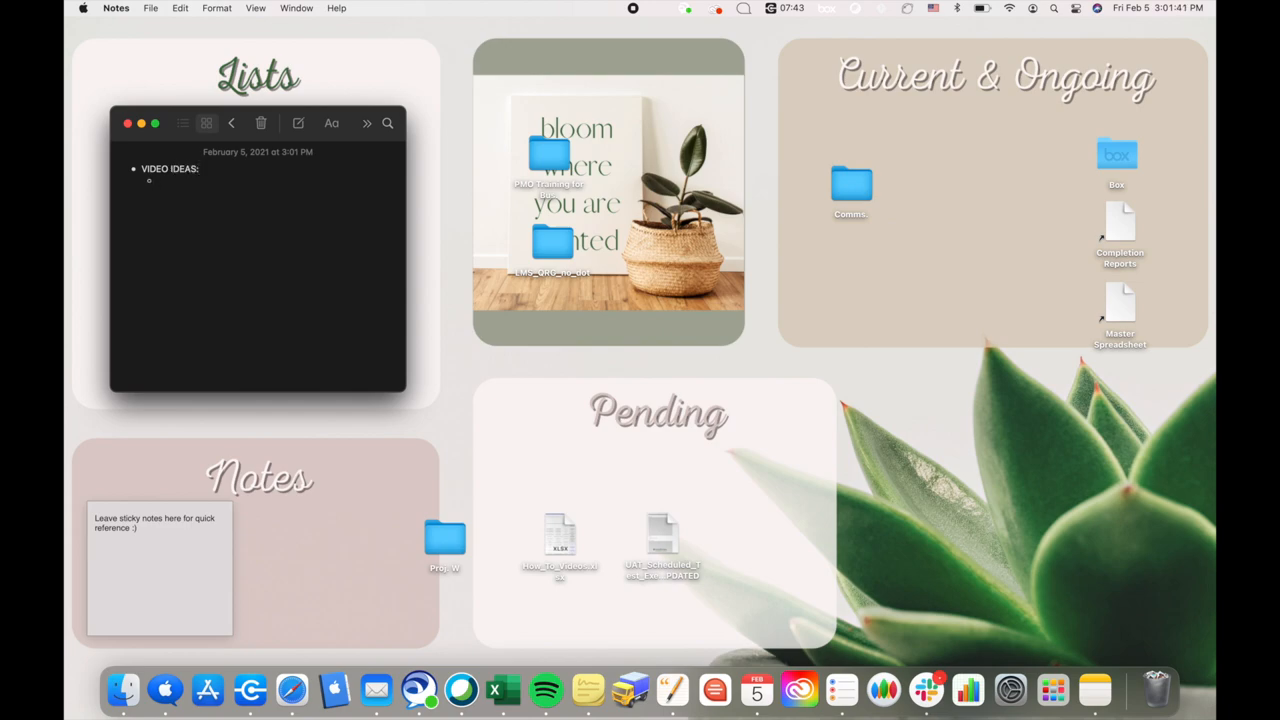
text(Desktop Wallpaper)
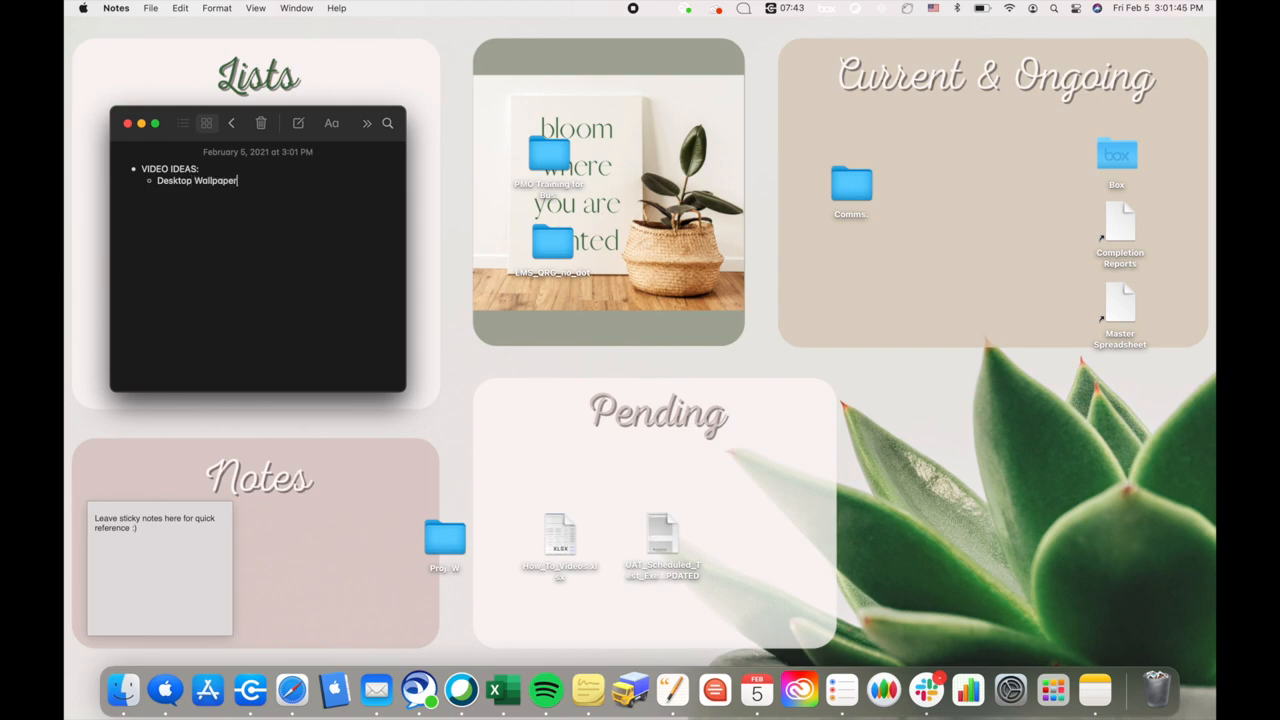
mouse_move(720, 486)
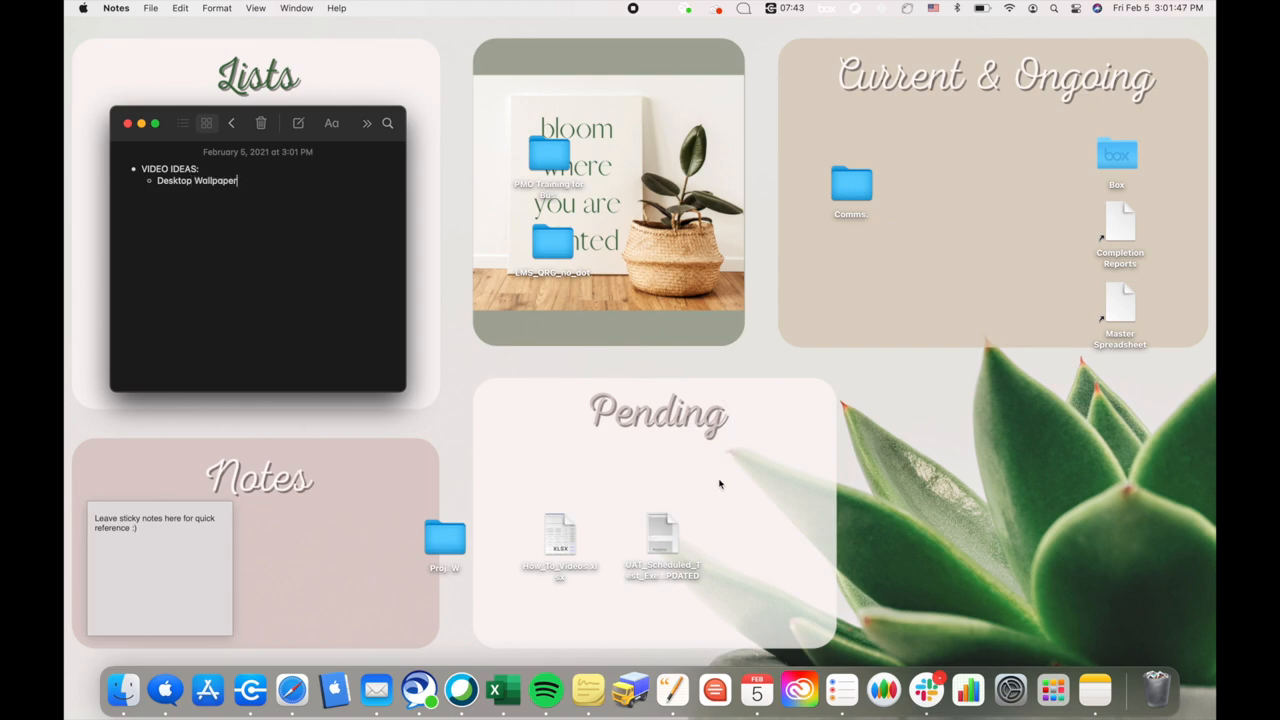
- Drag desktop folders into the Pending and Current & Ongoing wallpaper sections
drag(664, 540, 780, 486)
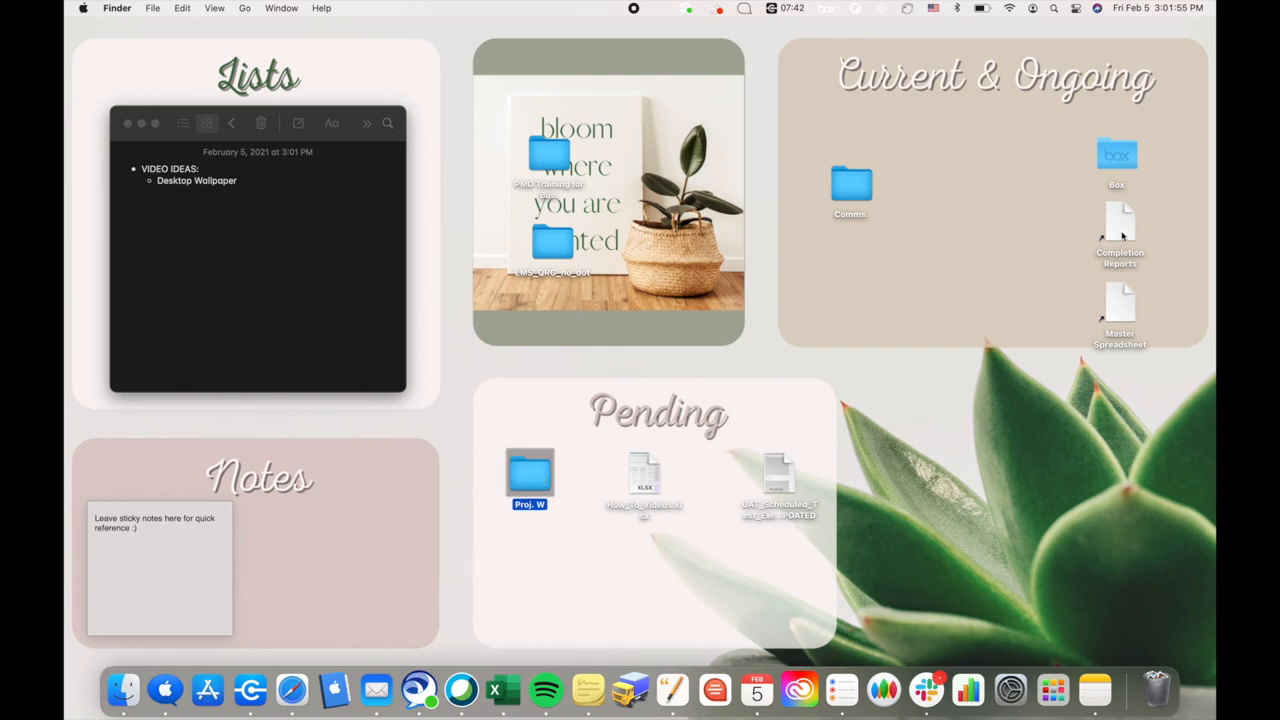
click(1120, 224)
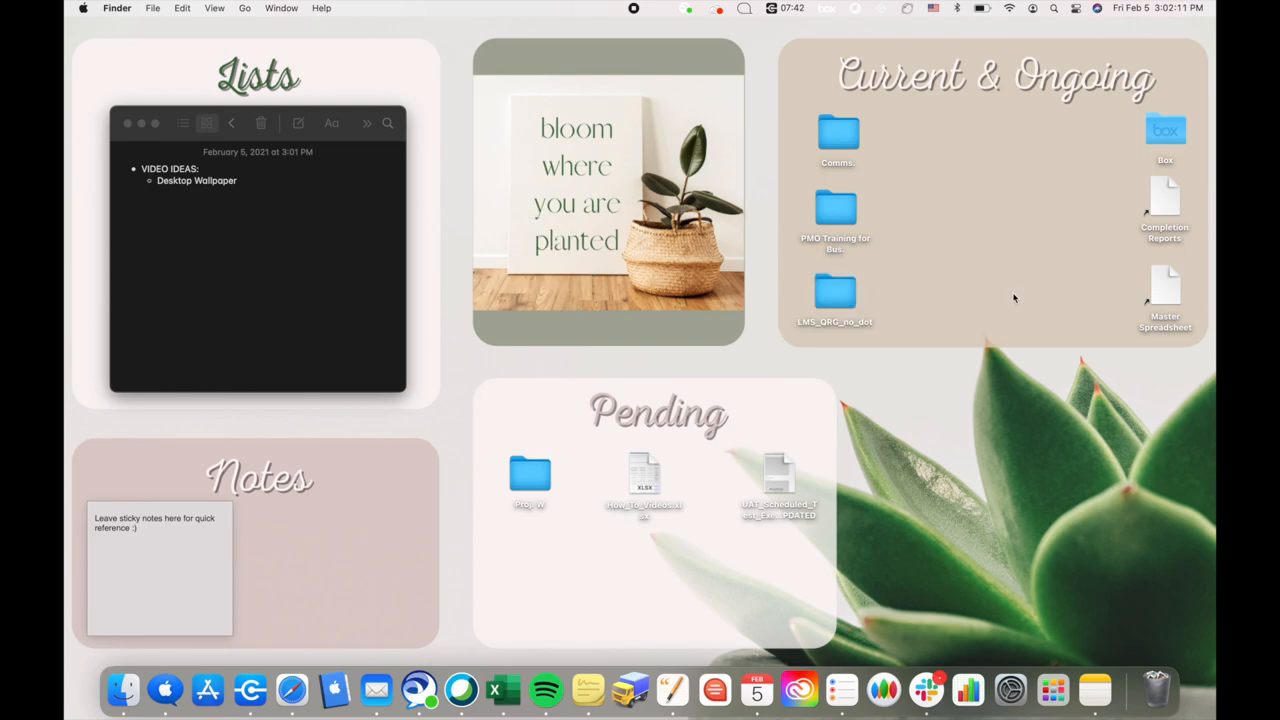
mouse_move(672, 482)
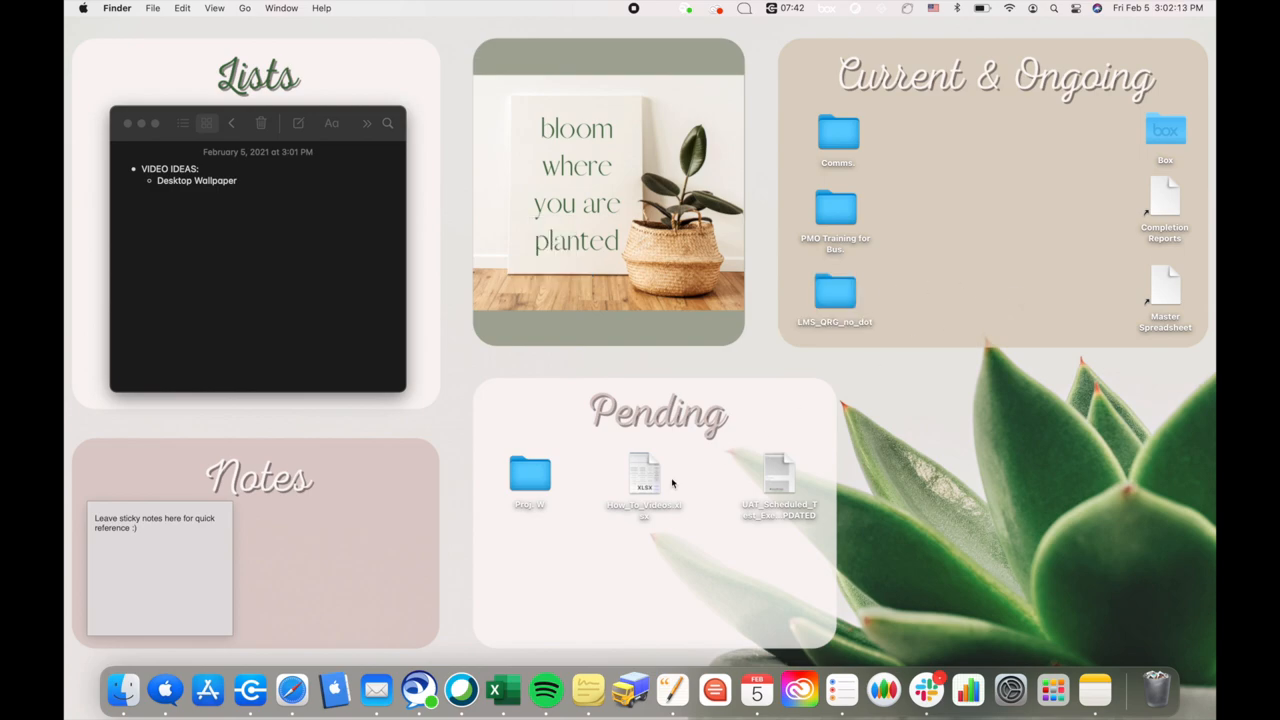
- Return to the Canva home page and start a new blank Logo-sized design
click(292, 688)
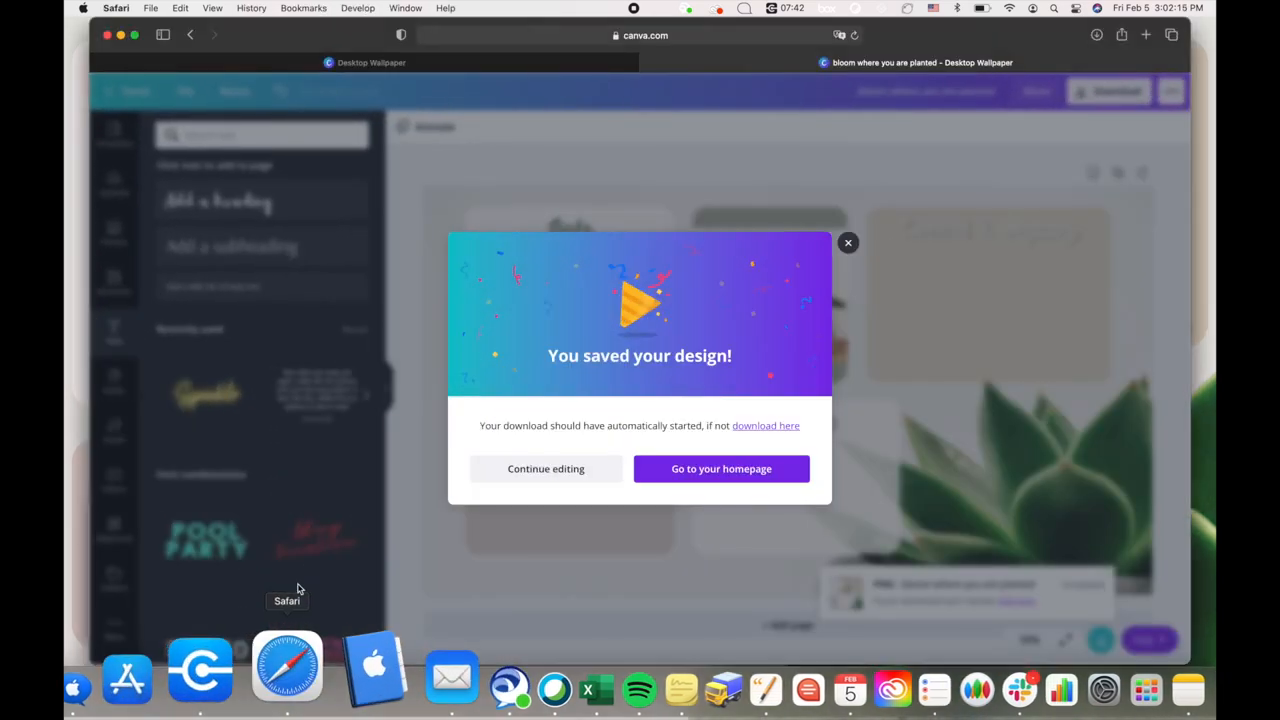
click(720, 468)
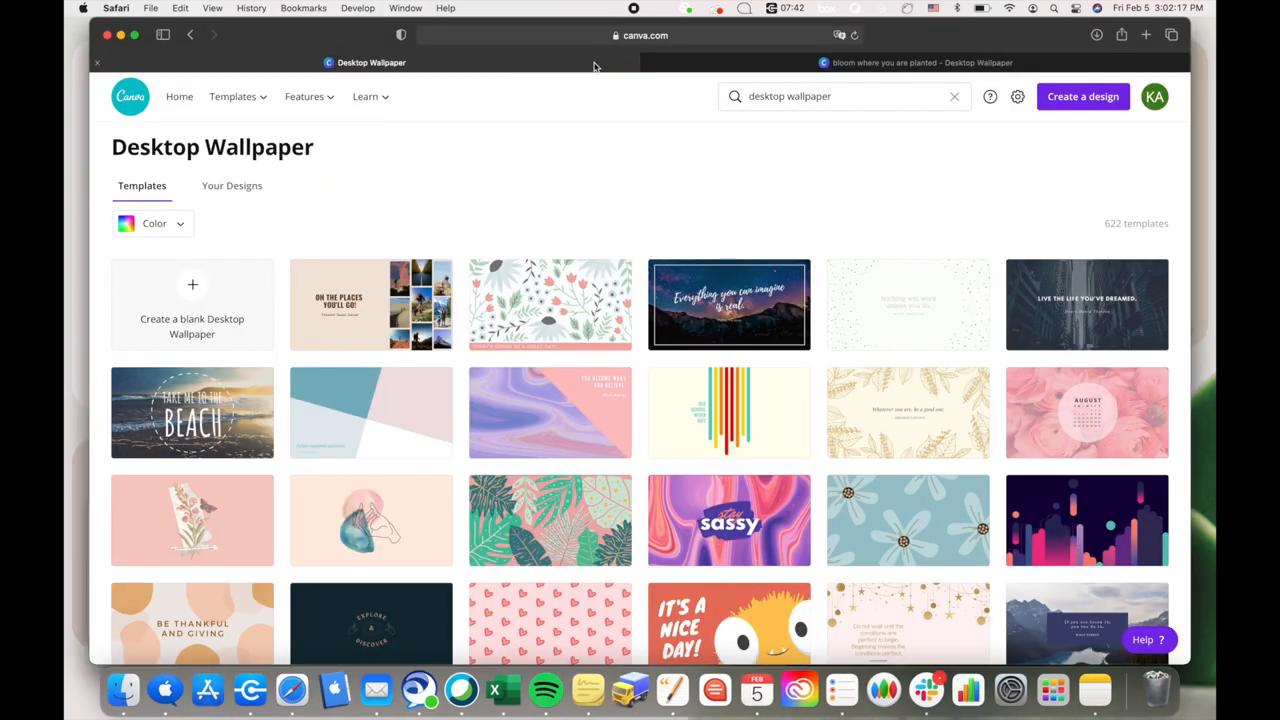
click(180, 96)
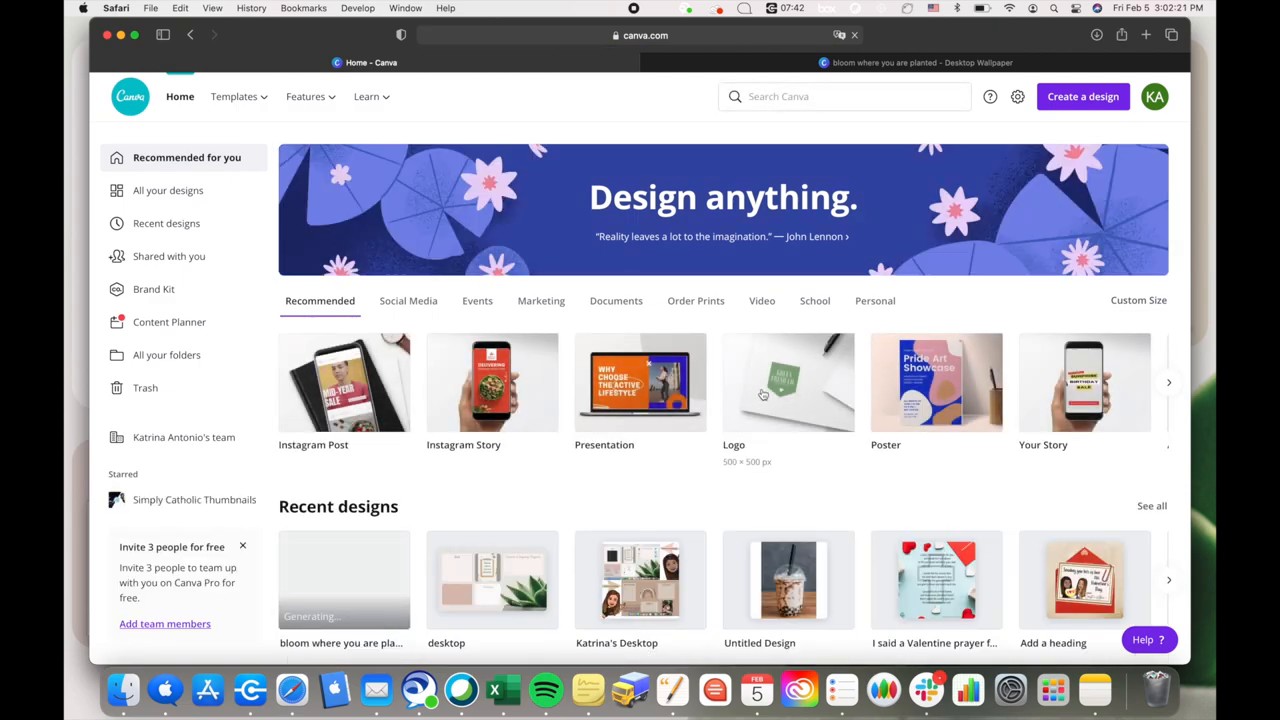
click(788, 382)
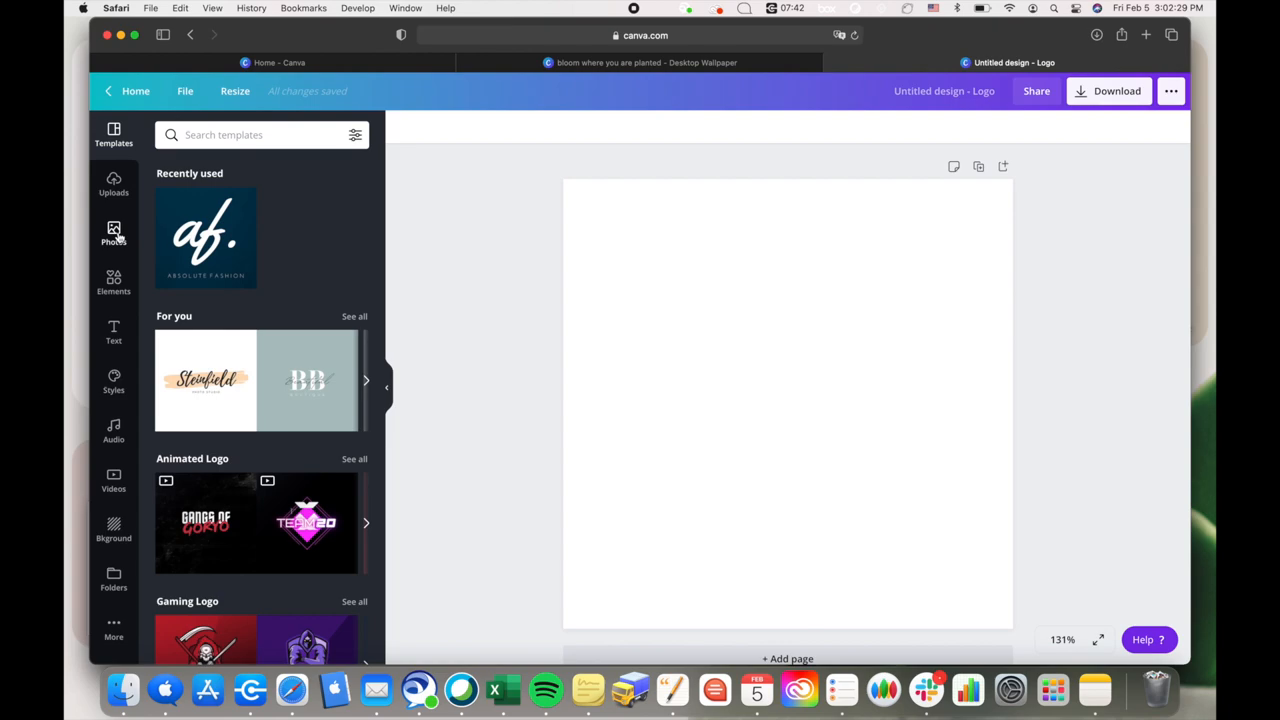
- Search Elements for 'Plant' and add the potted monstera illustration to the page
click(112, 284)
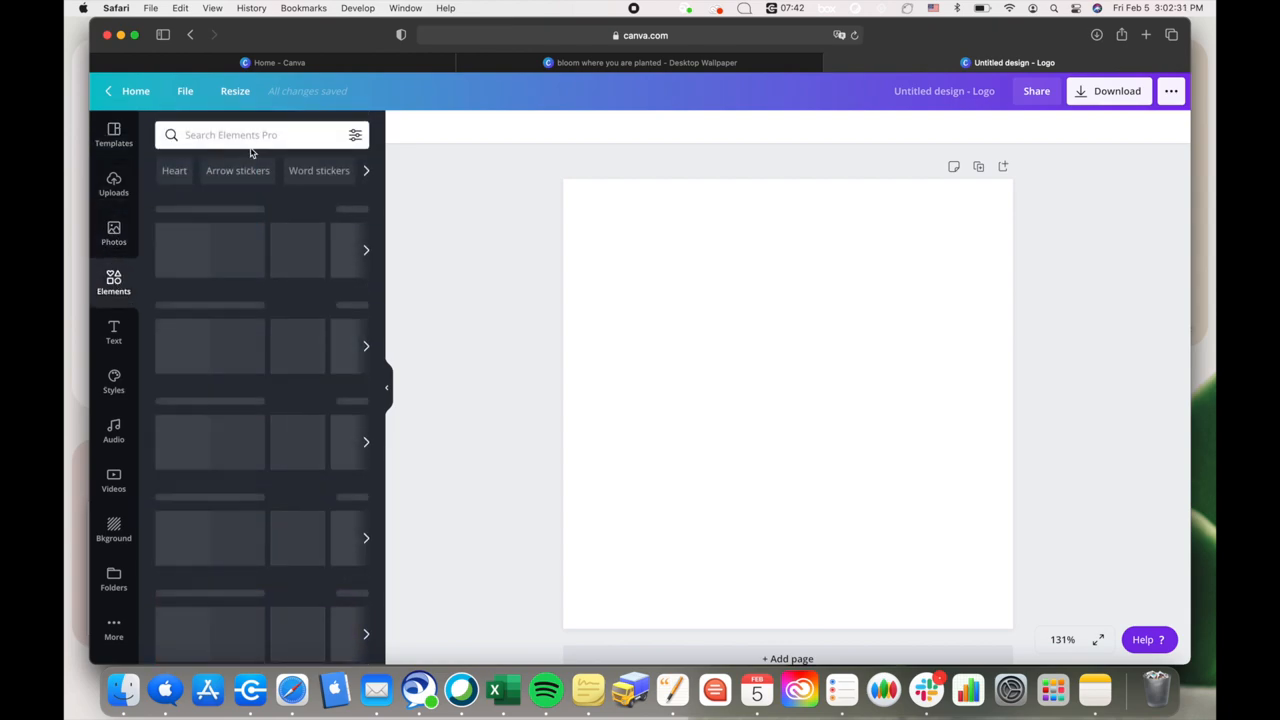
text(P)
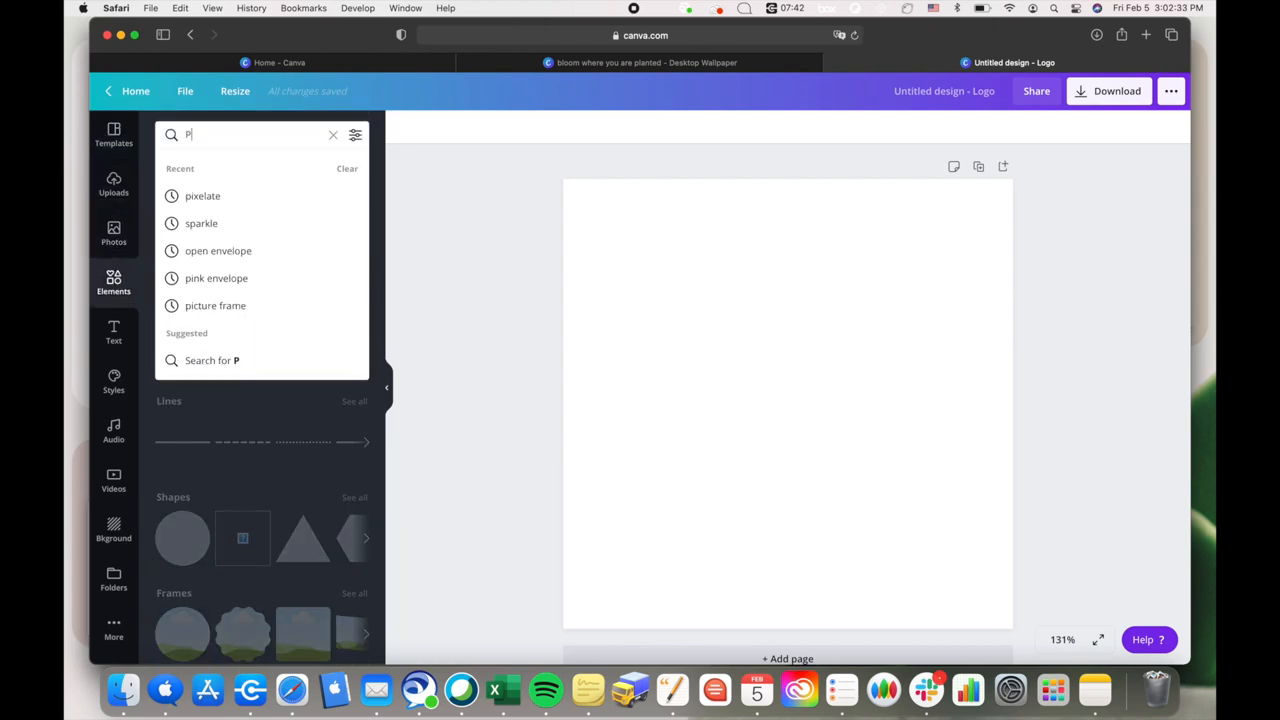
text(lant)
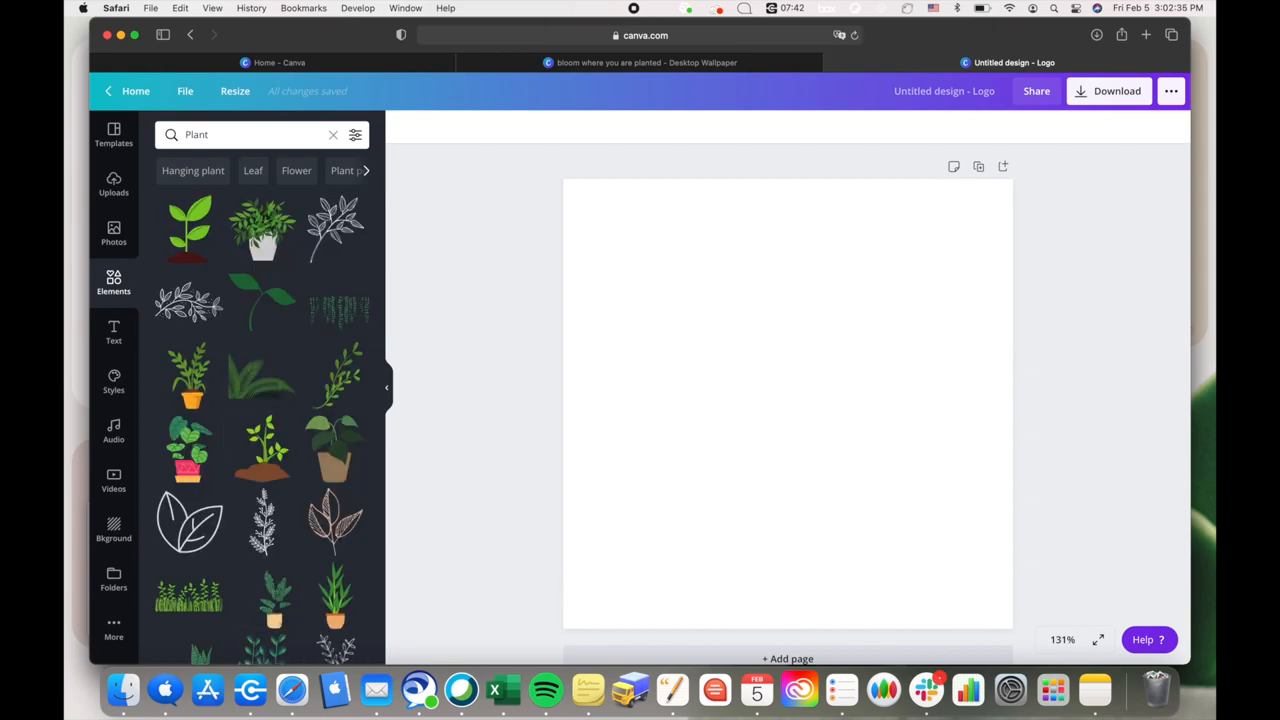
mouse_move(262, 236)
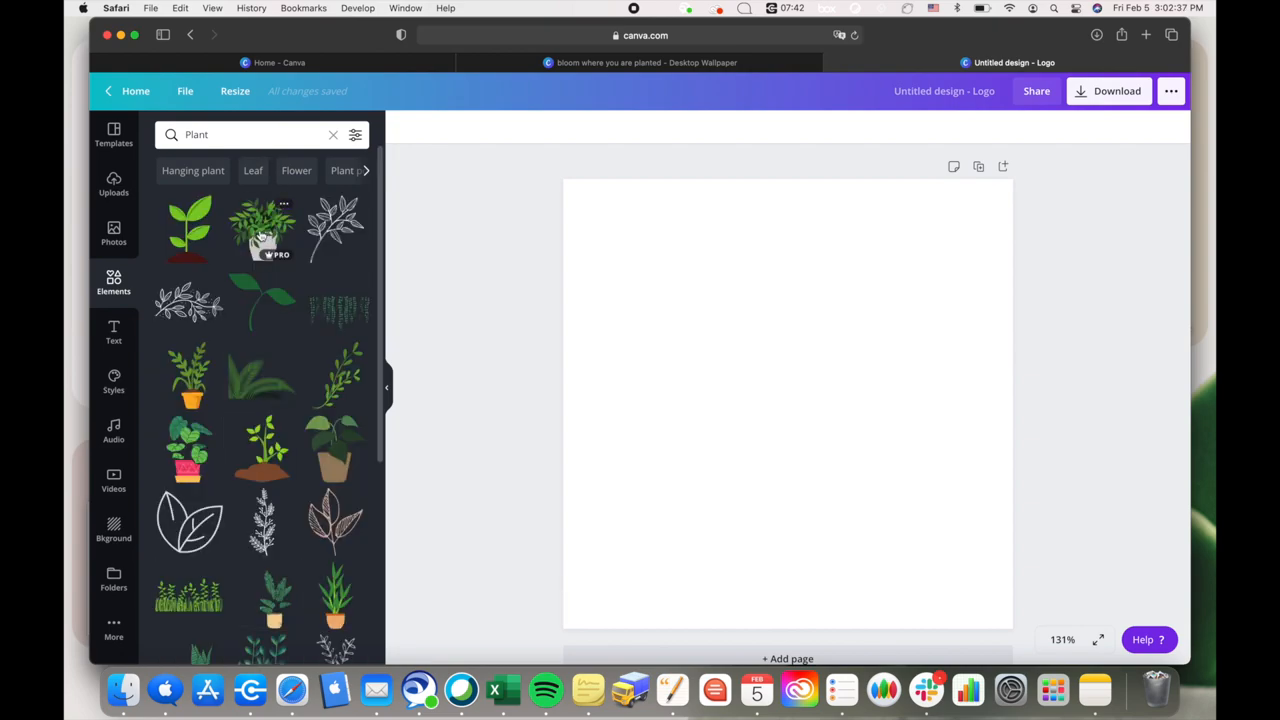
scroll(down, 3)
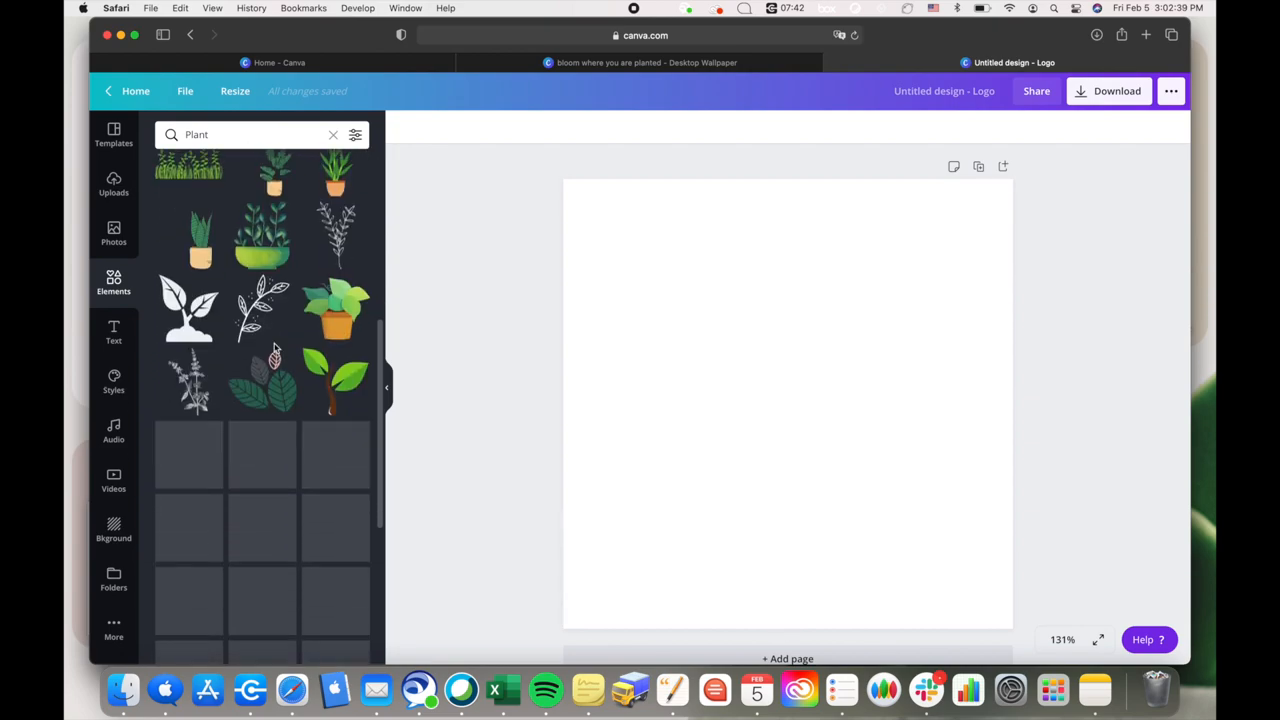
scroll(down, 3)
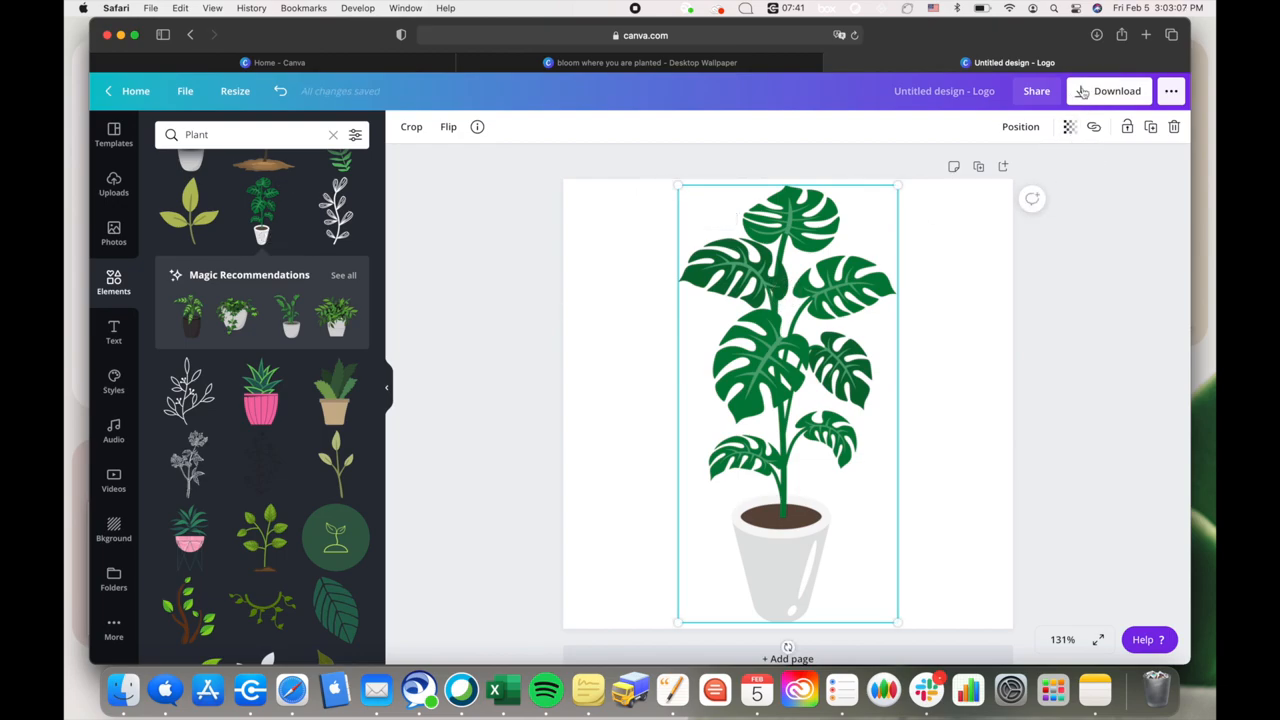
- Download the monstera design as a PNG with a transparent background
click(1116, 92)
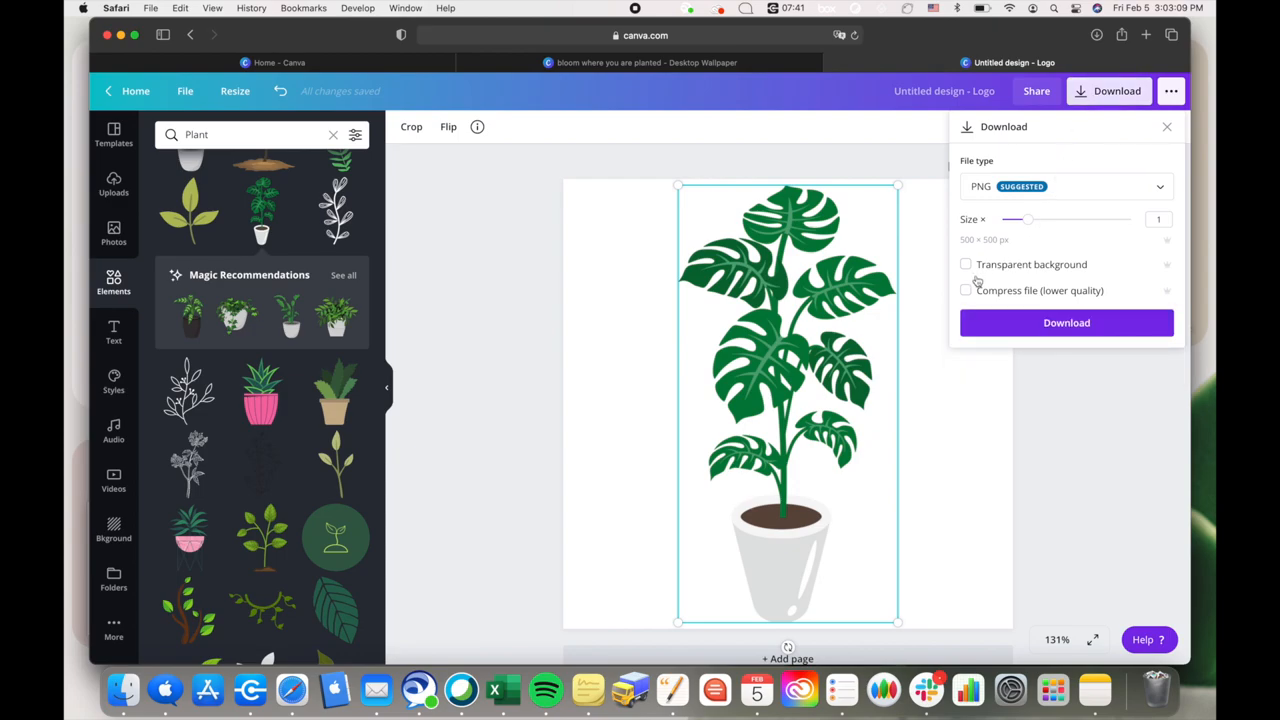
click(964, 264)
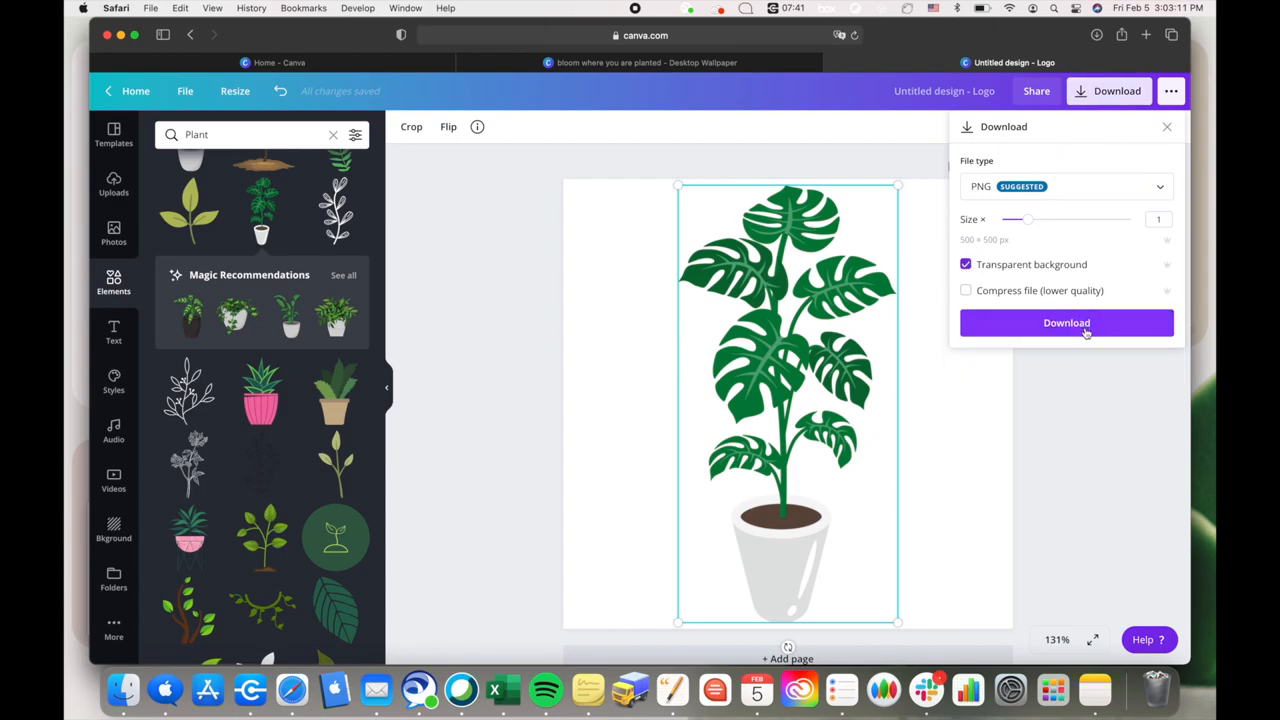
click(1066, 322)
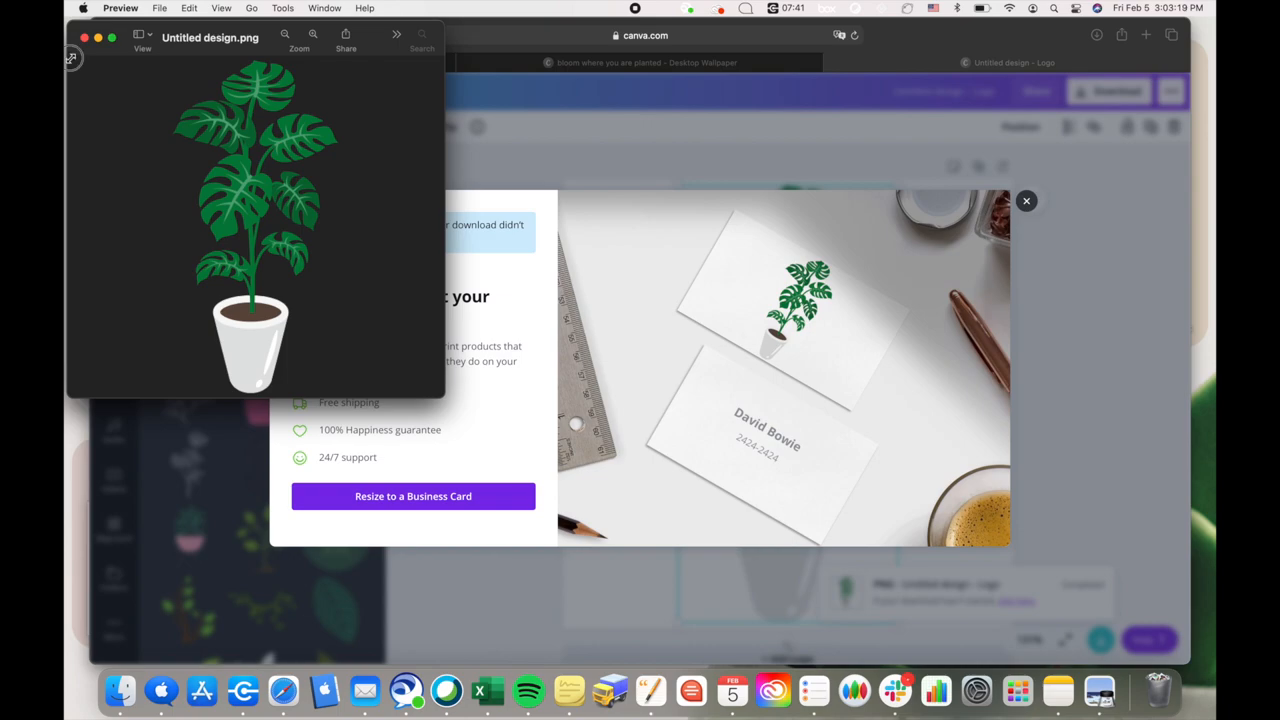
- Select the entire downloaded monstera image in the Preview window
click(256, 210)
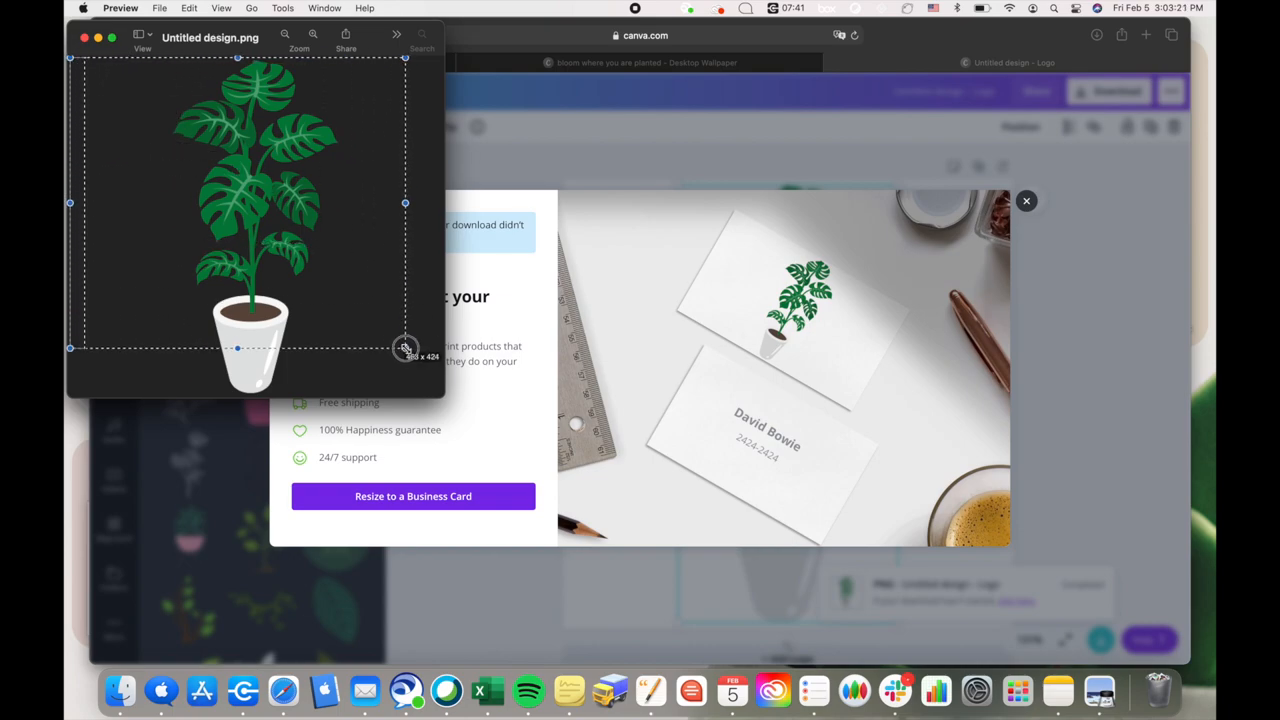
drag(404, 348, 440, 396)
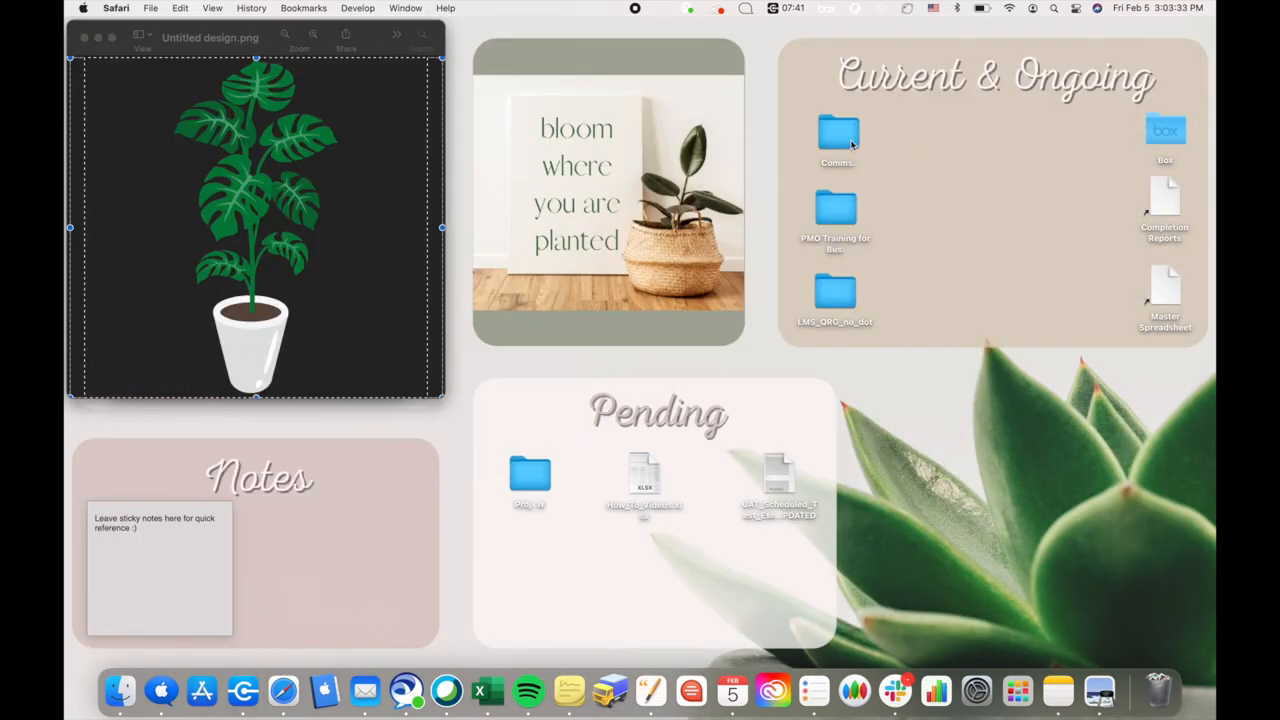
- Bring up Get Info for the Comms folder in Current & Ongoing
right_click(838, 132)
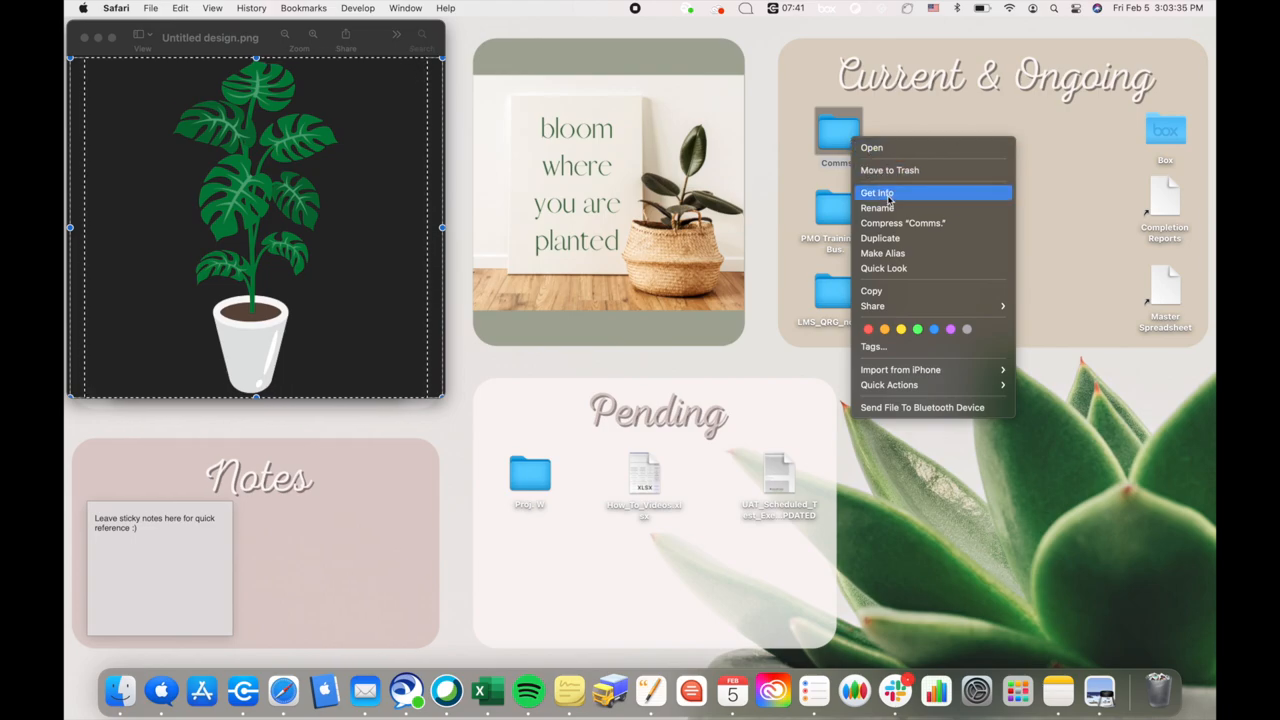
click(876, 192)
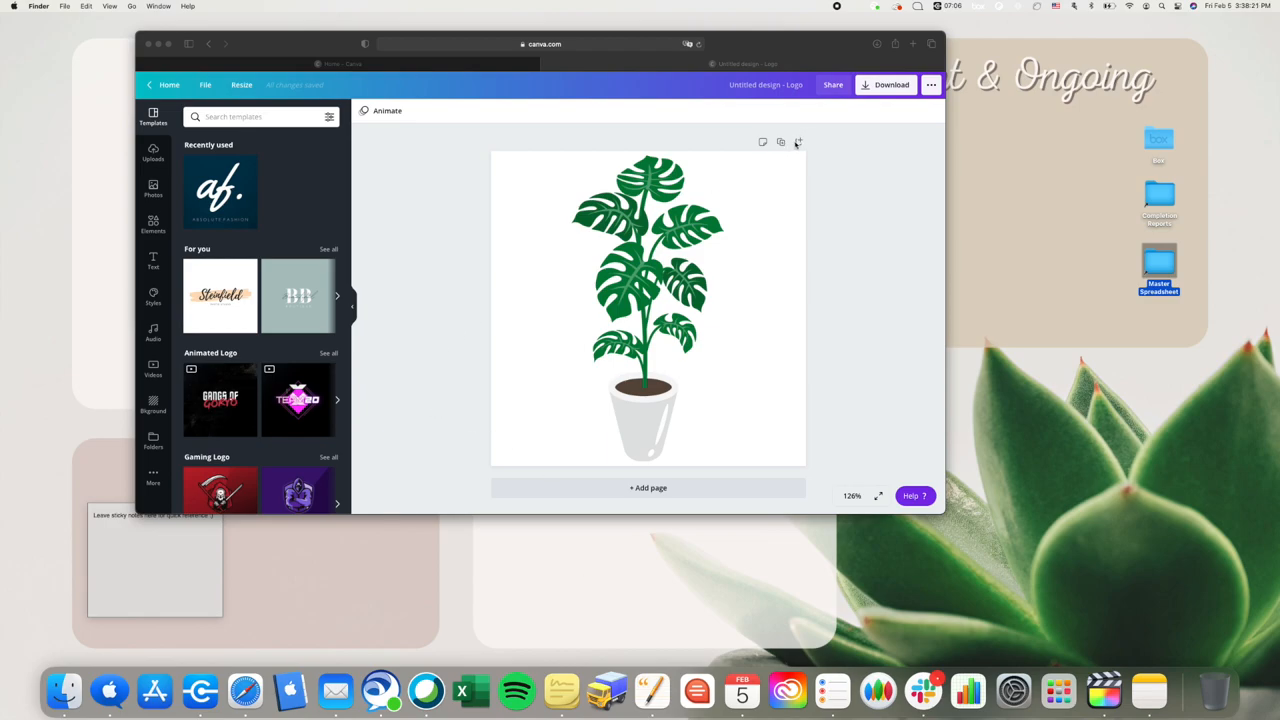
- Add page 2 with a 'plants' potted leafy plant enlarged to page height, ready to download
click(648, 488)
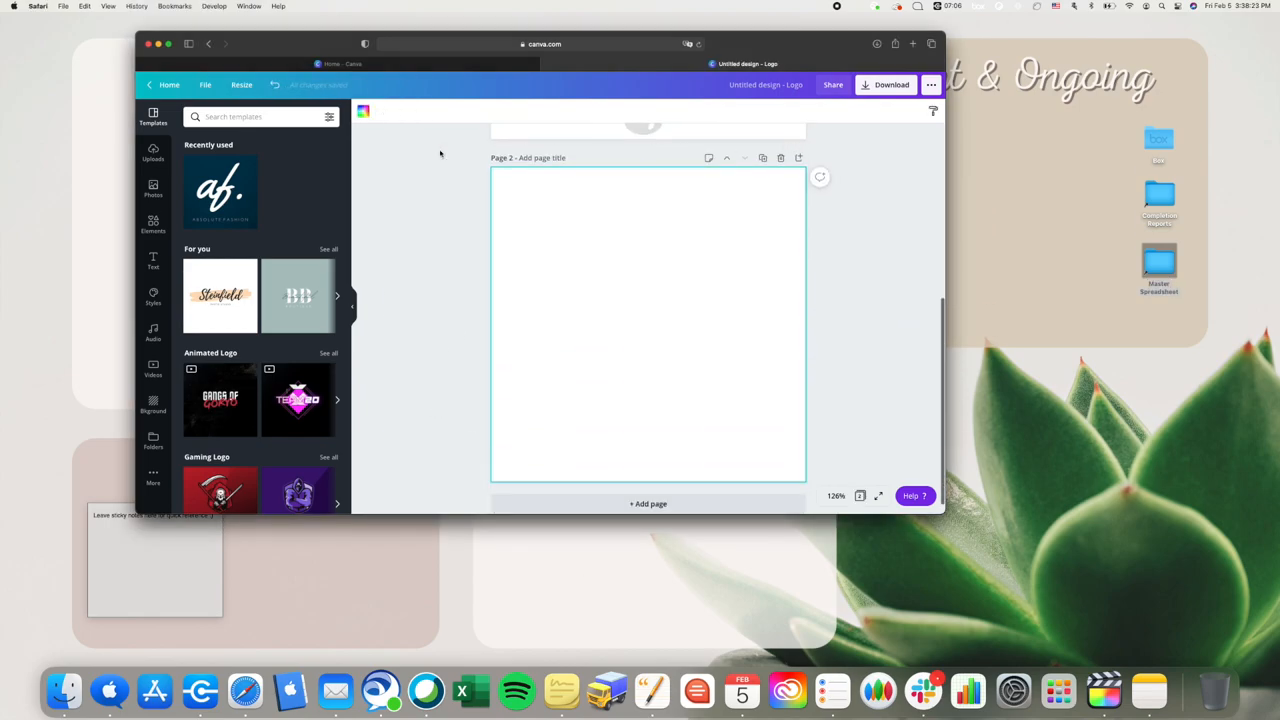
click(152, 224)
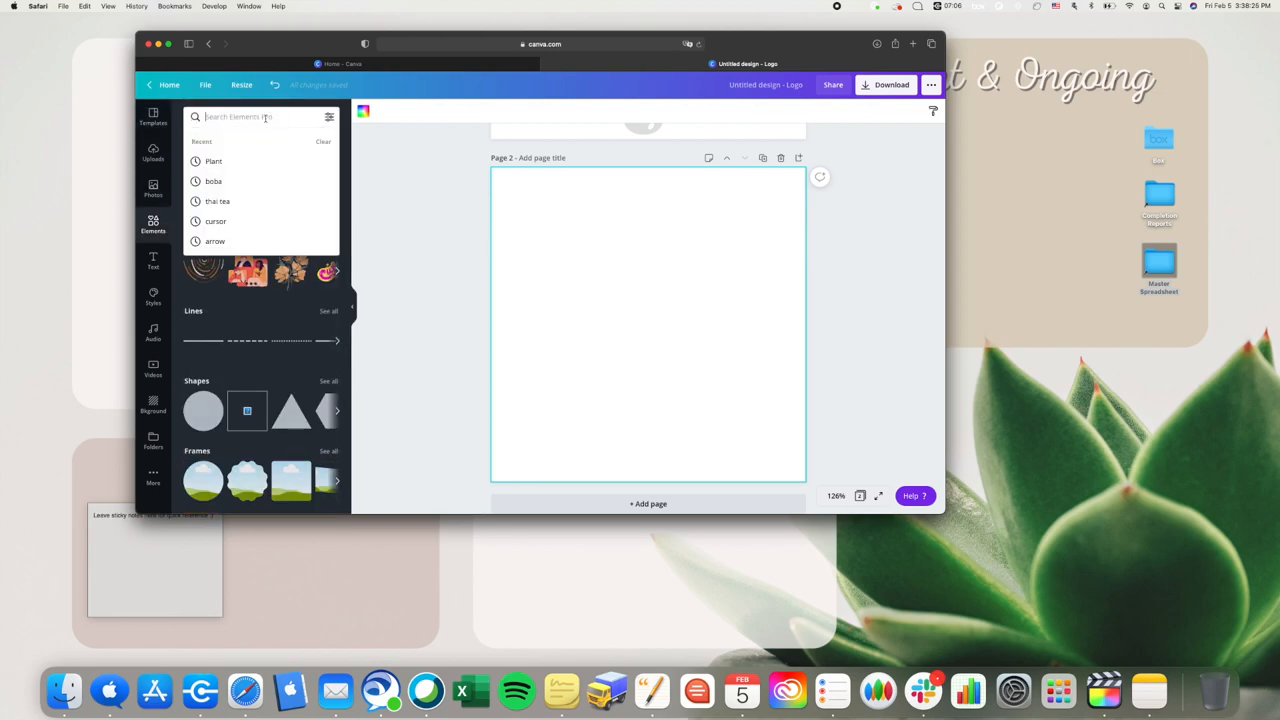
text(plants)
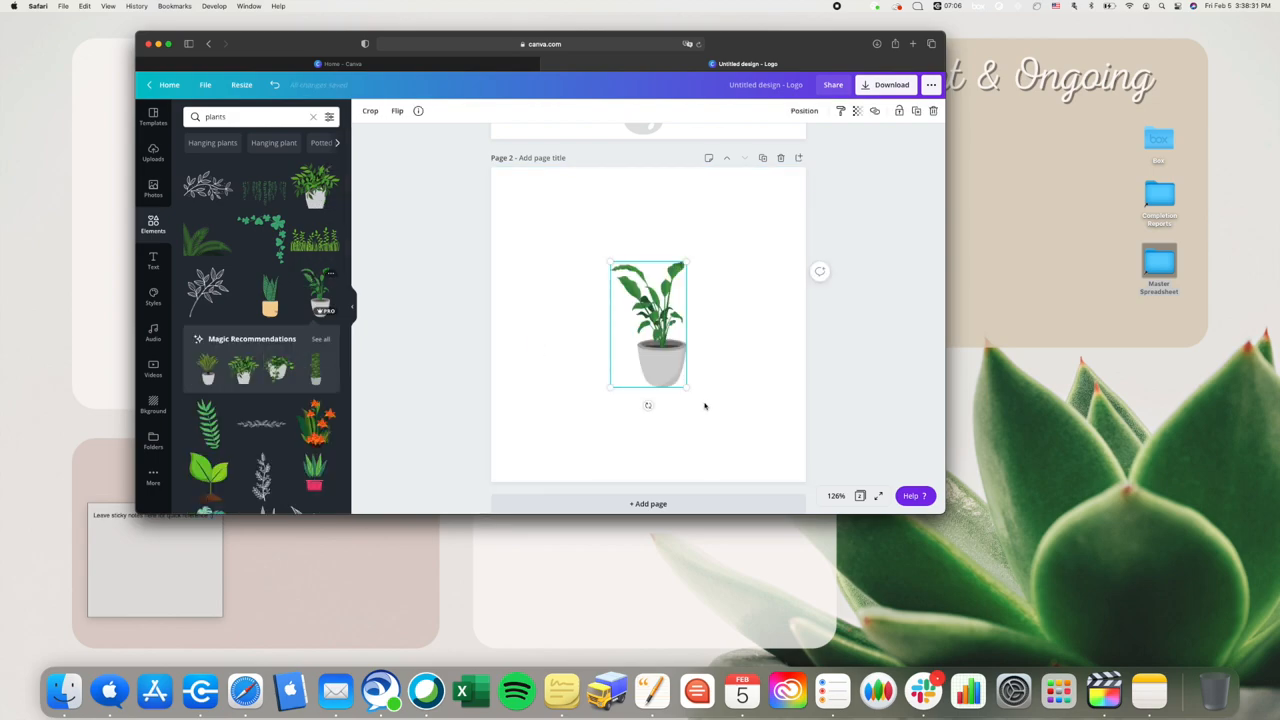
drag(688, 388, 742, 480)
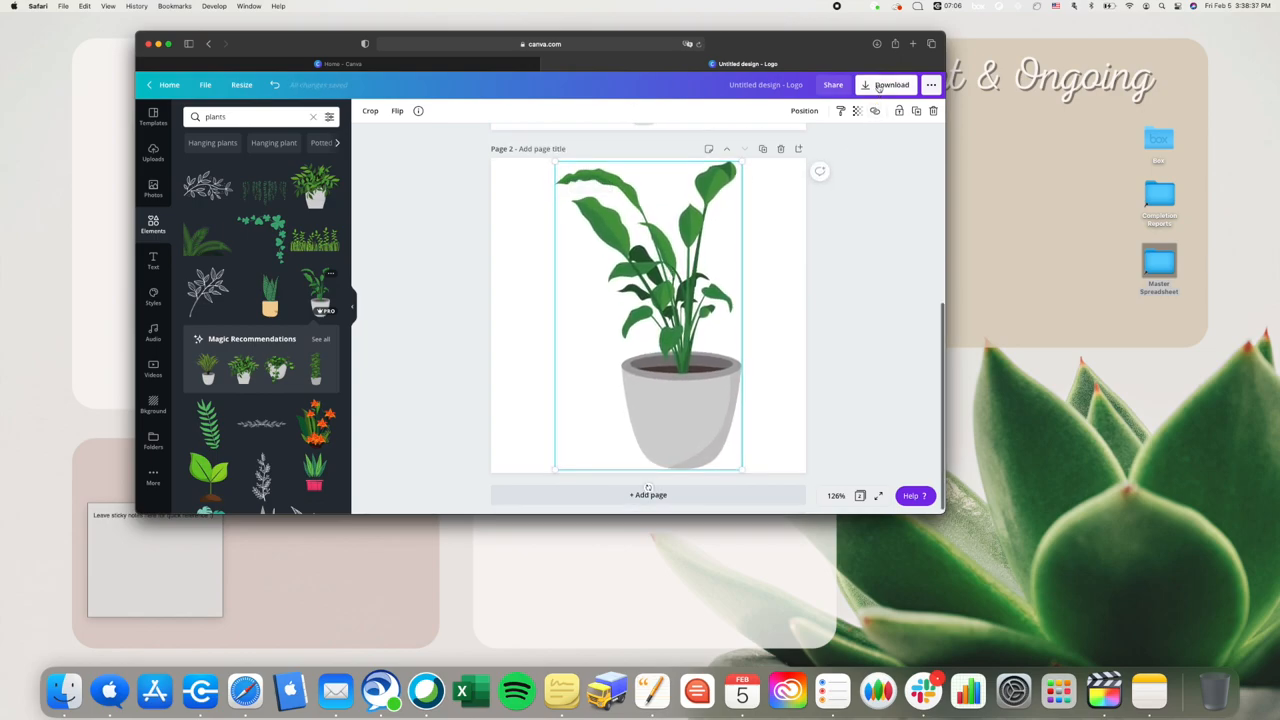
click(888, 84)
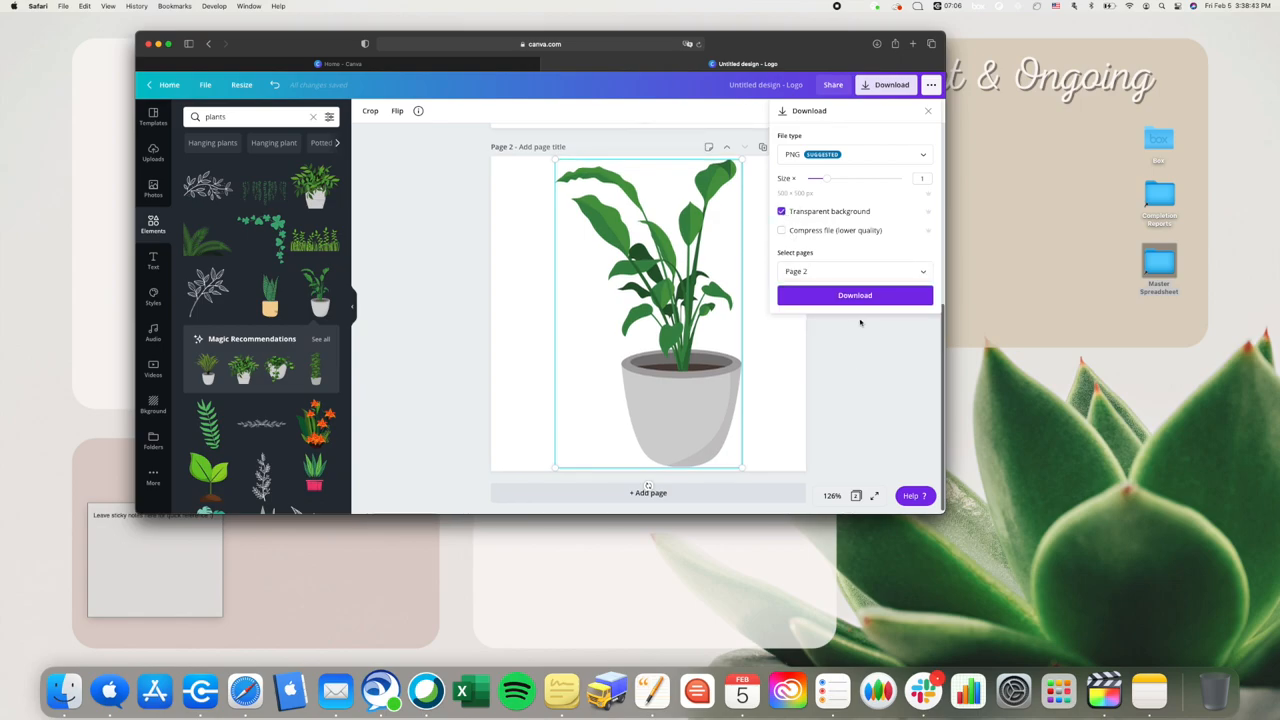
- Download page 2 as a transparent PNG, then bring up Get Info for Completion Reports
click(856, 296)
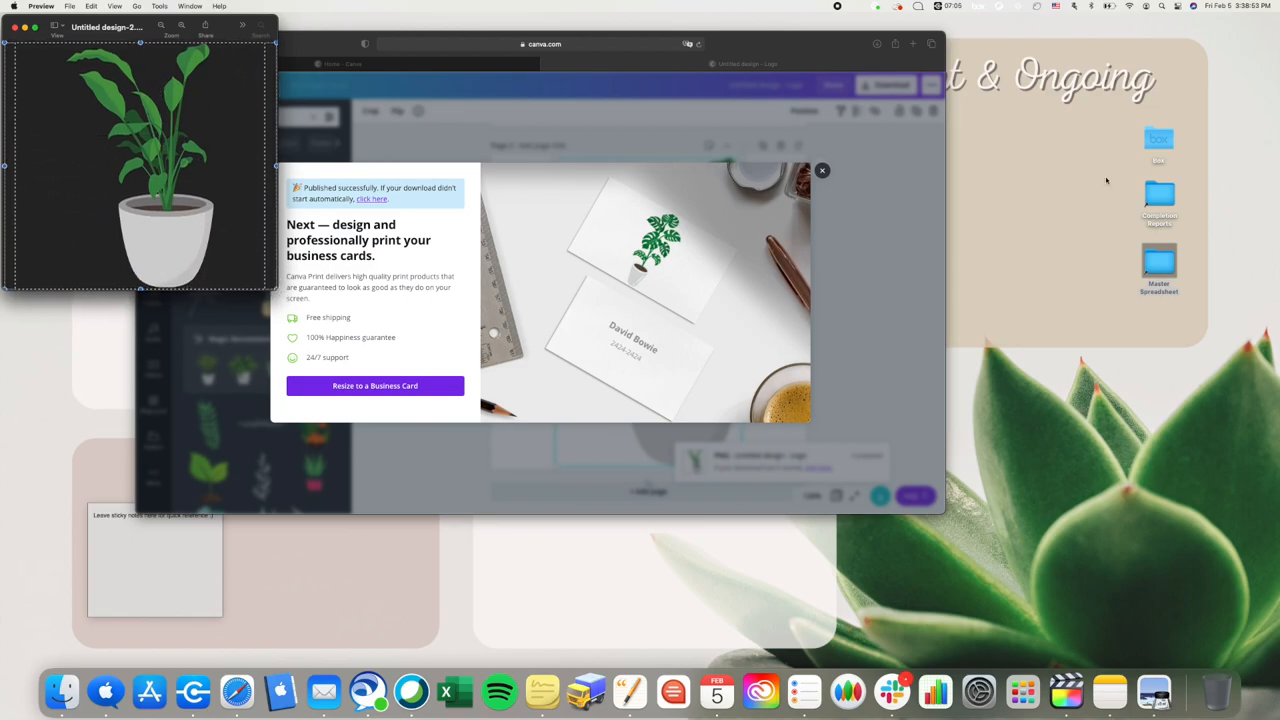
right_click(1160, 190)
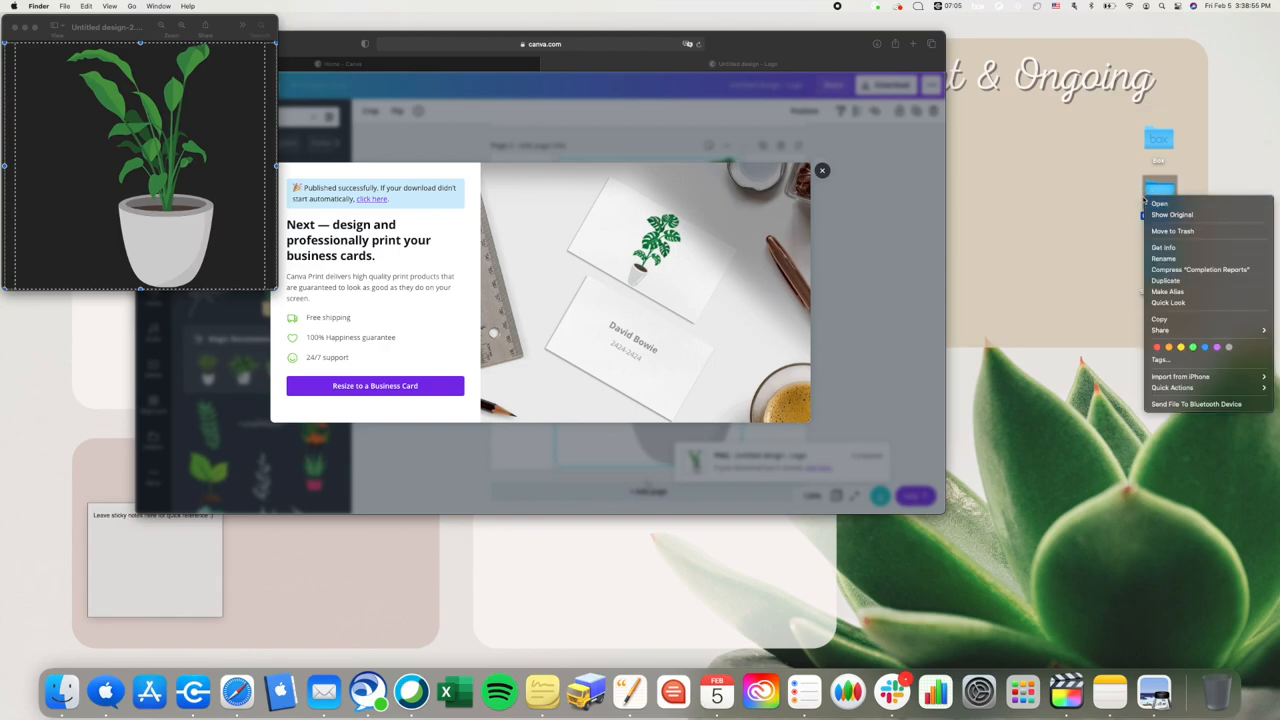
click(1164, 248)
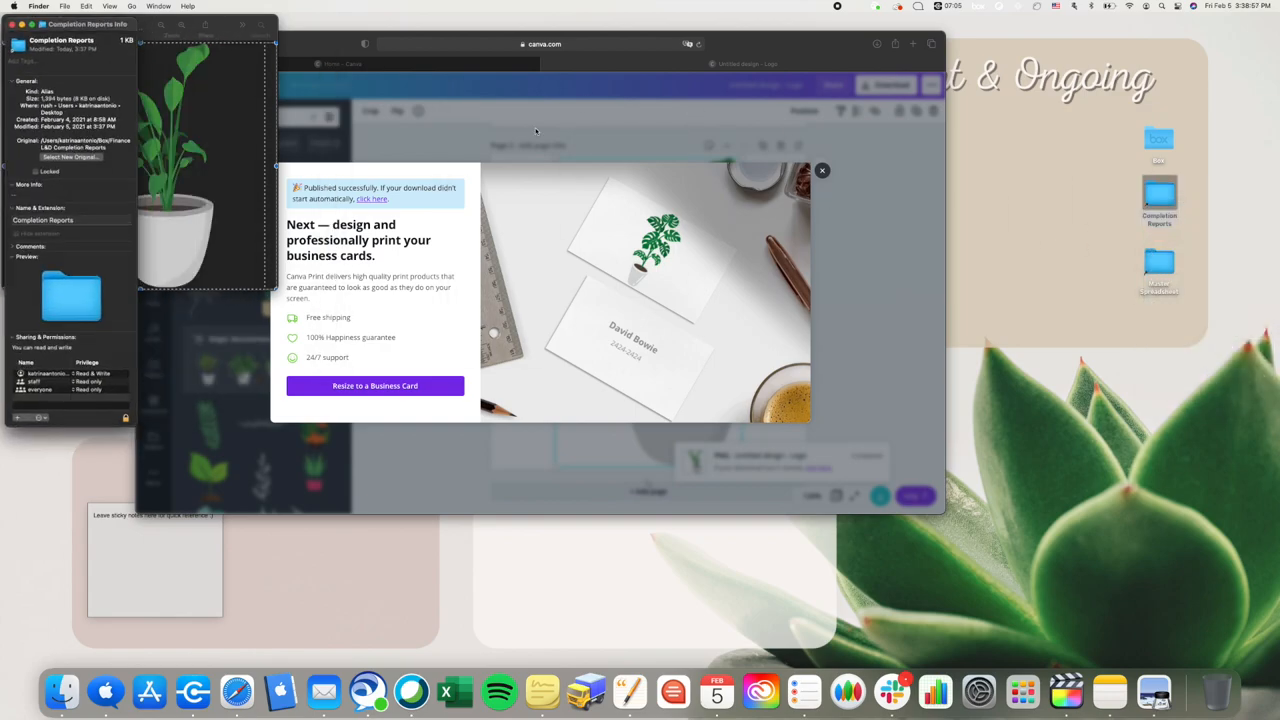